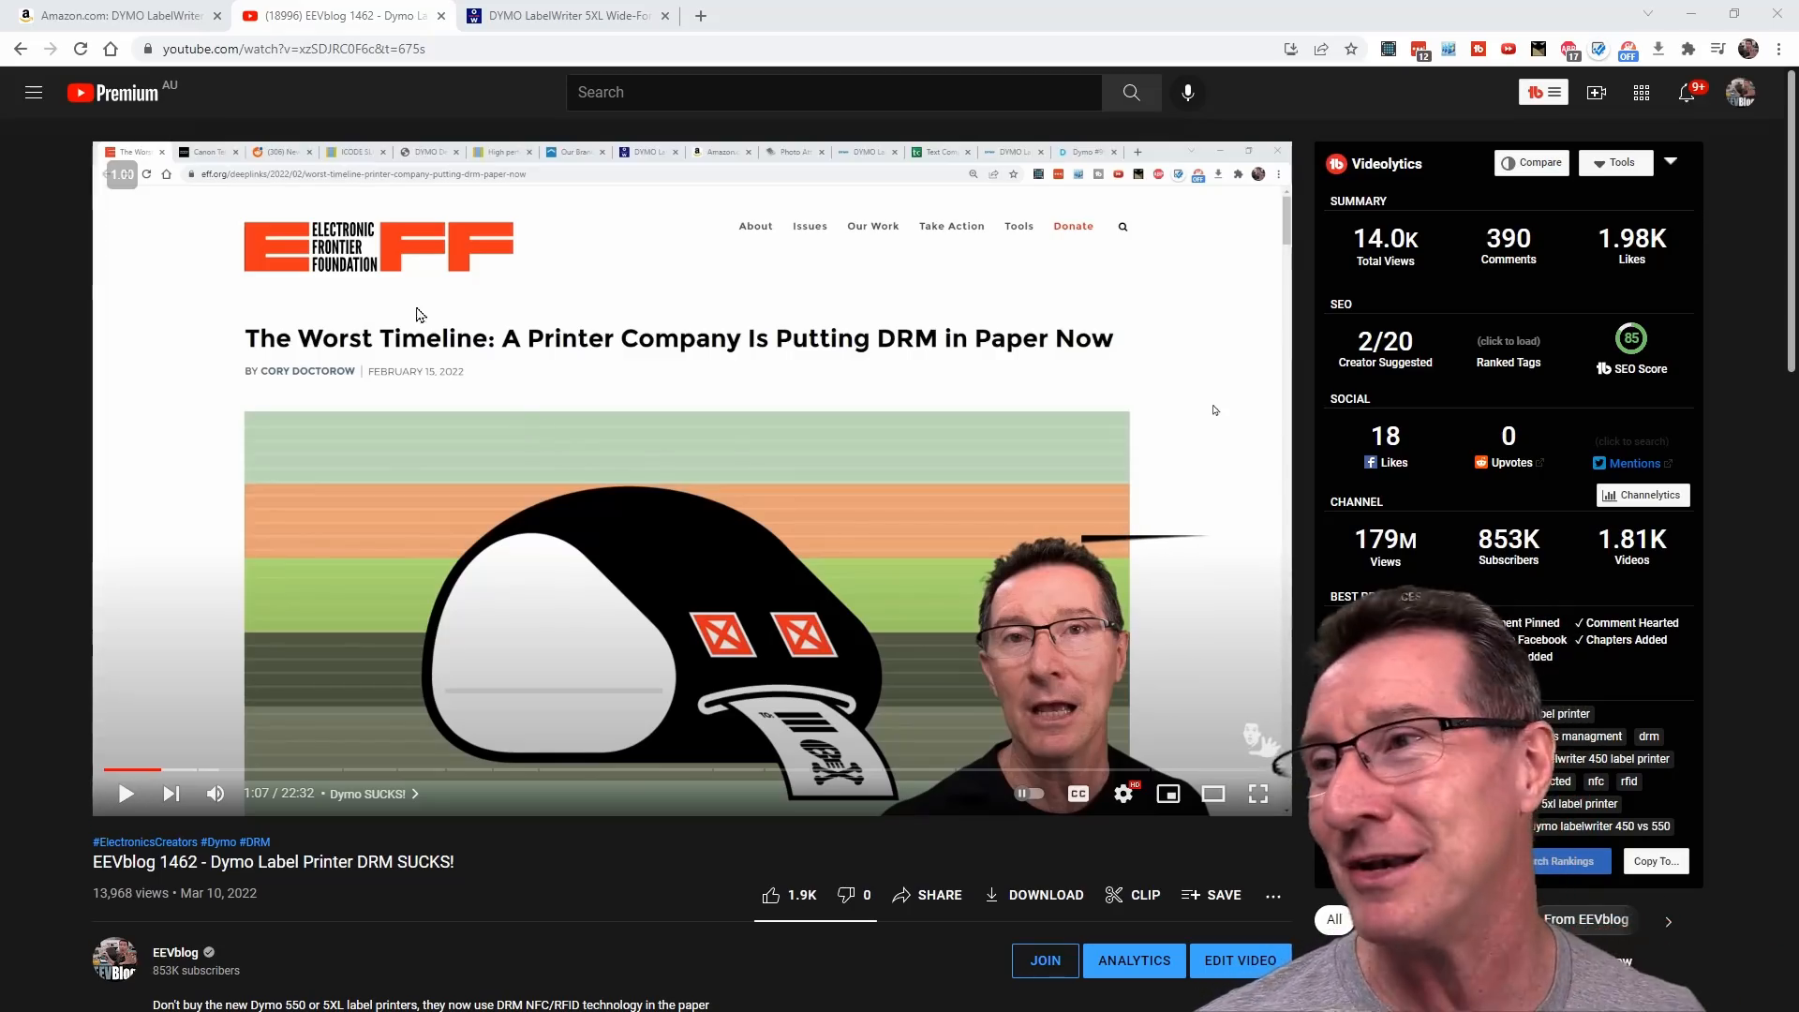
Step: Read the Officeworks DYMO 5XL customer reviews, 1.3 stars complaining about genuine-label lock-in
left_click(562, 15)
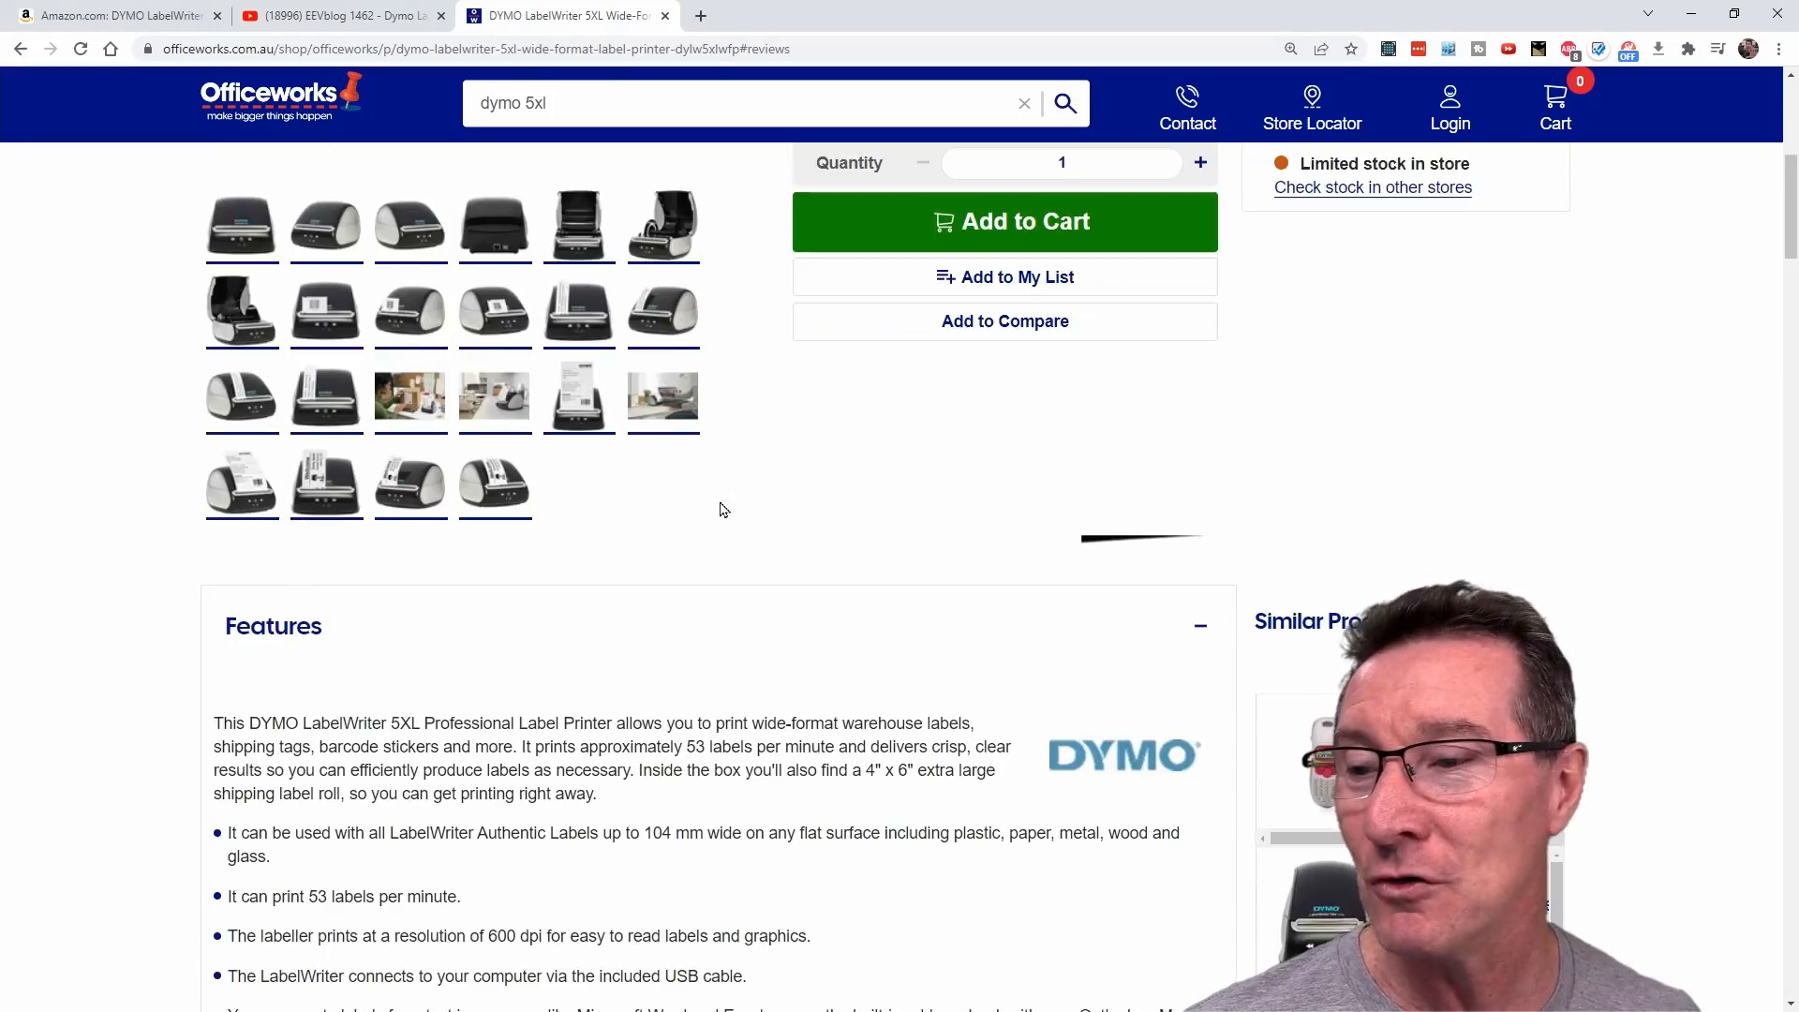
scroll("down", 3)
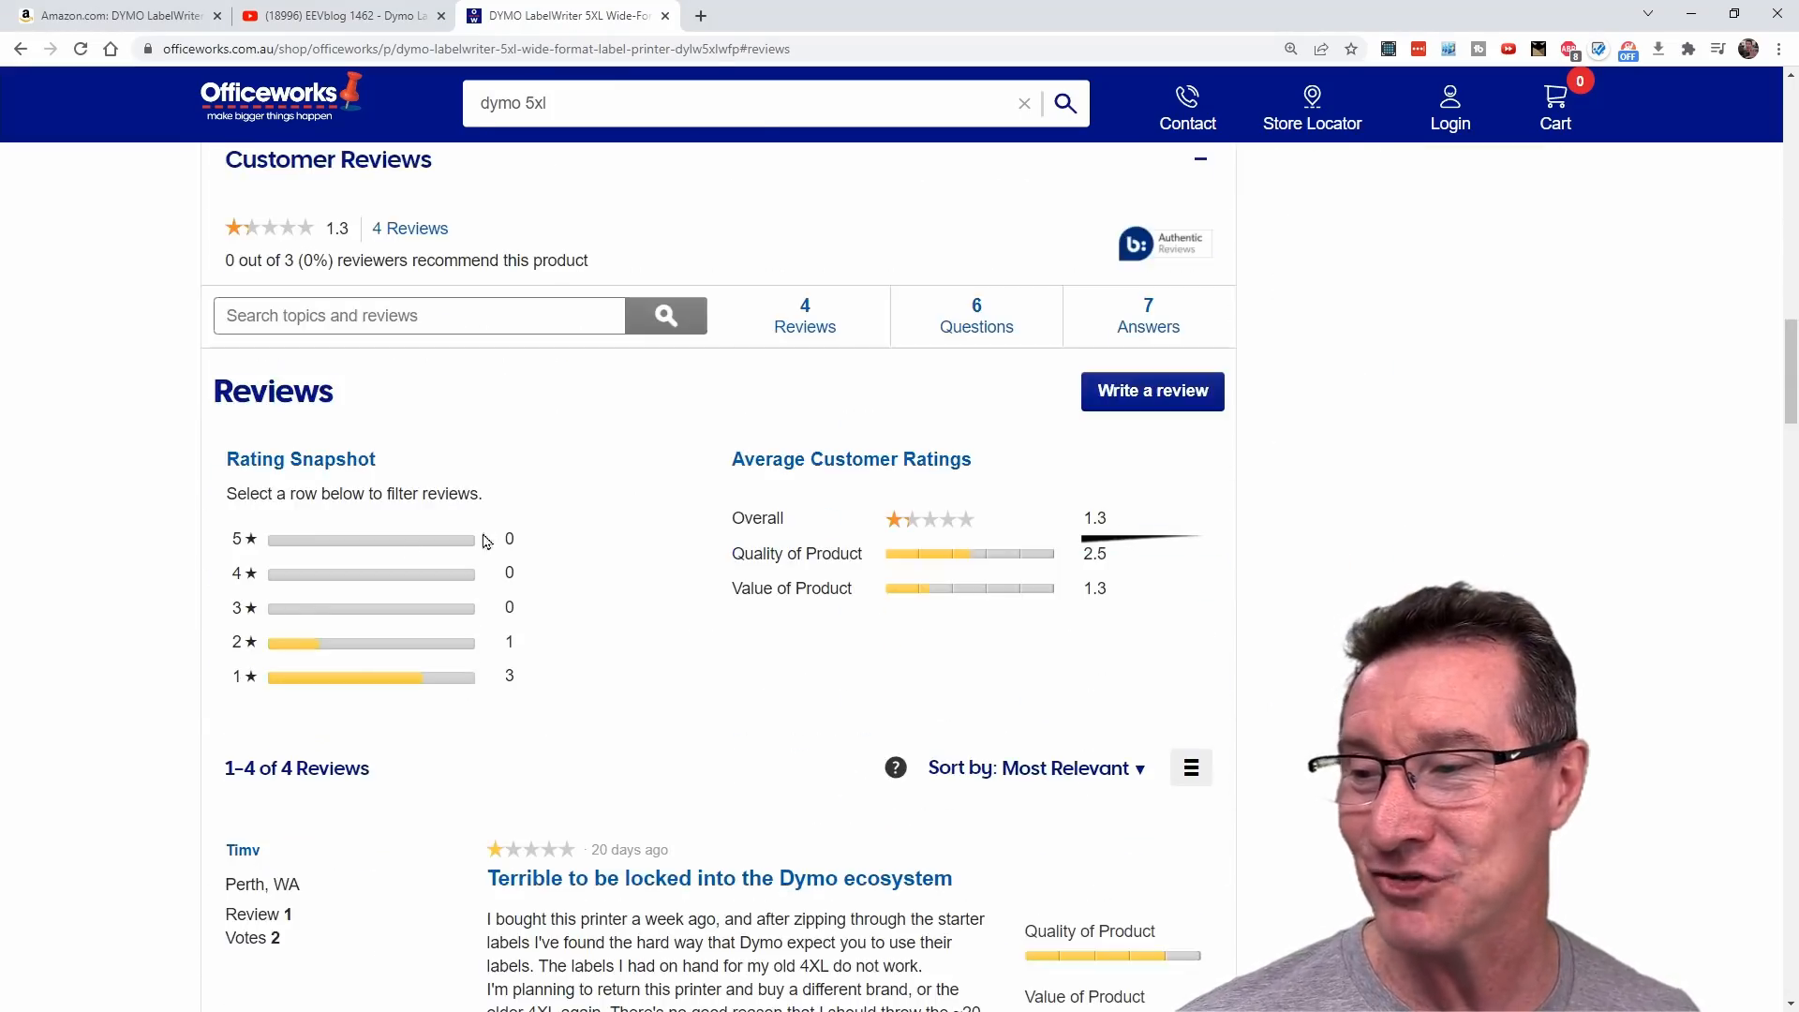
scroll("down", 3)
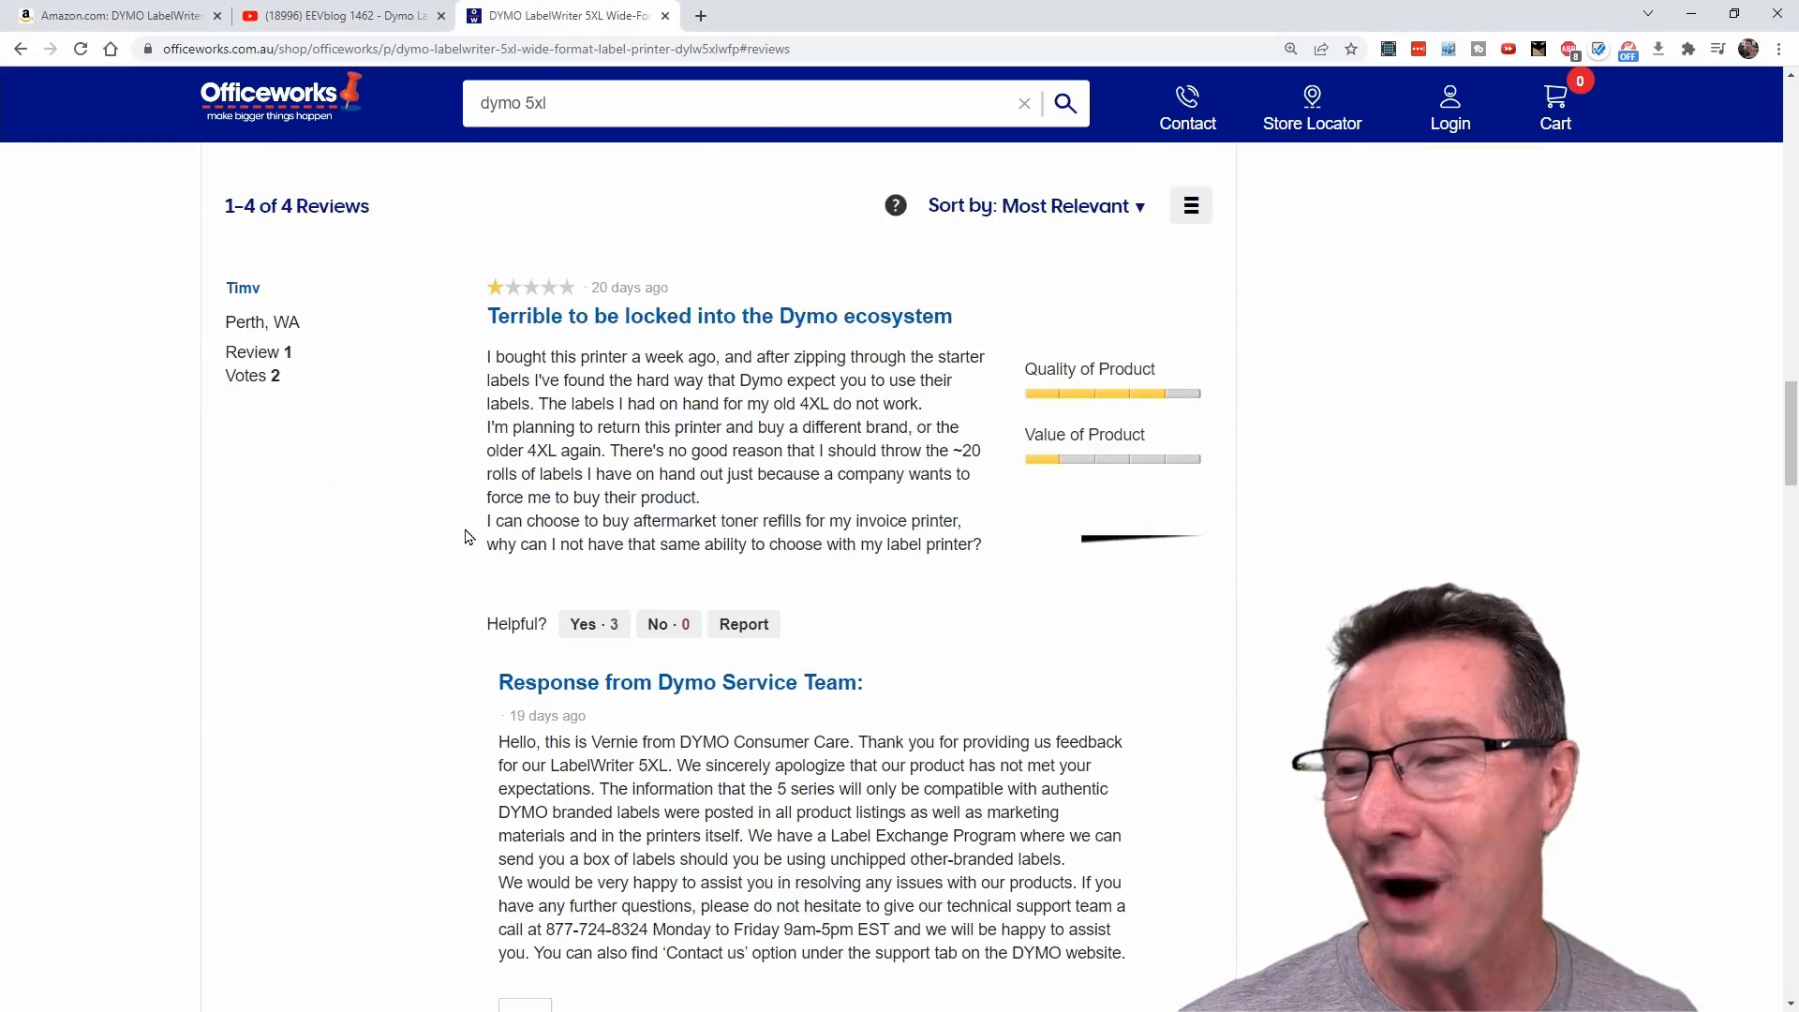
scroll("down", 3)
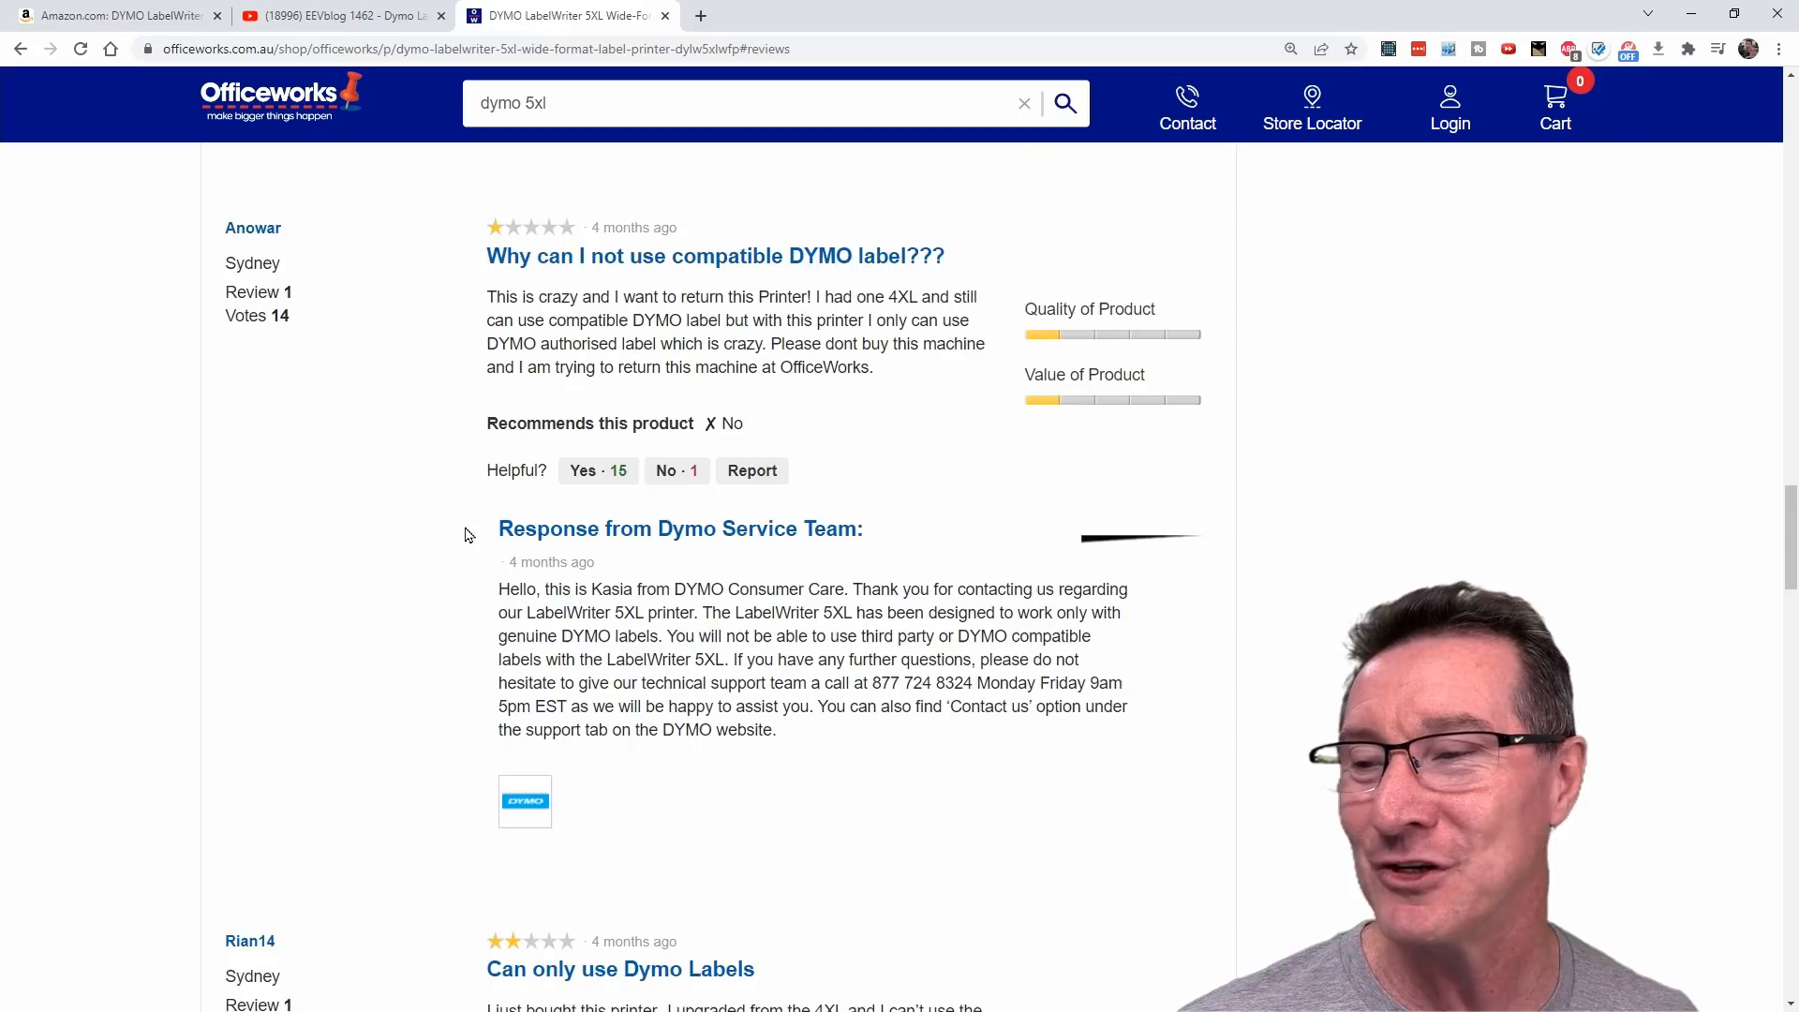
scroll("down", 3)
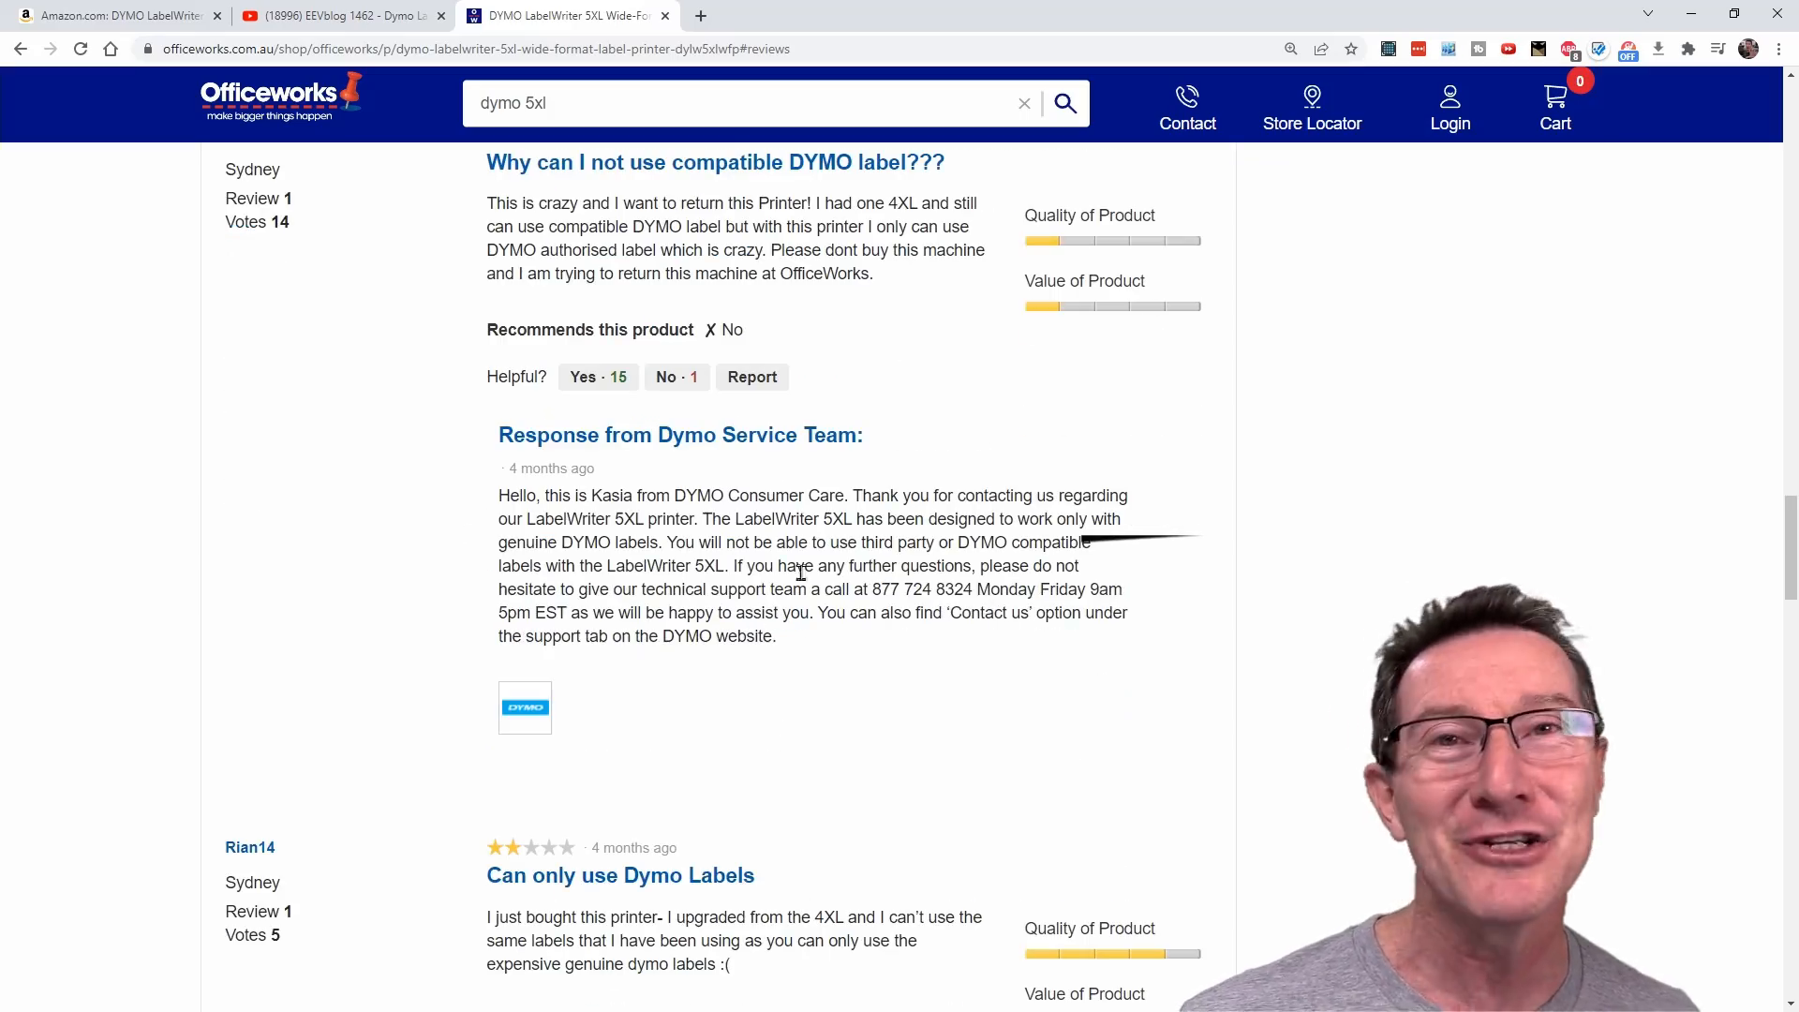
scroll("down", 3)
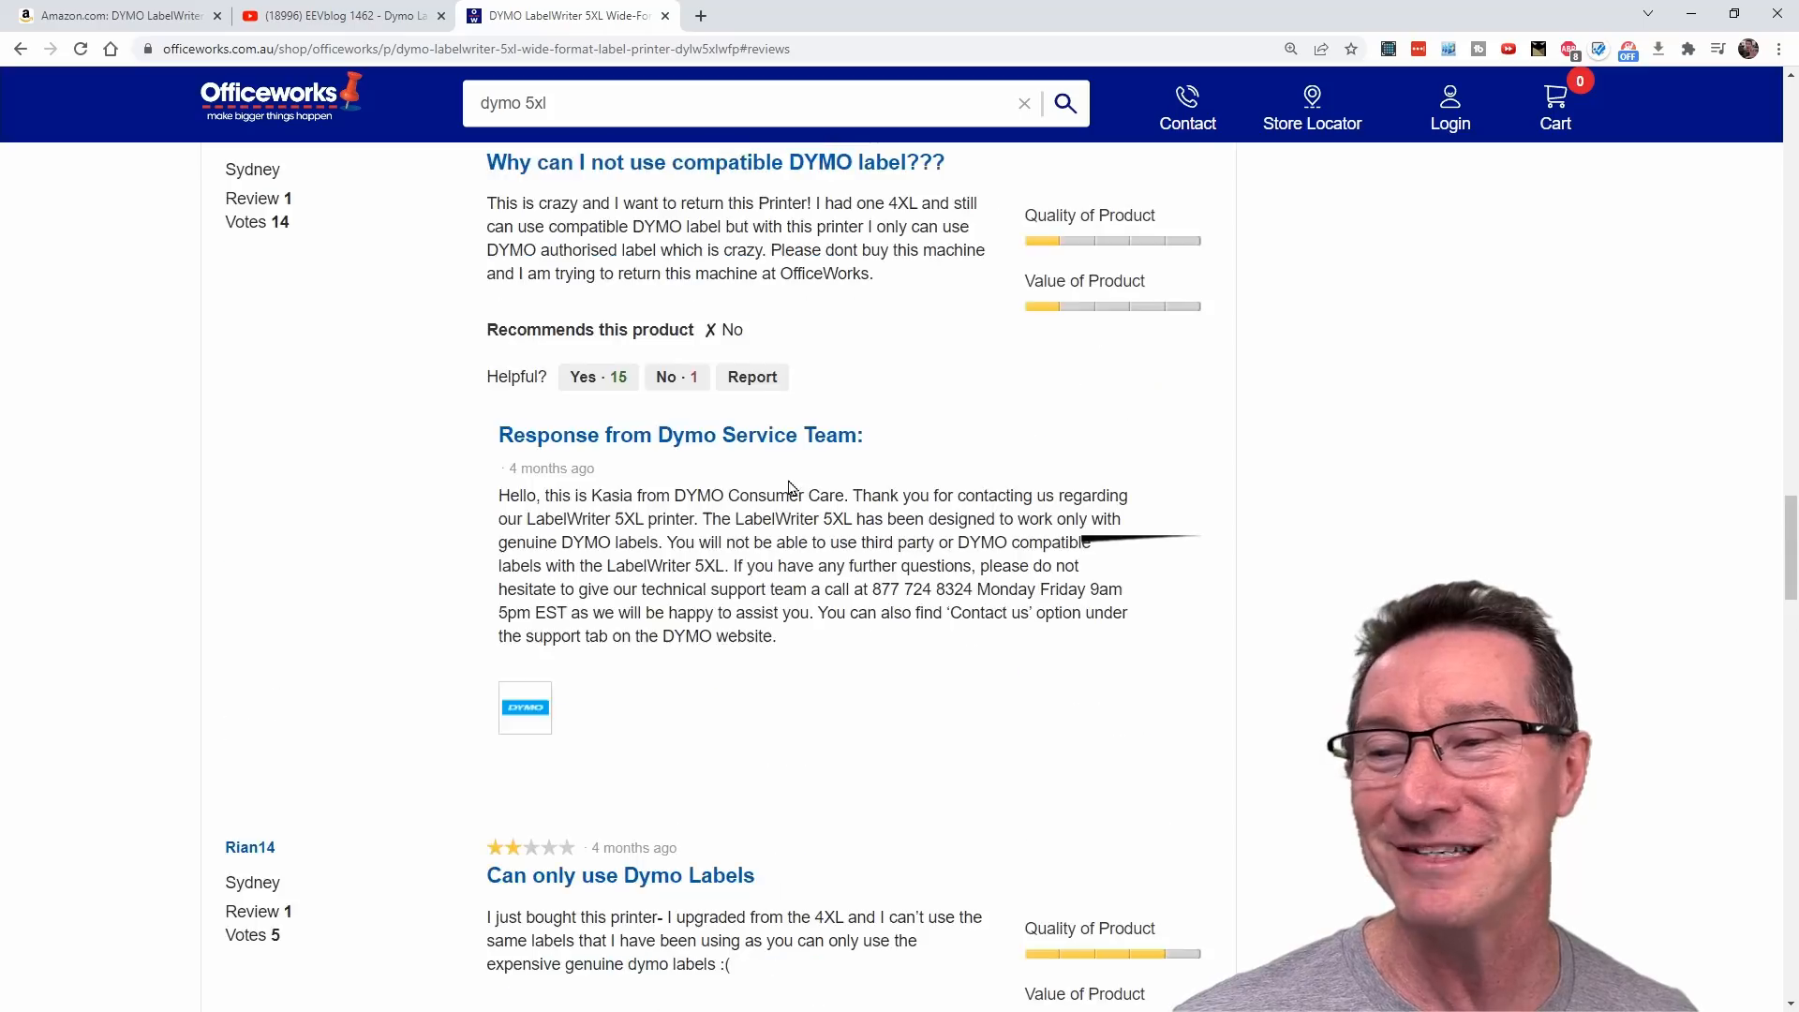
scroll("down", 3)
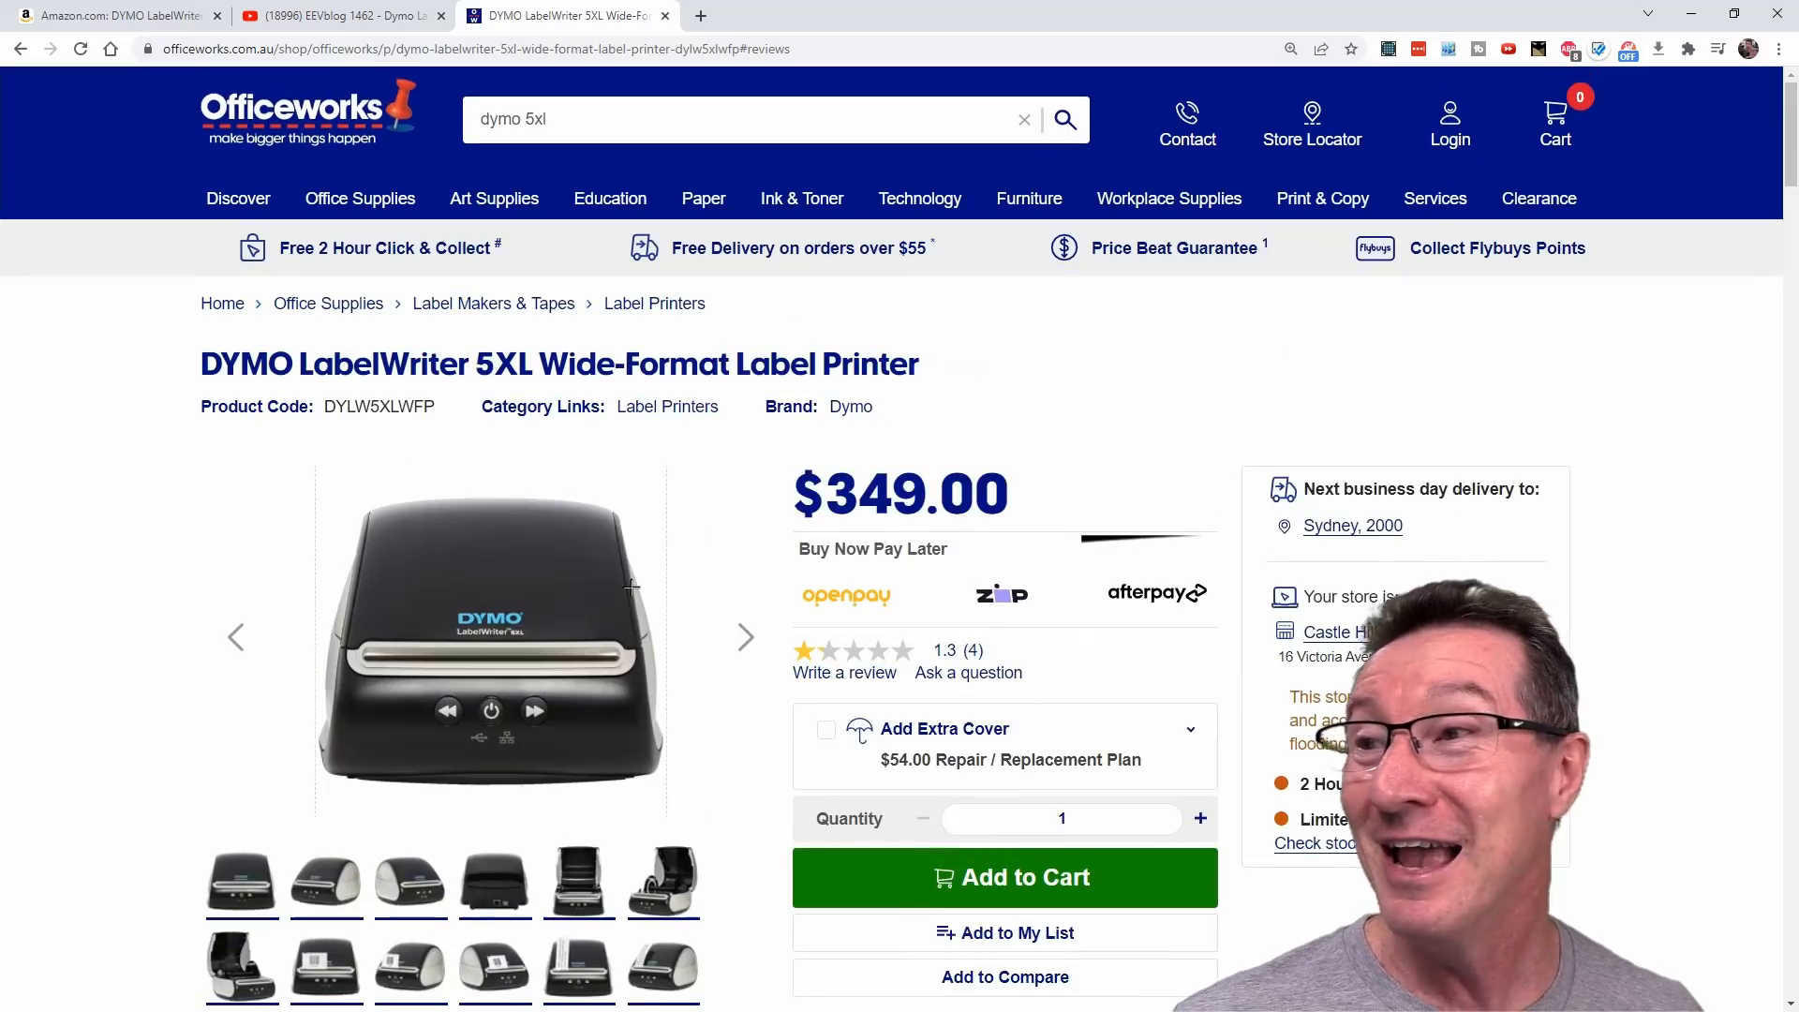
Step: Return to the EEVblog Dymo DRM video page on YouTube
left_click(333, 15)
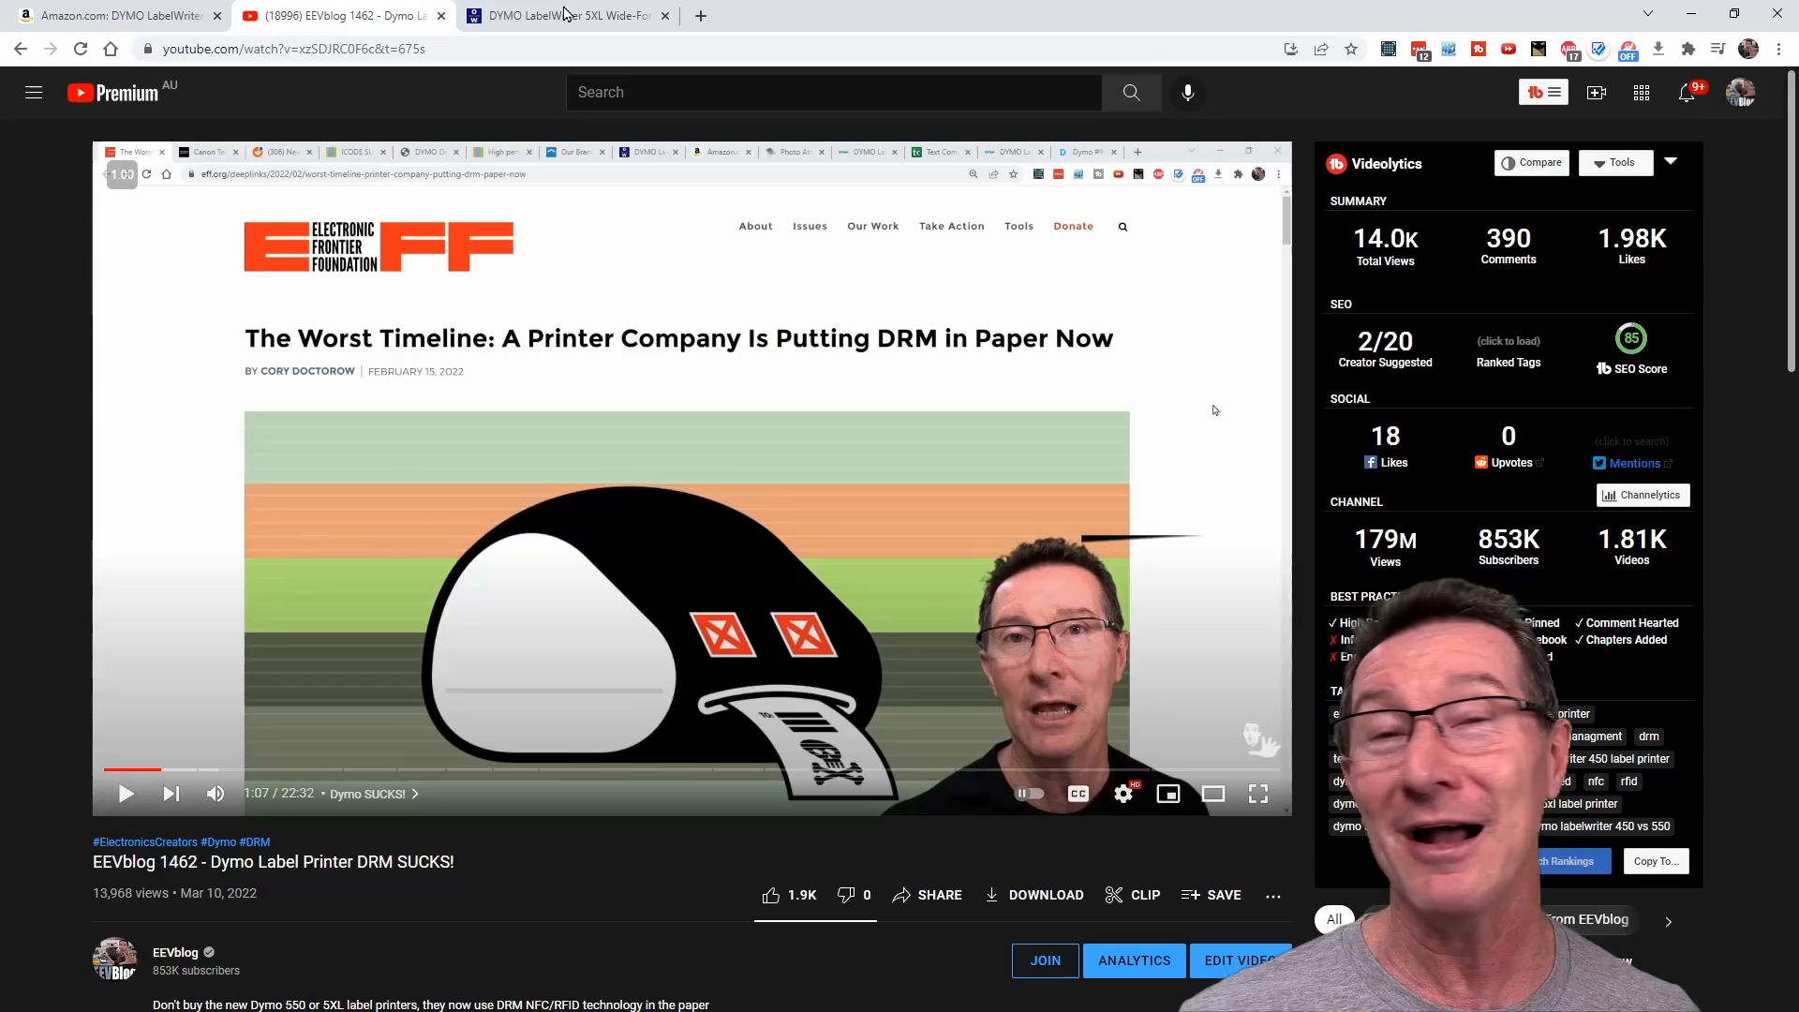
mouse_move(563, 15)
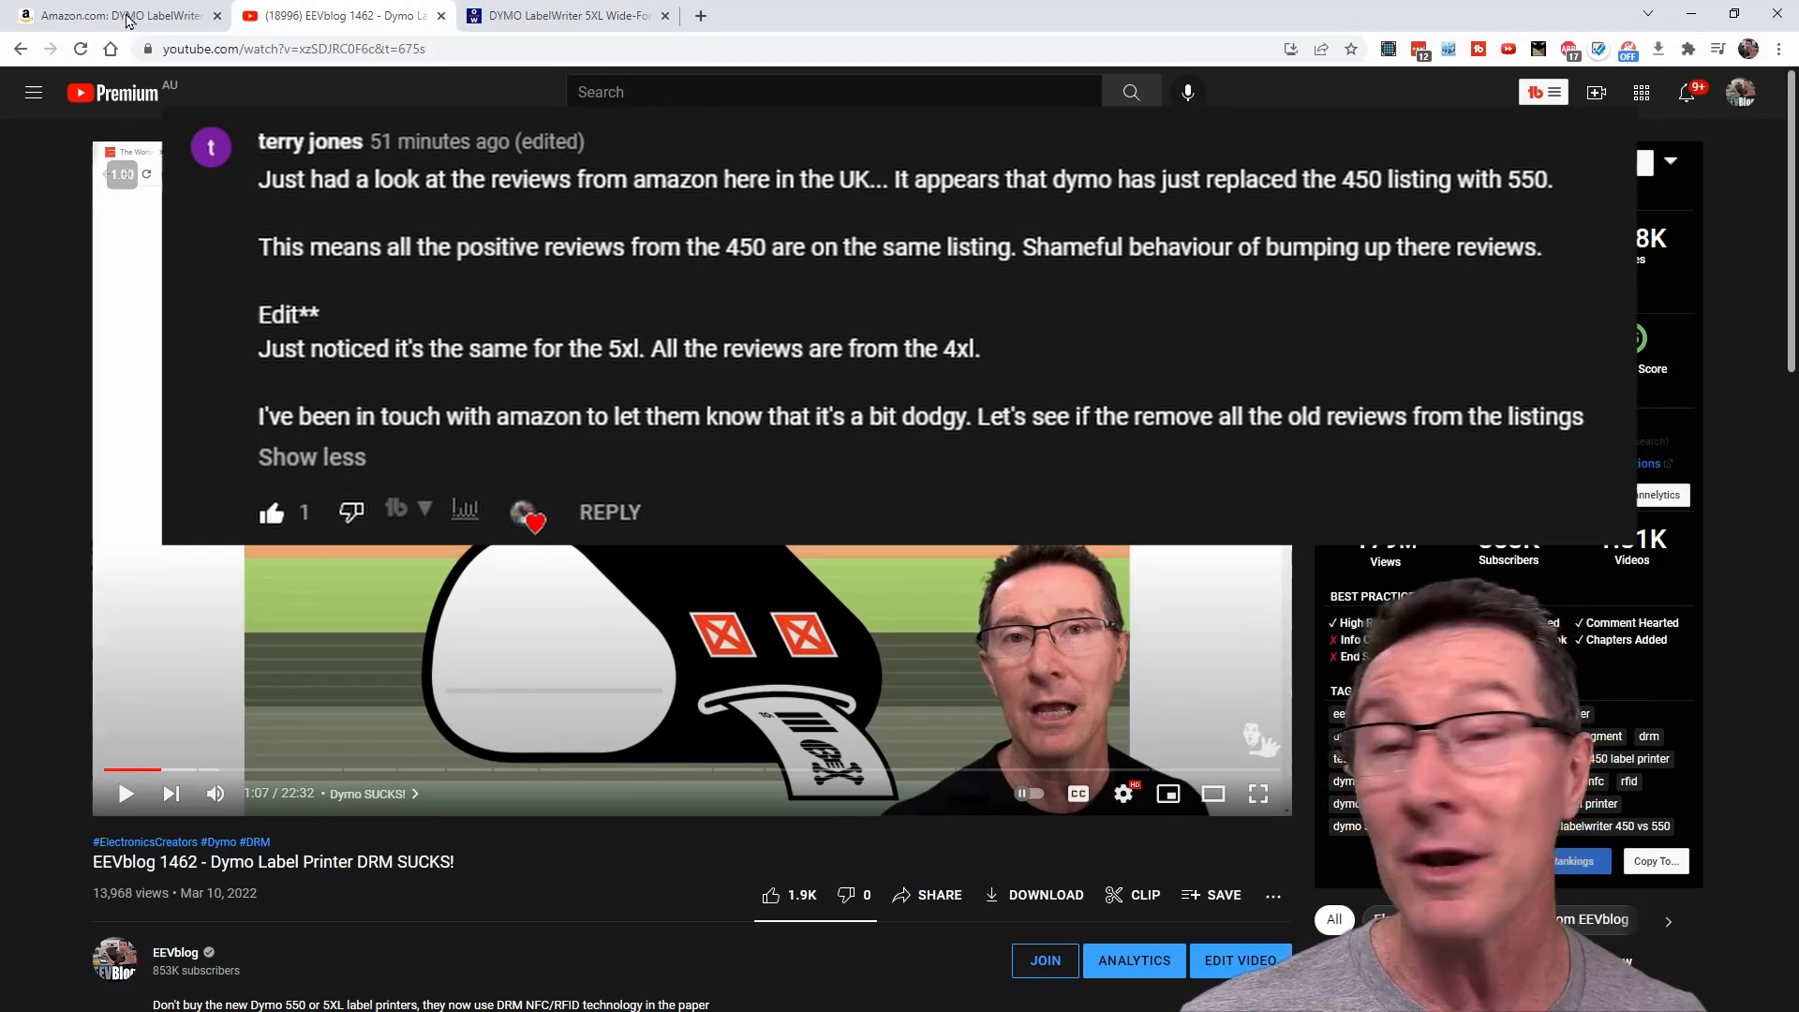
mouse_move(115, 15)
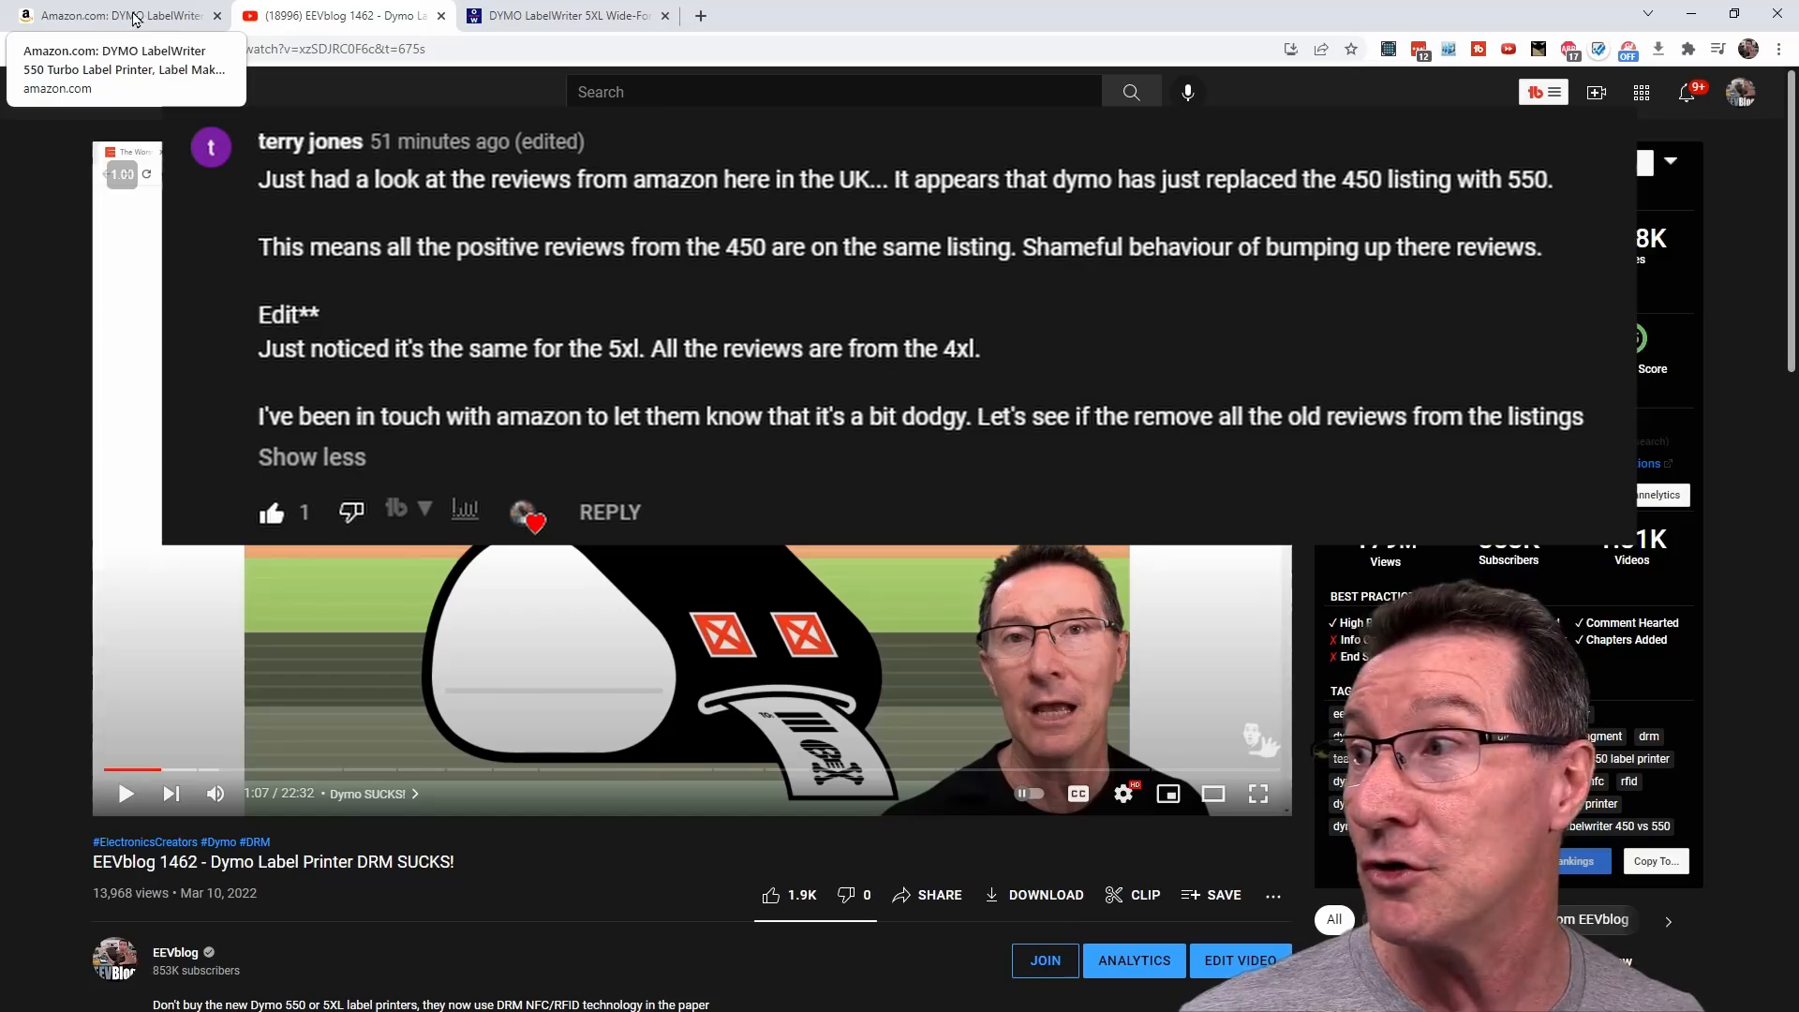
Step: Bring up Amazon's DYMO LabelWriter 550 Turbo listing at $179.99 with 943 ratings
left_click(114, 14)
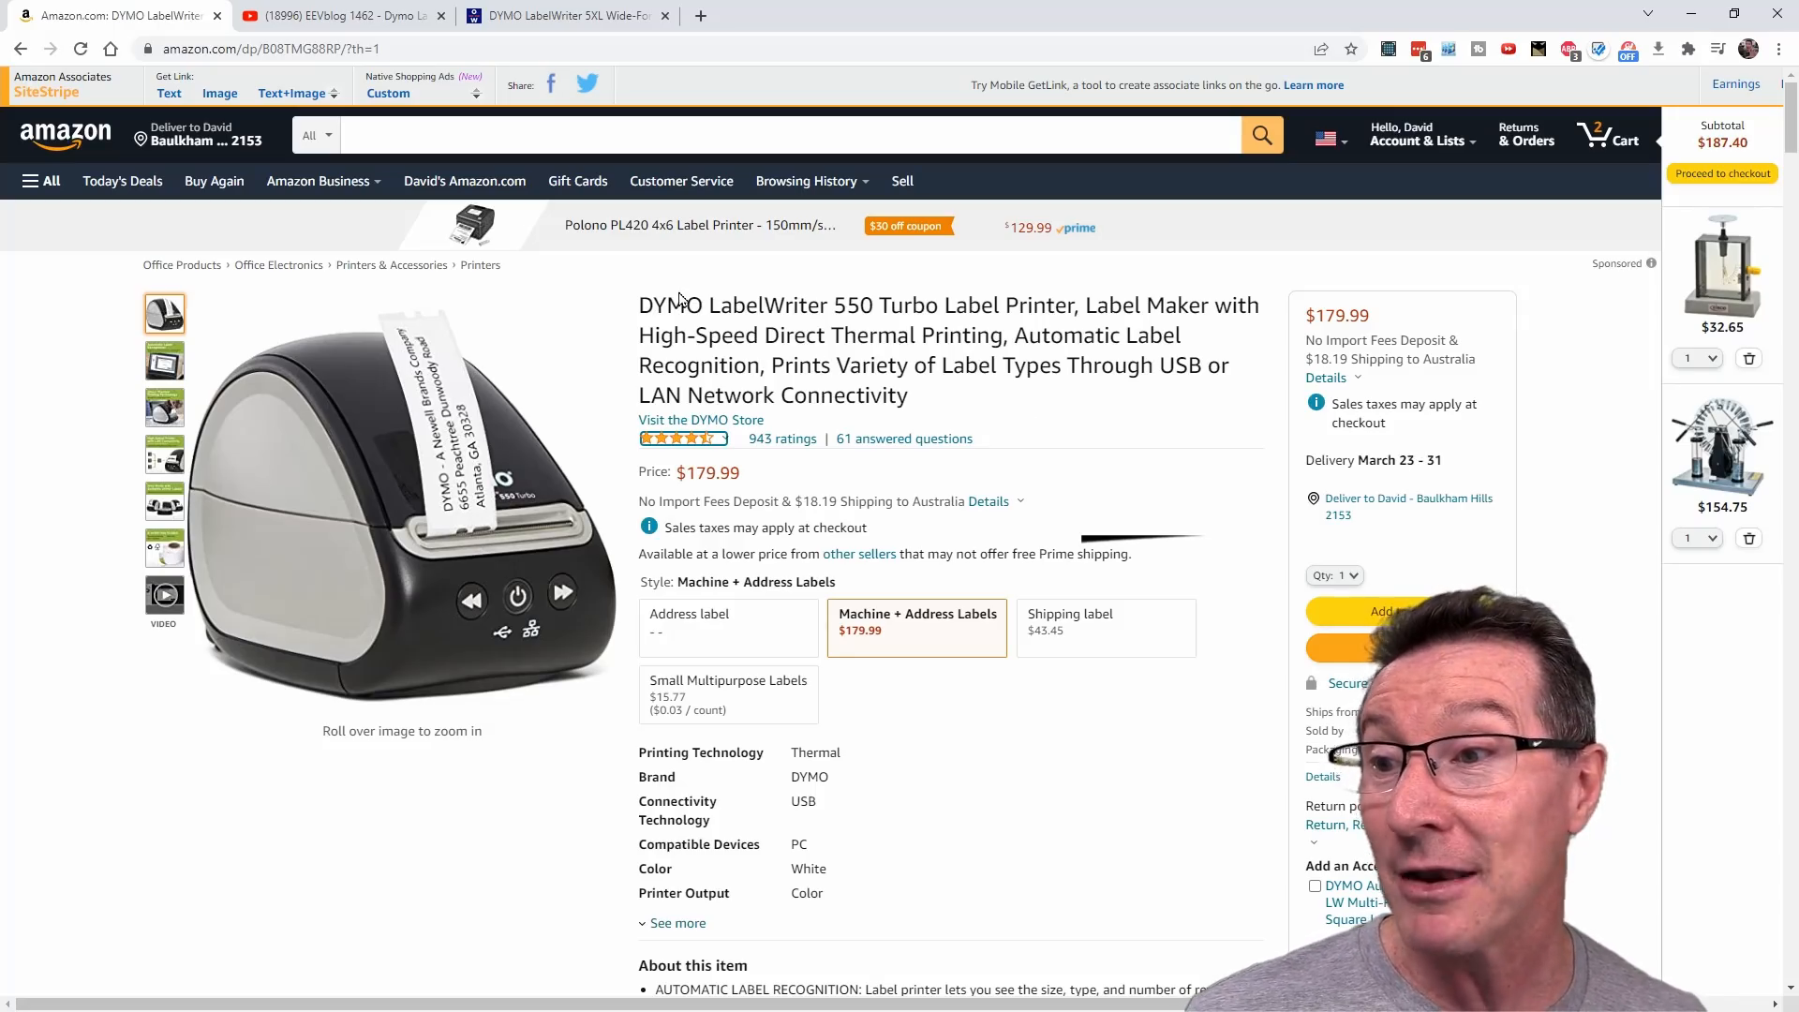
double_click(849, 305)
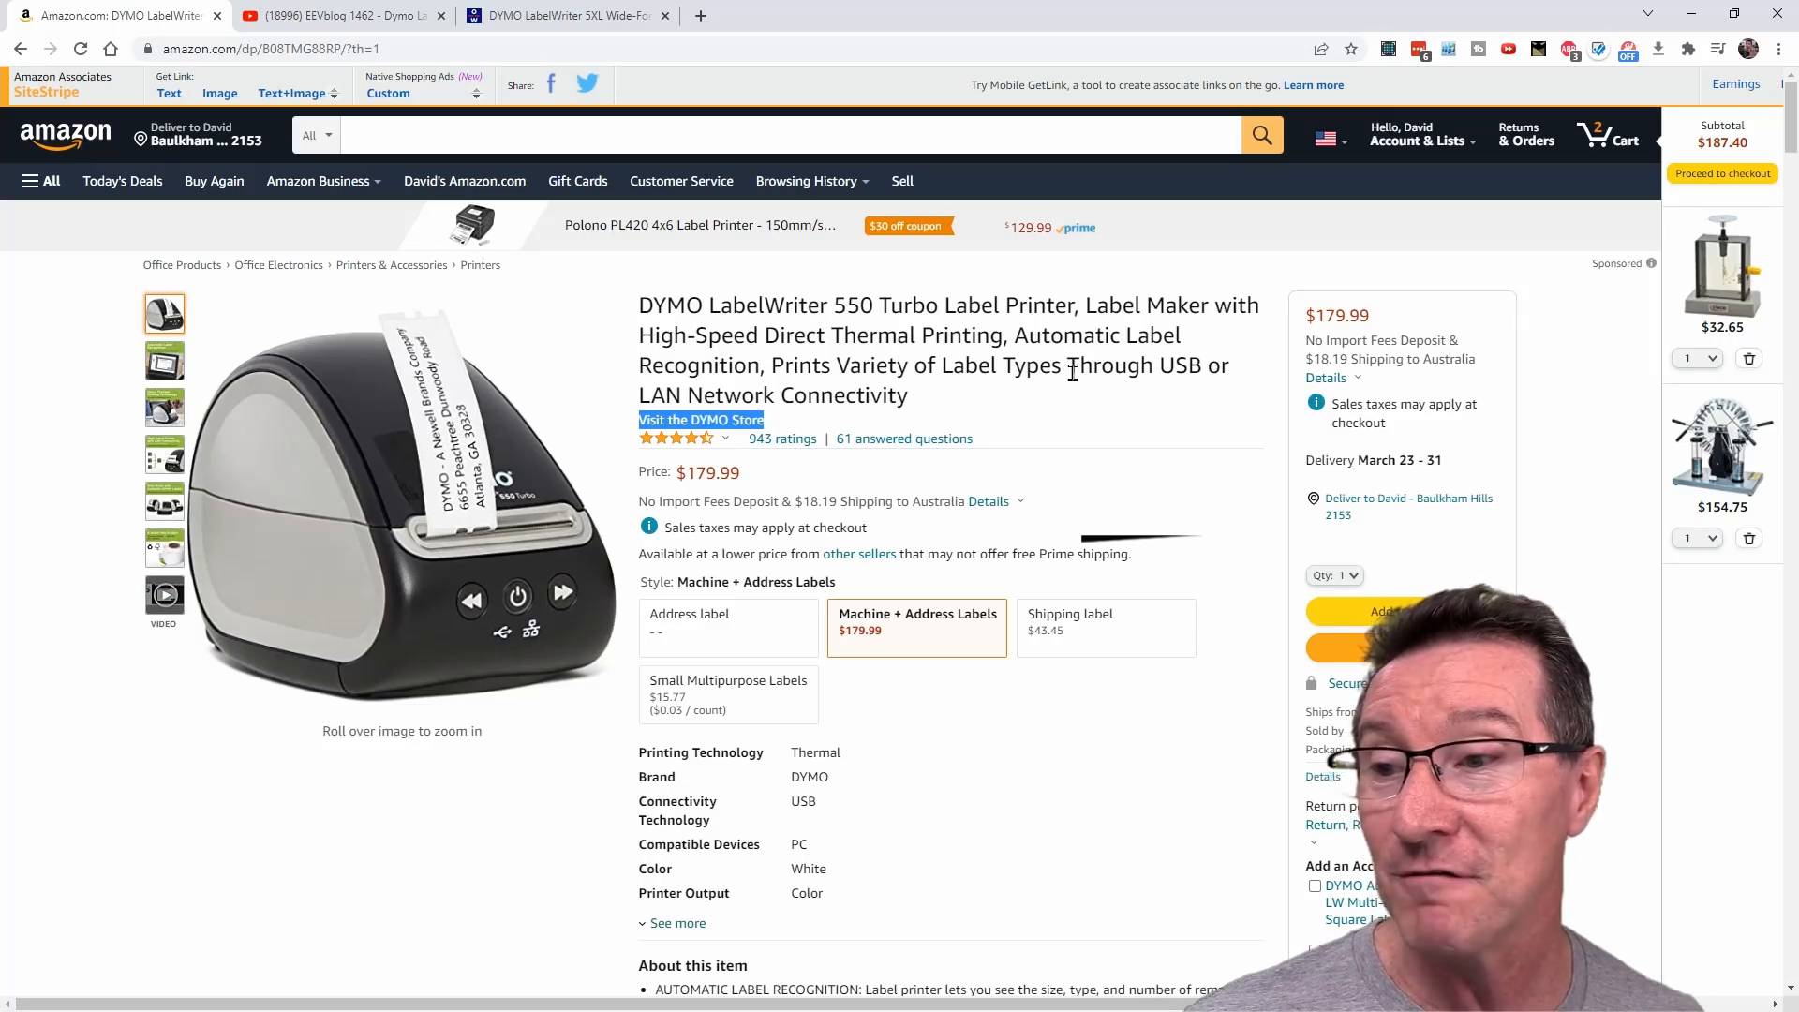
mouse_move(782, 438)
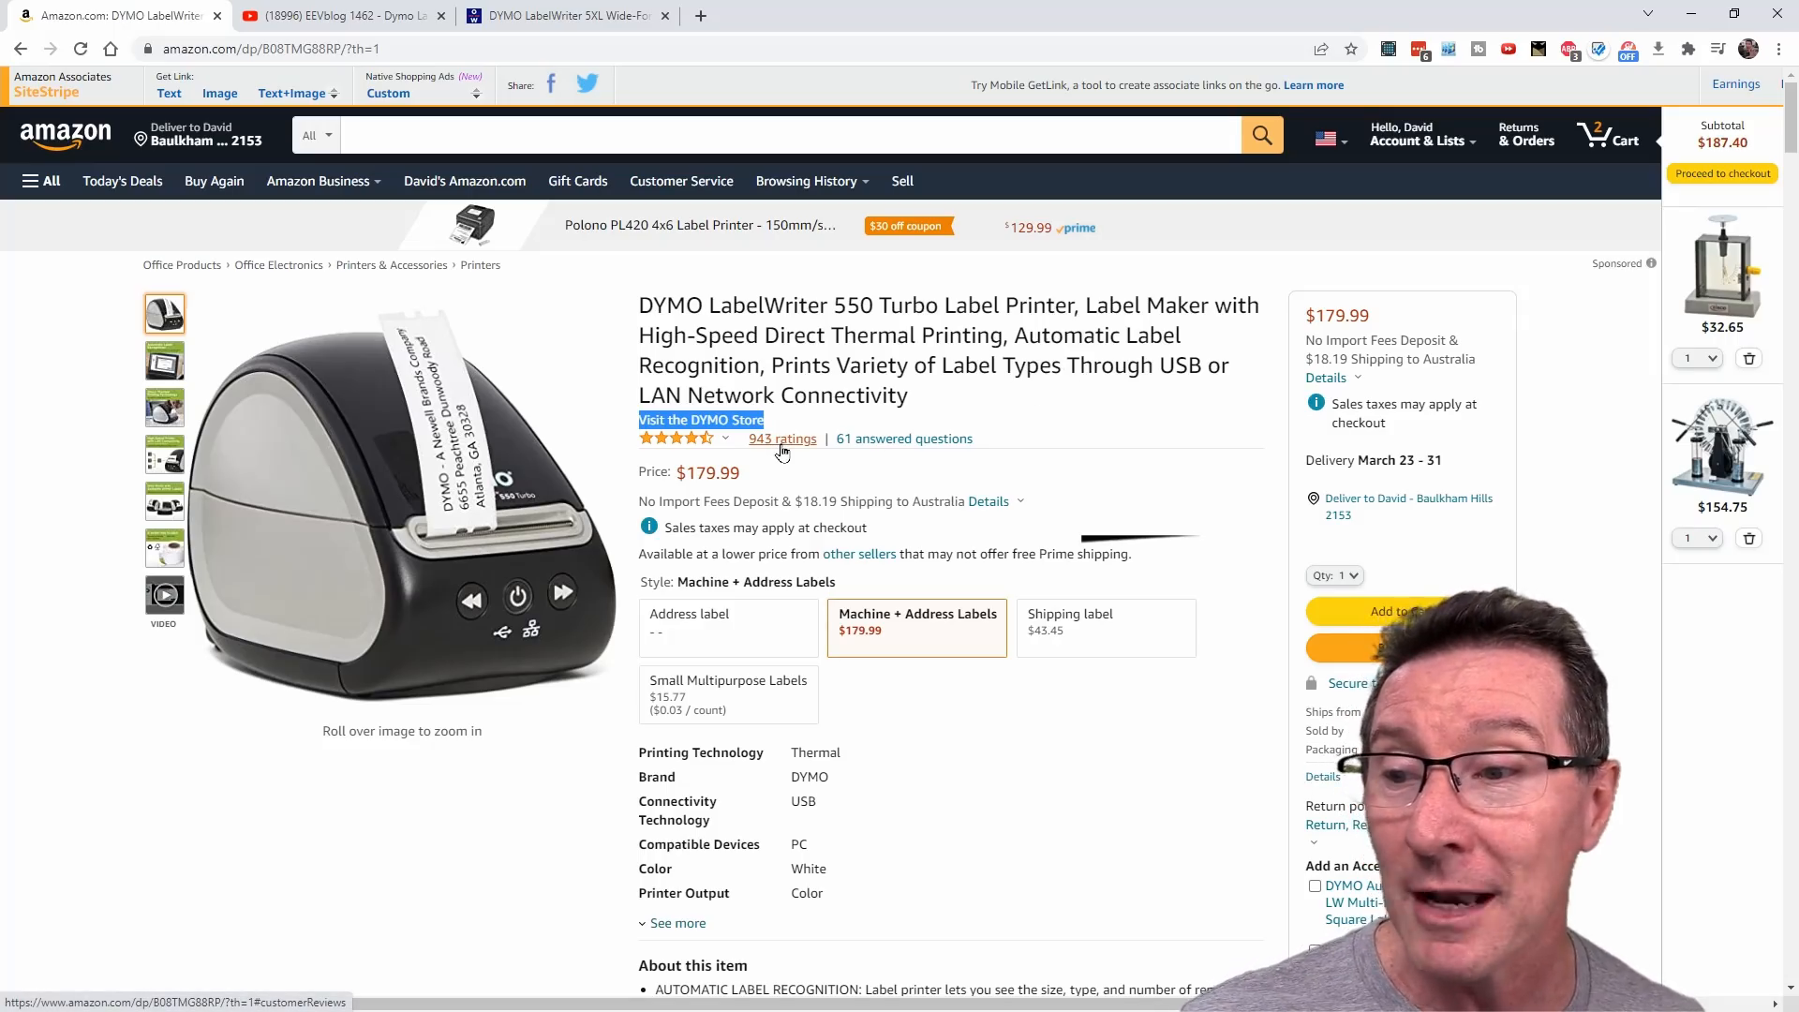
Step: Read the 550 Turbo's one-star US label lock-in reviews down to the other-country reviews
left_click(783, 438)
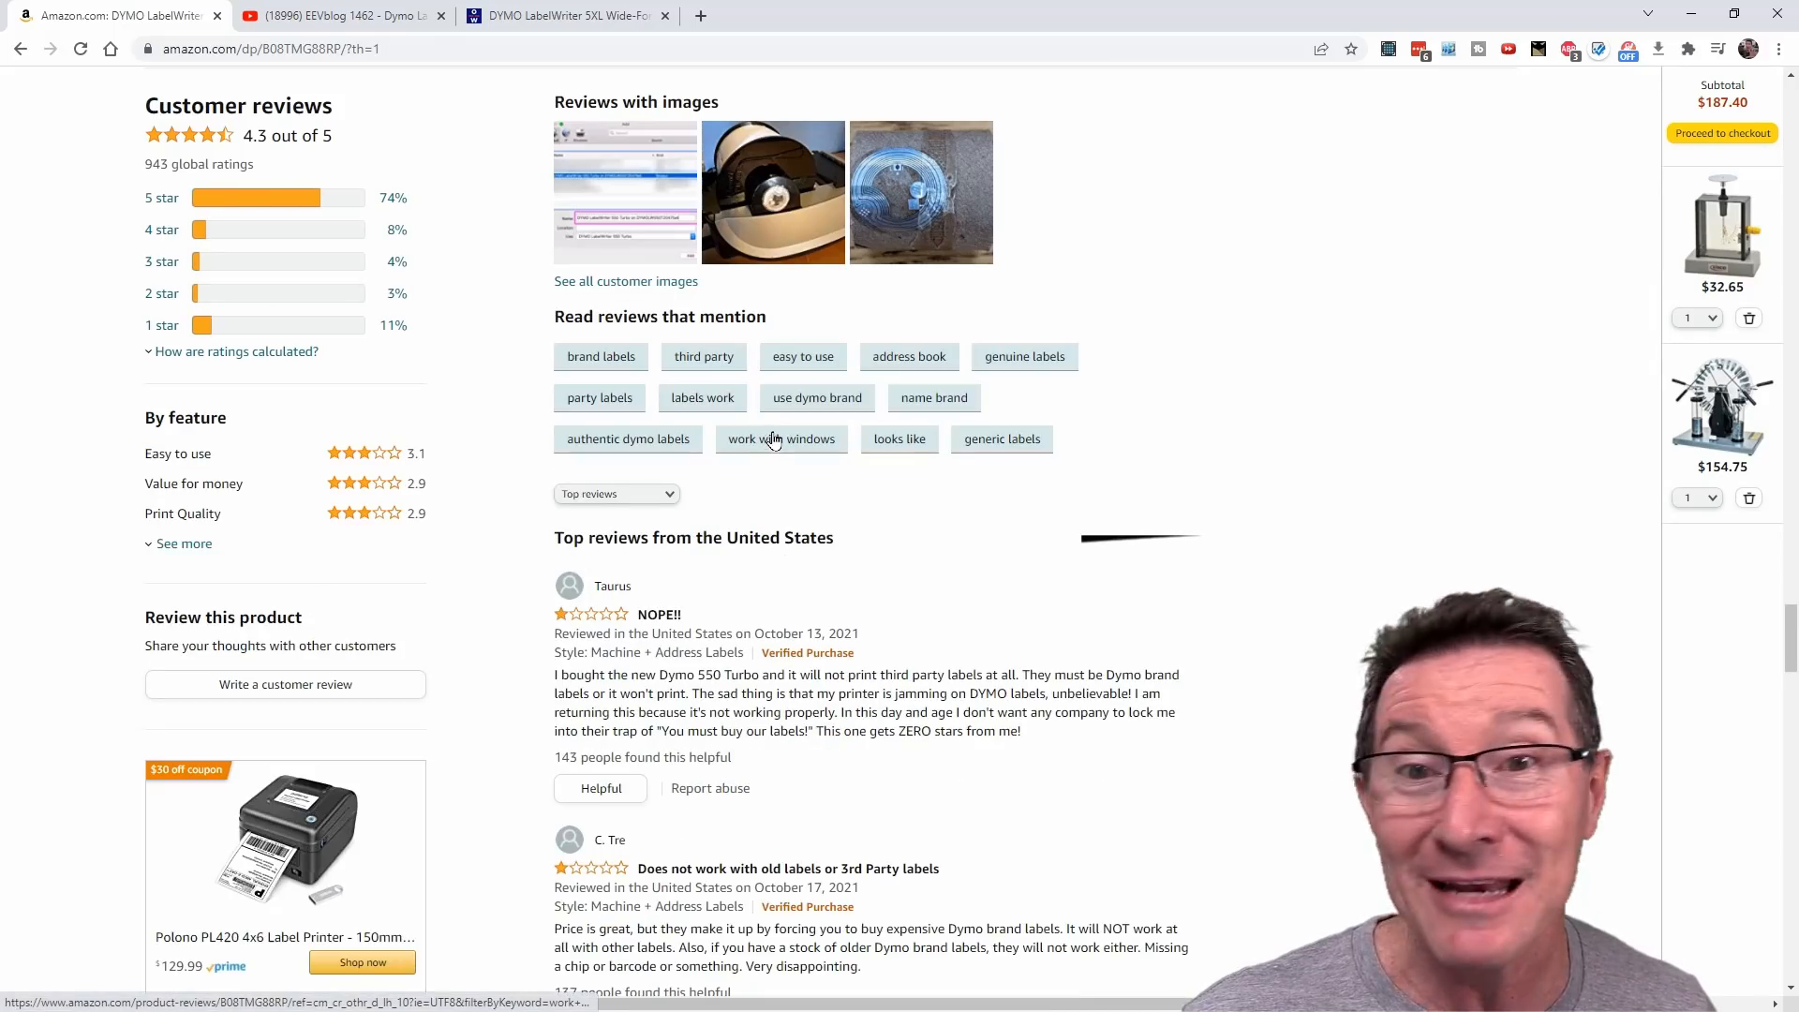
scroll("down", 3)
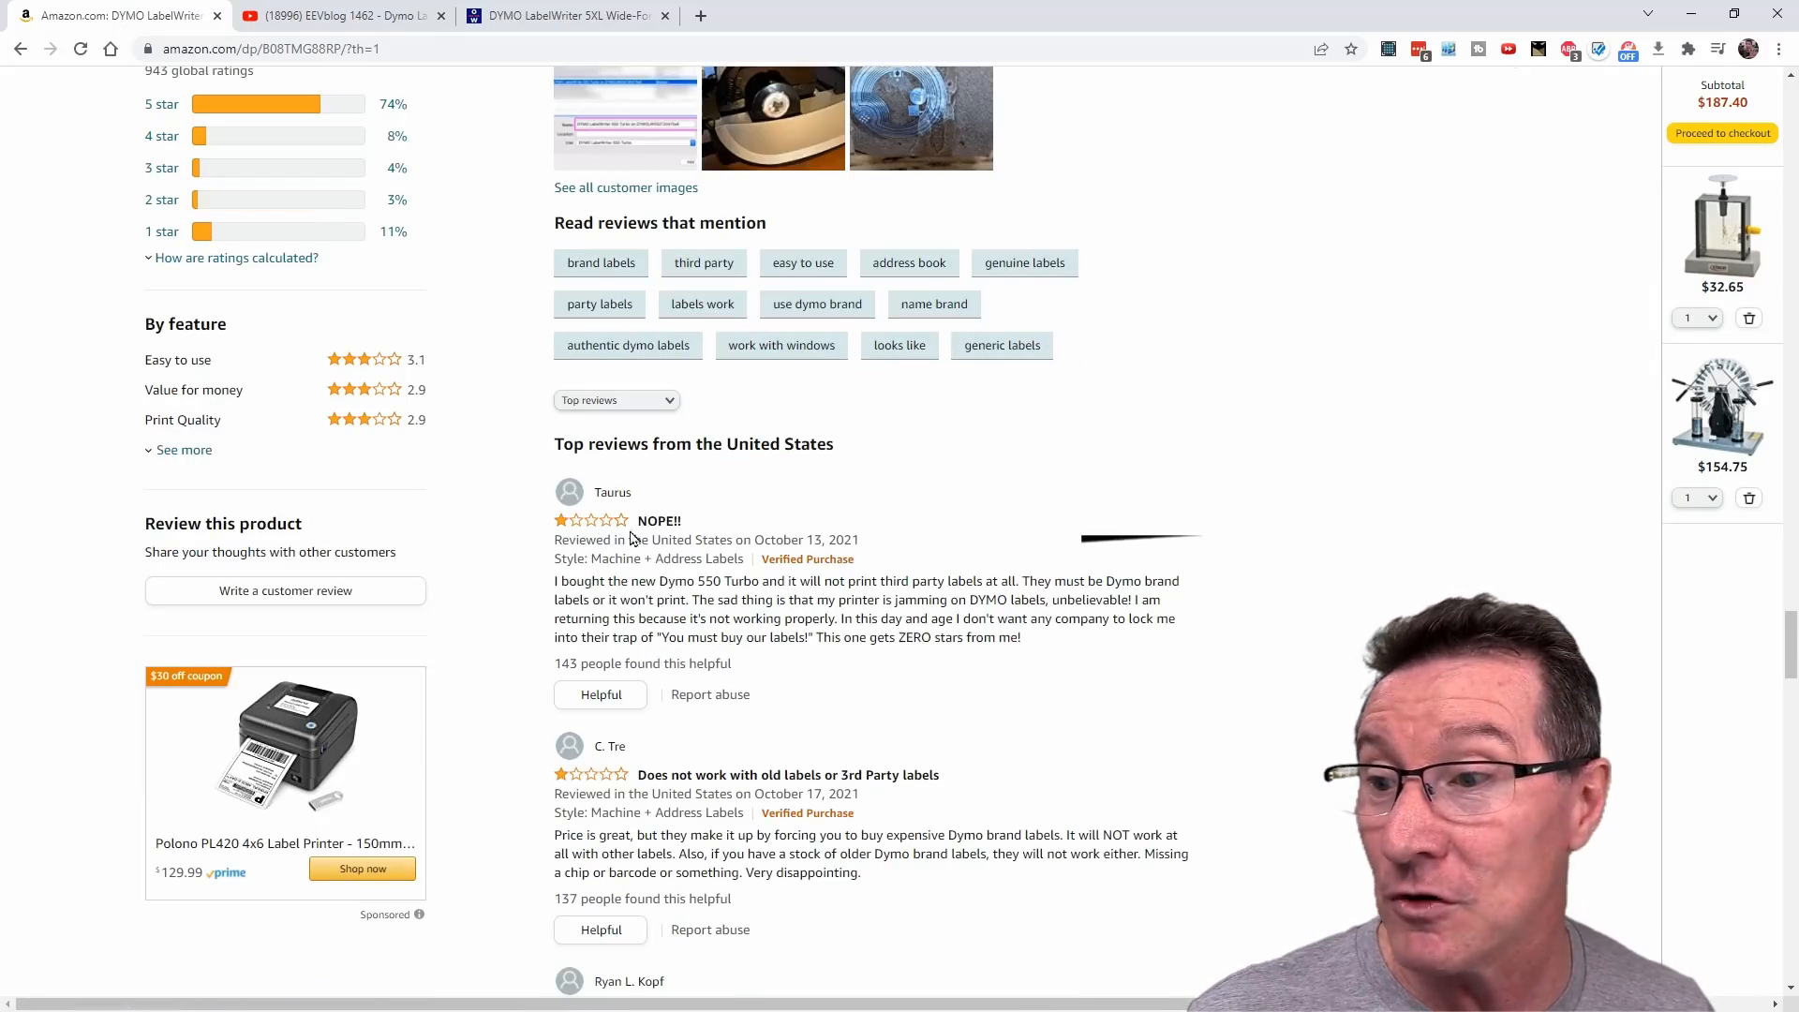
scroll("down", 3)
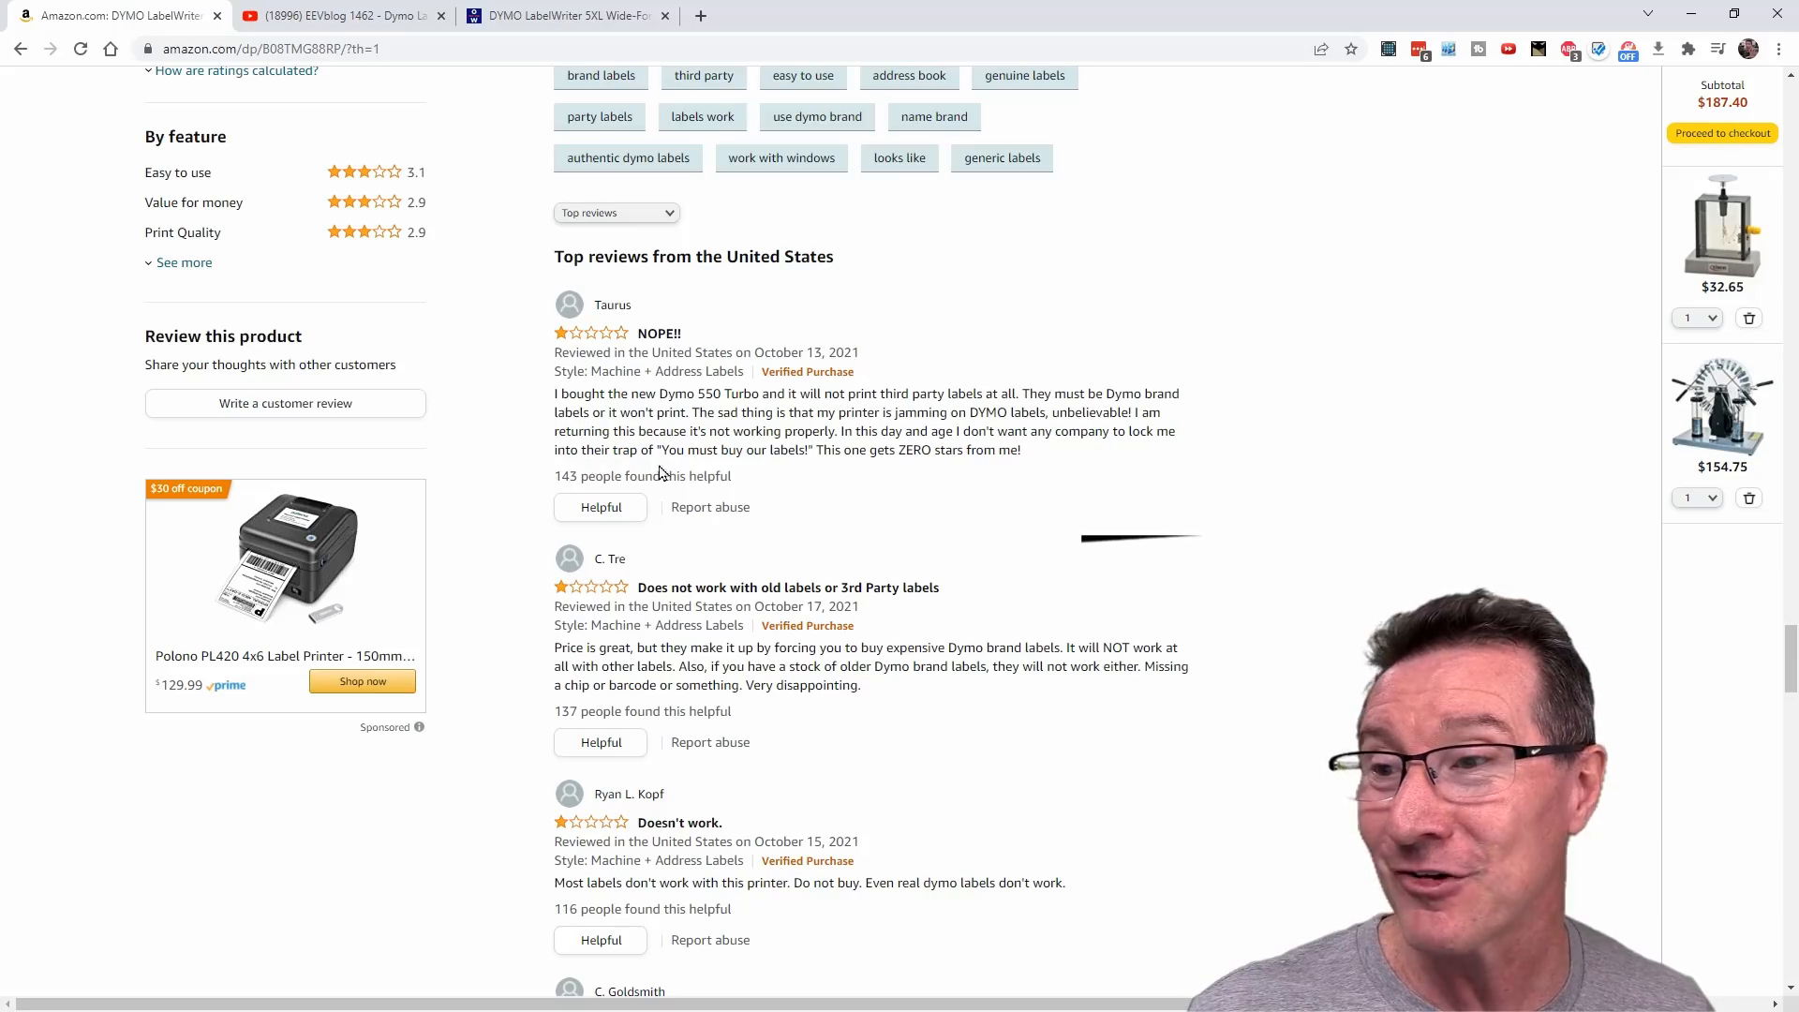
scroll("down", 3)
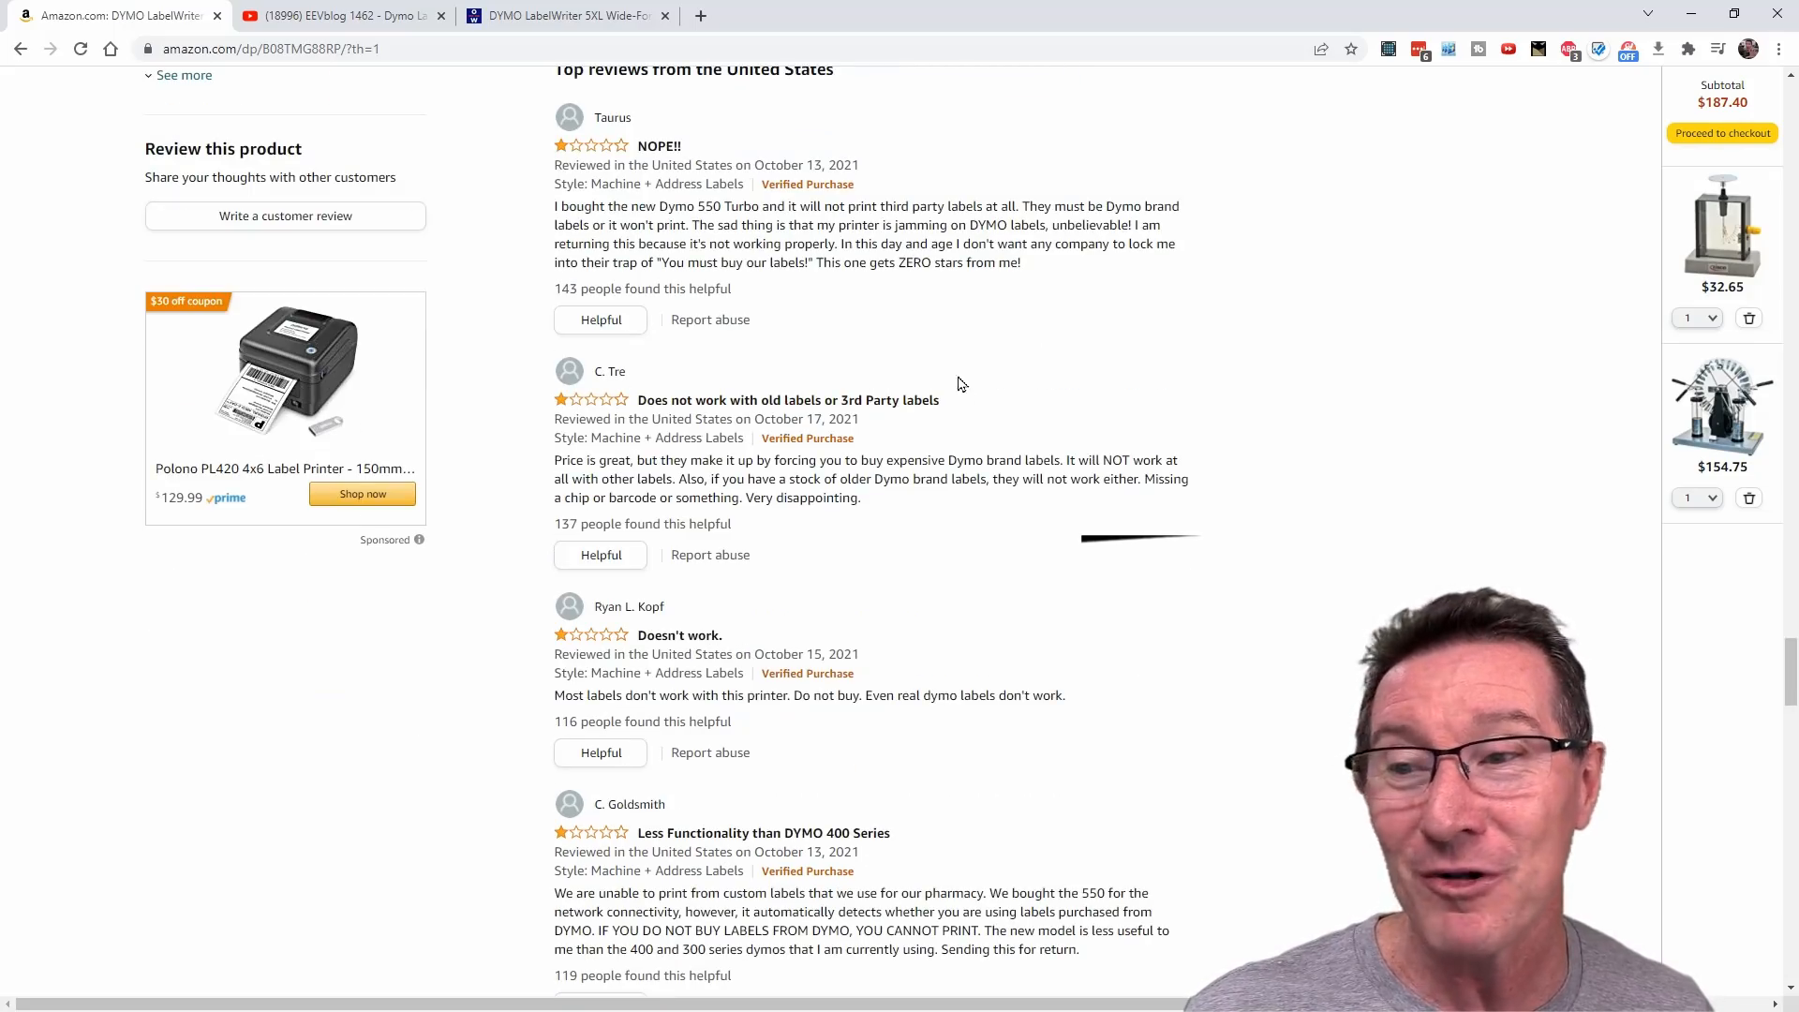
scroll("down", 3)
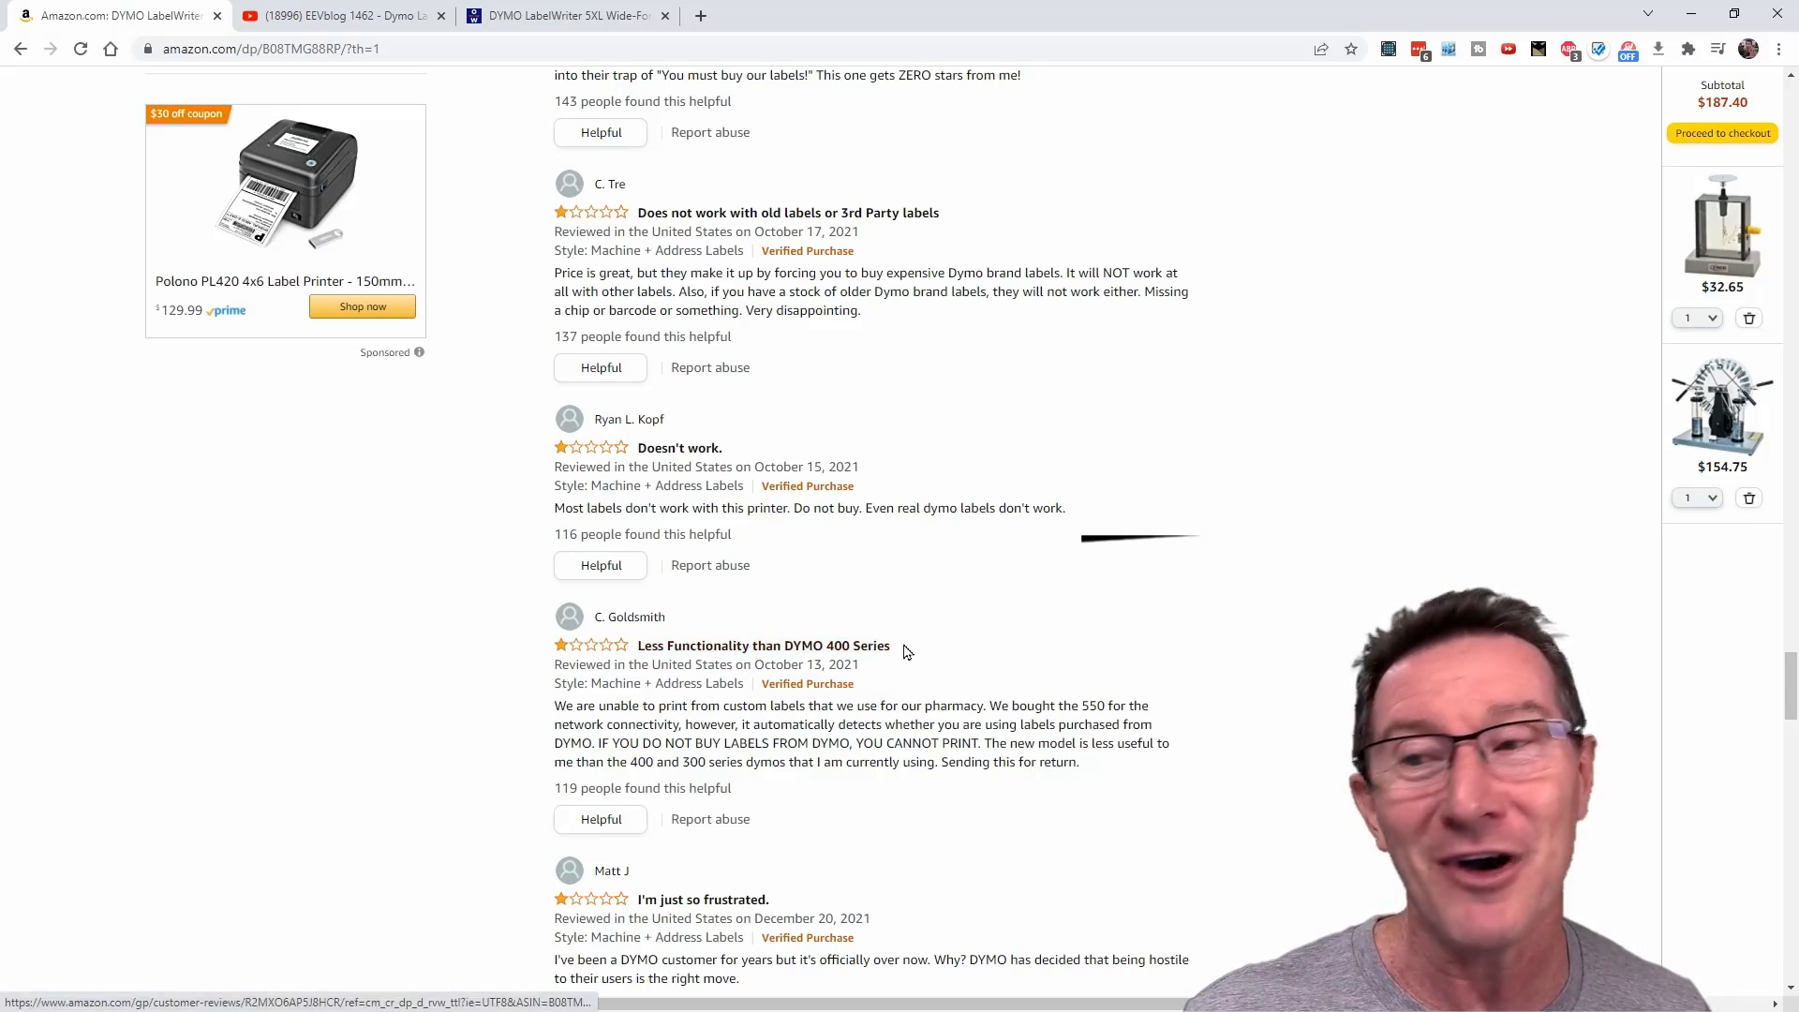
scroll("down", 3)
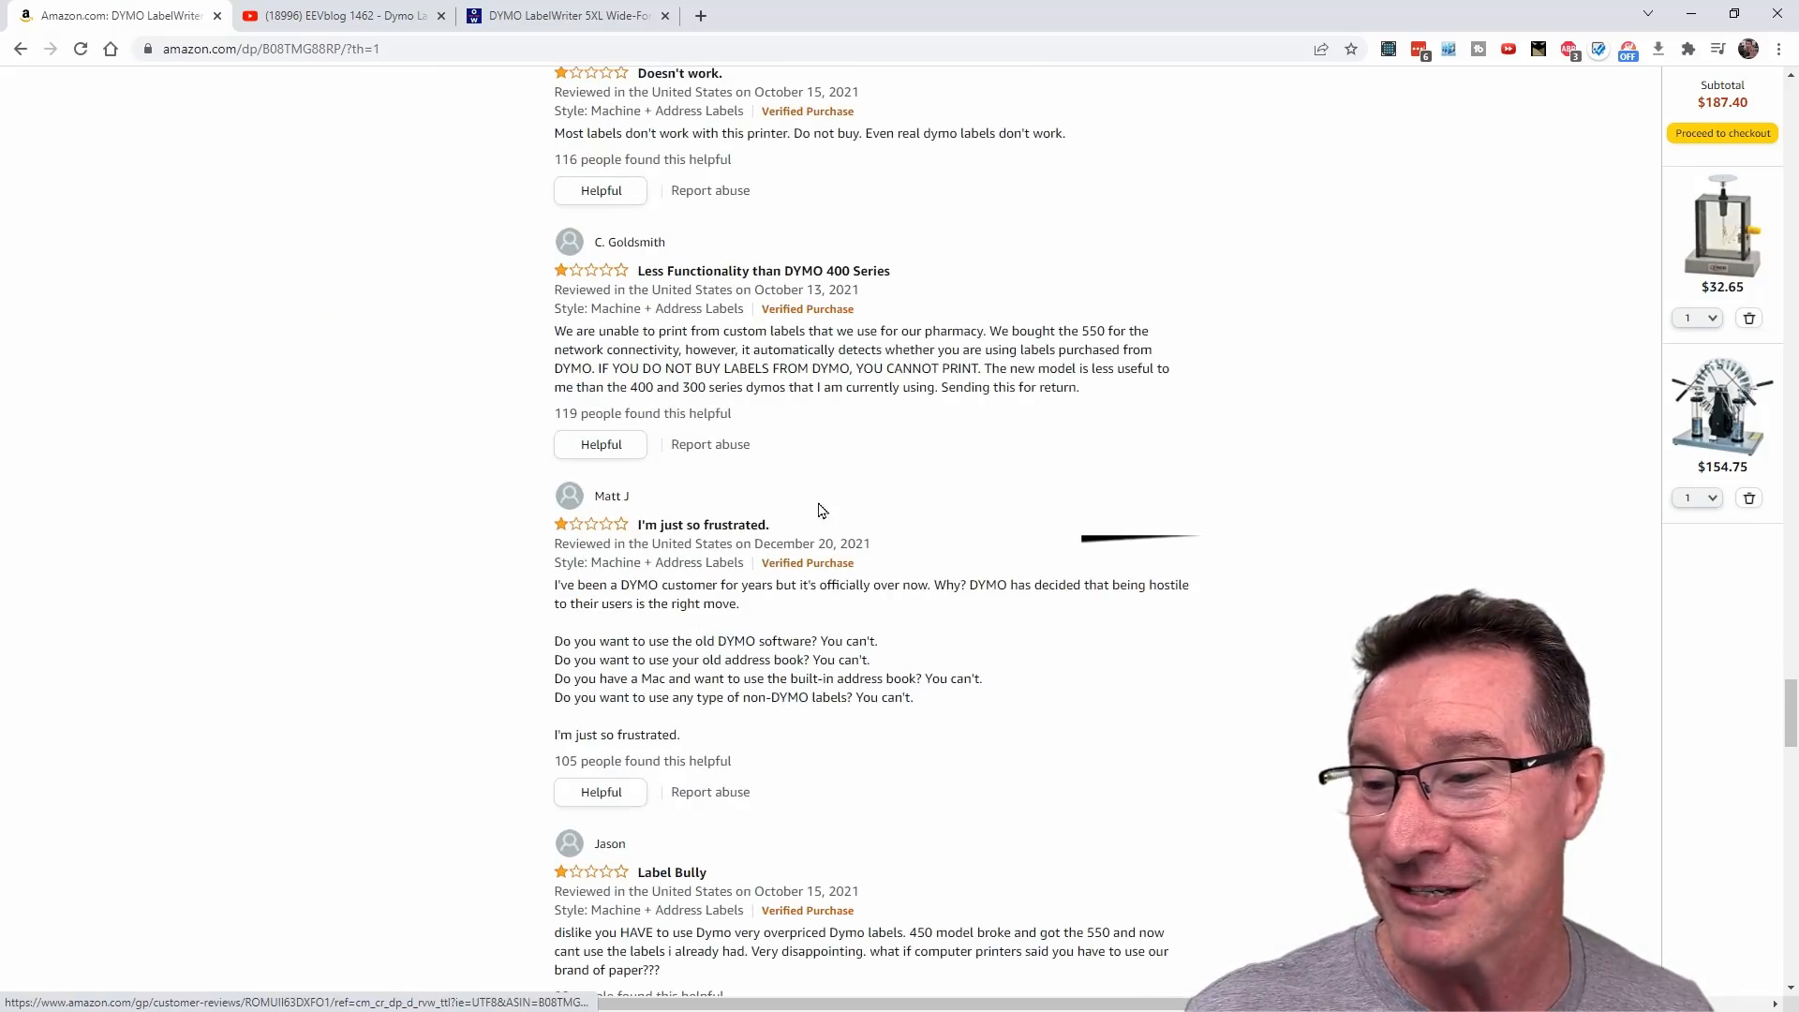
scroll("down", 3)
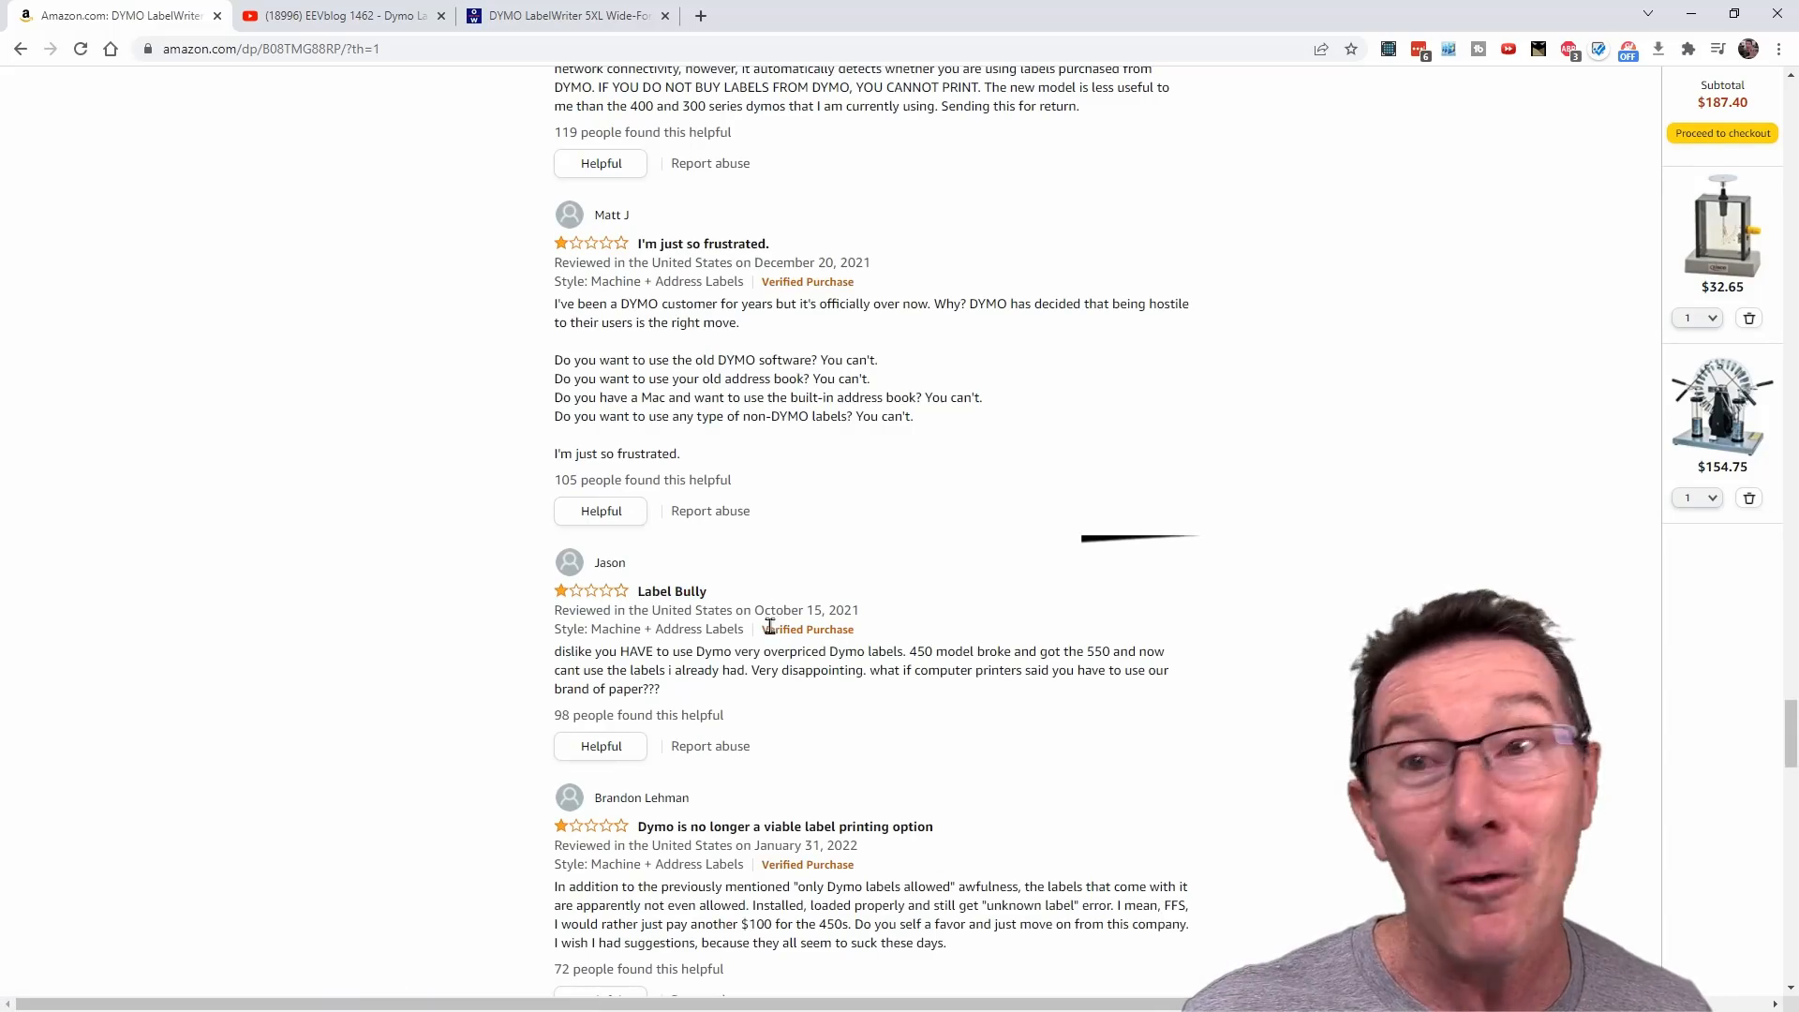
scroll("down", 3)
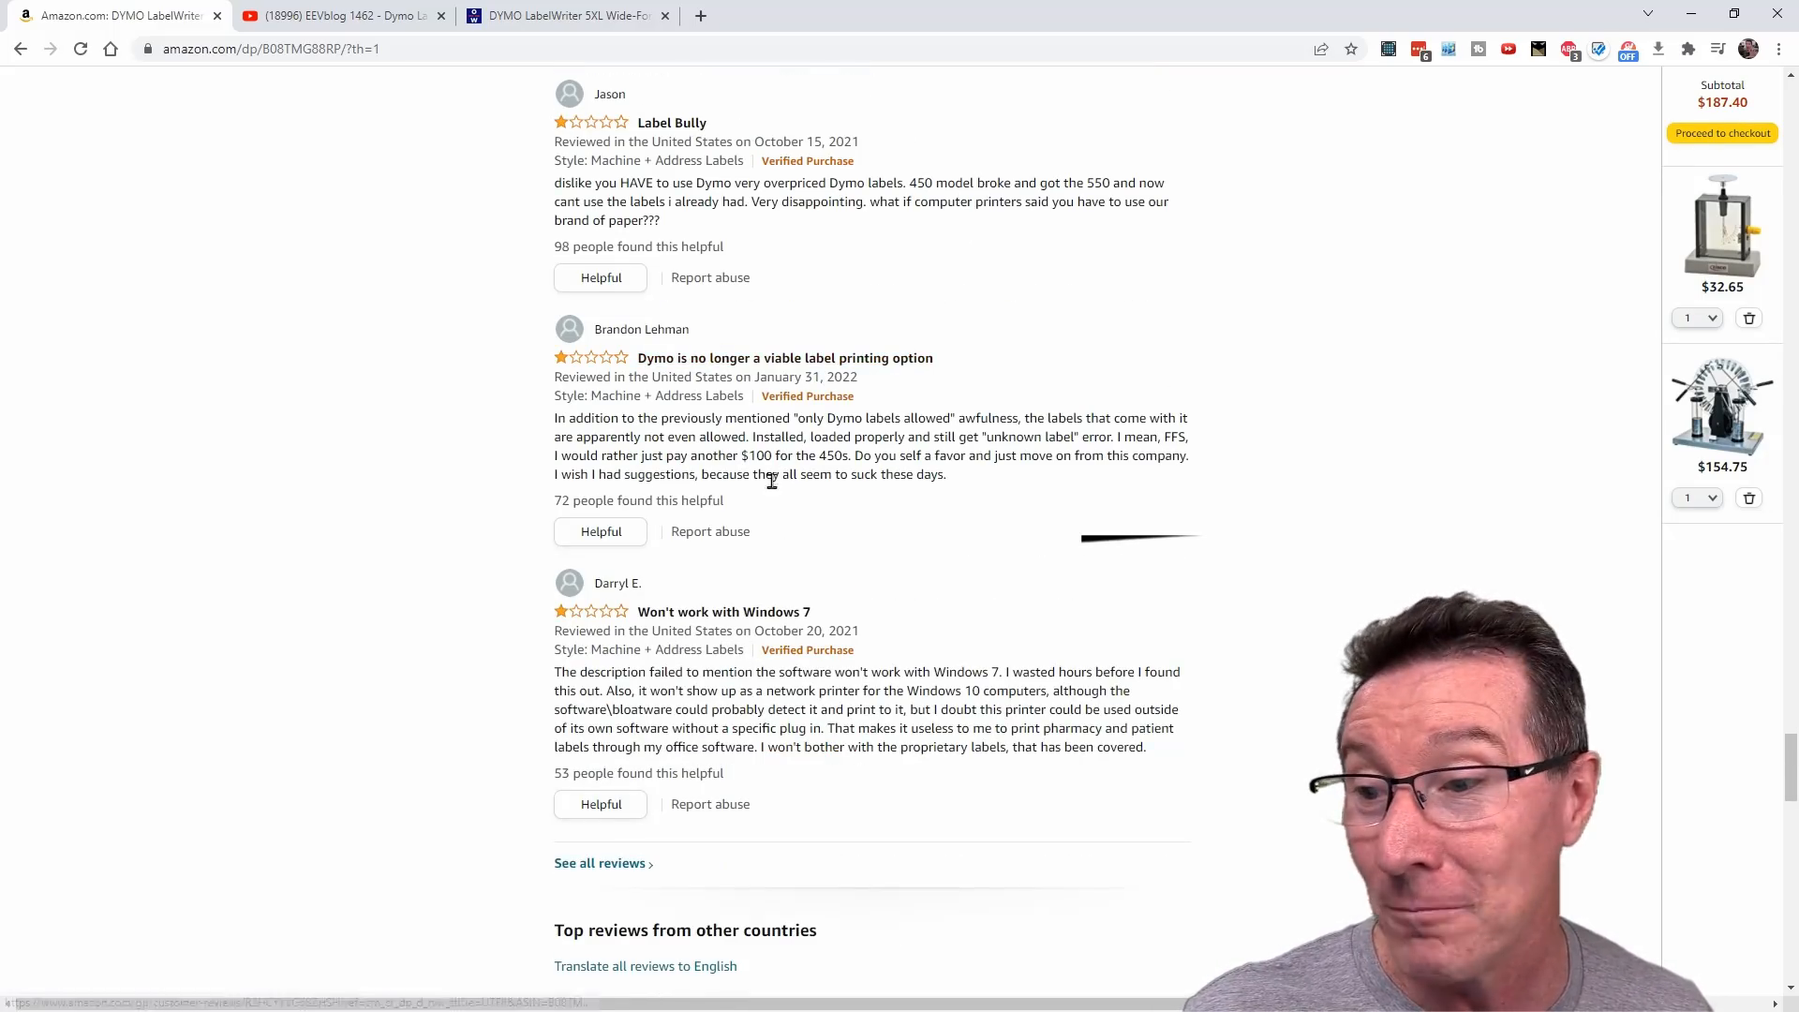
scroll("down", 3)
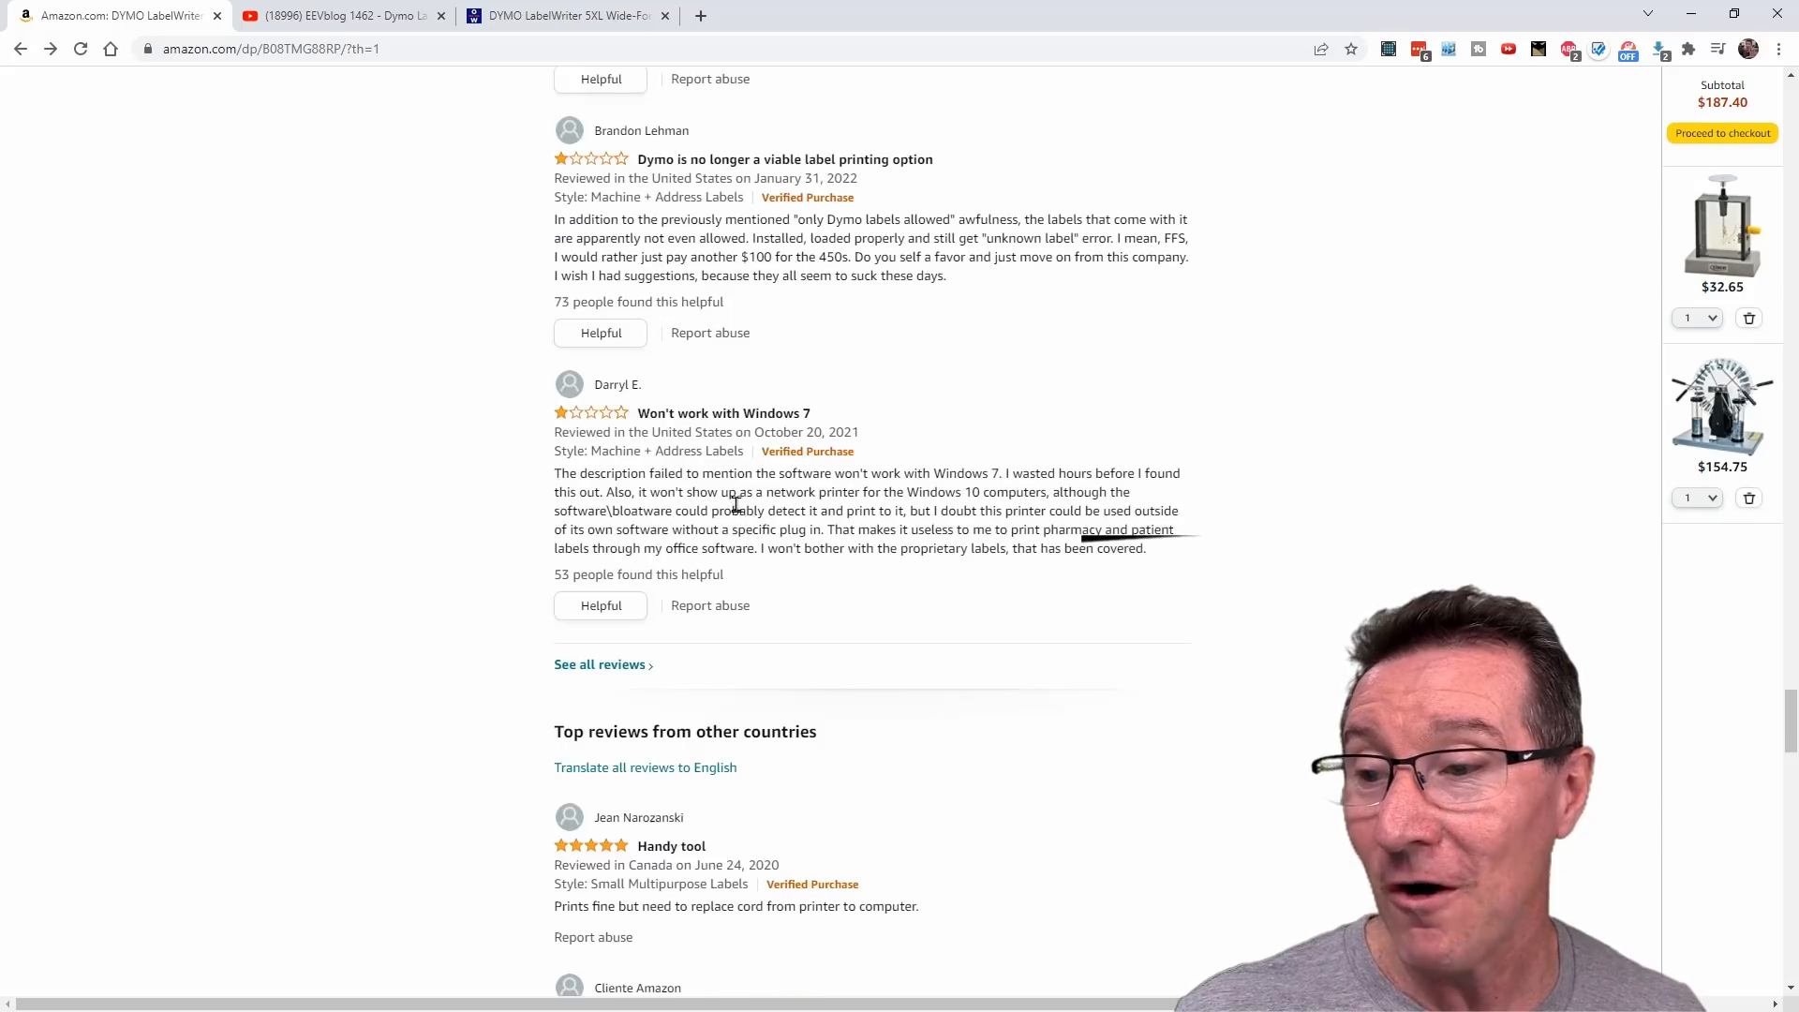
scroll("down", 3)
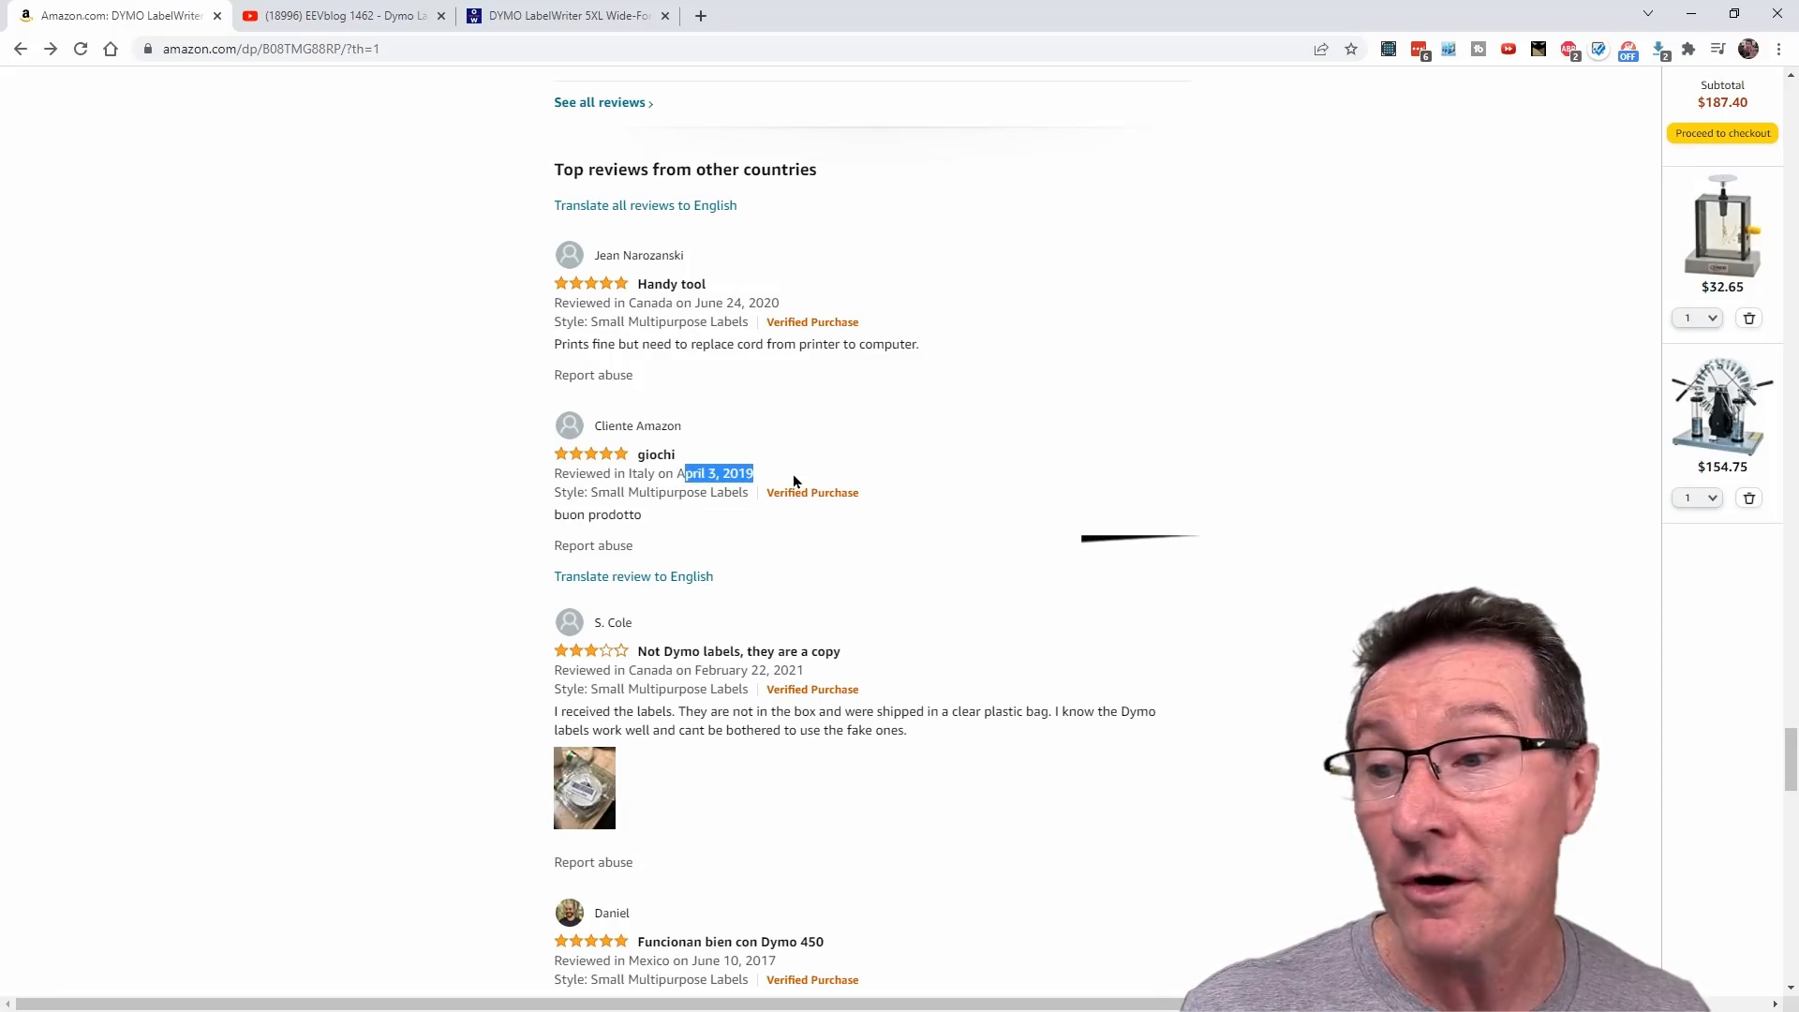
mouse_move(752, 298)
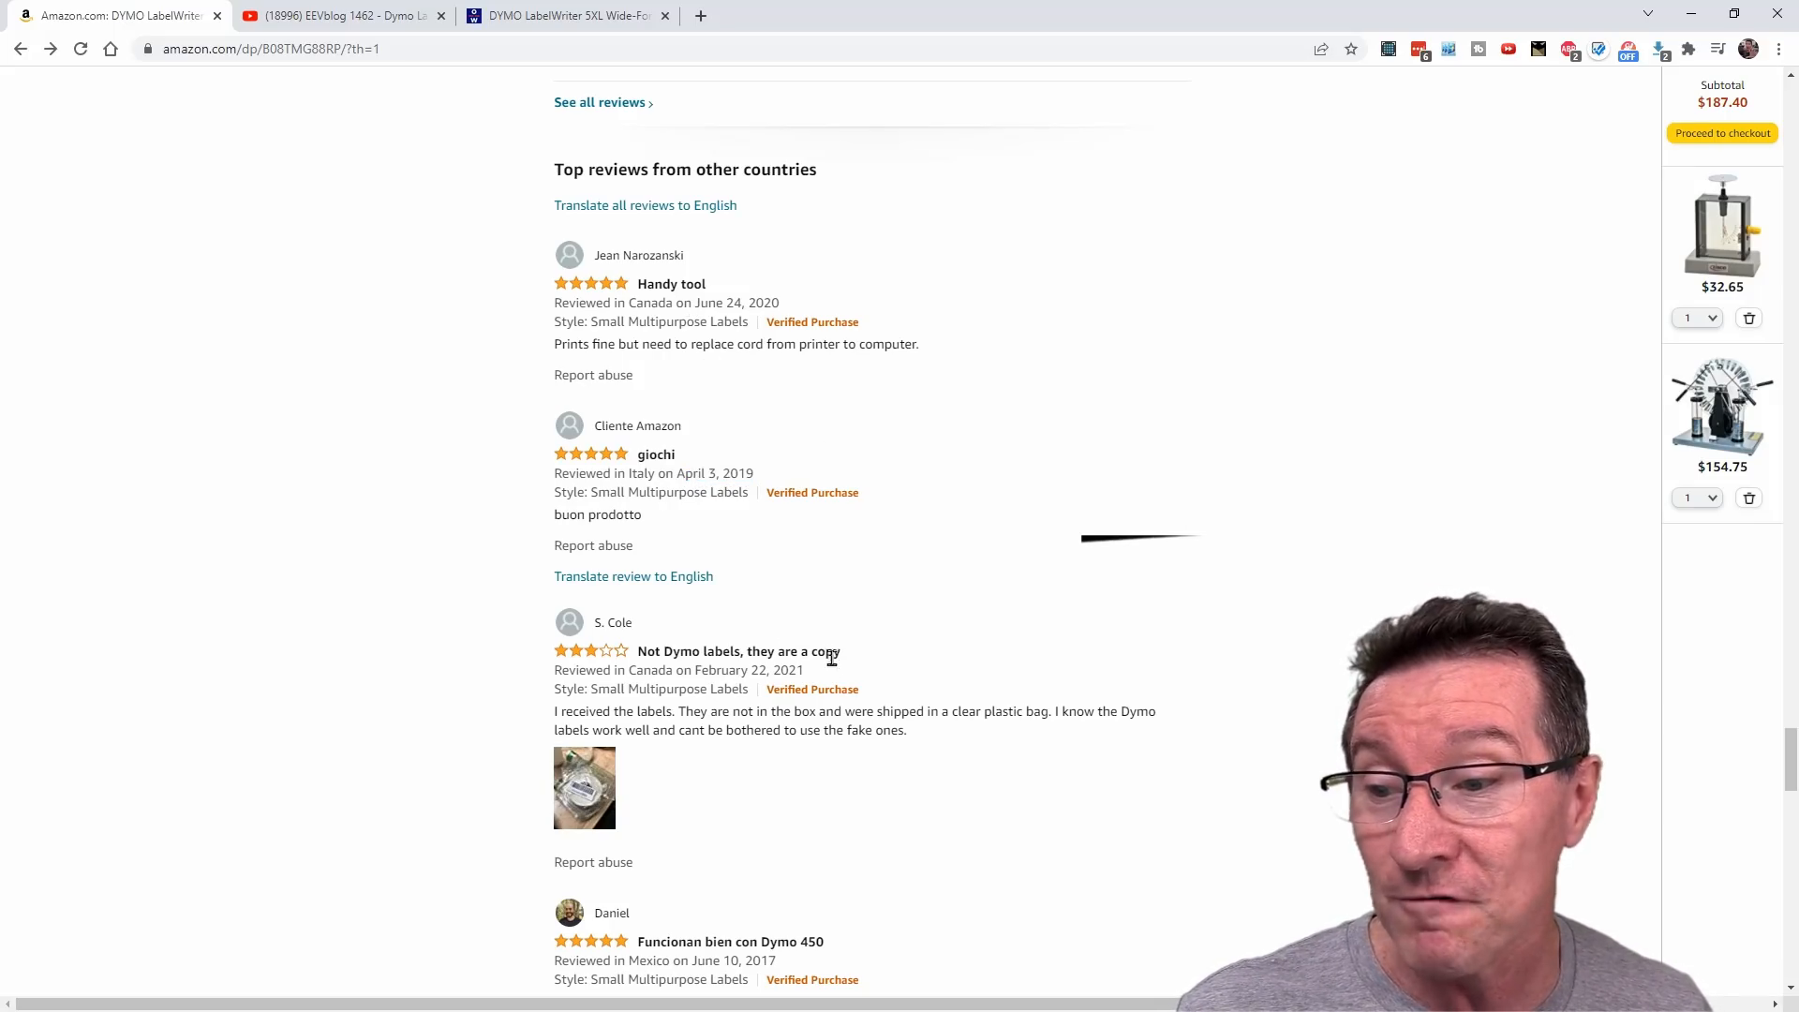
Step: Go through the other-country reviews, highlighting the Mexican review title, reaching the 4.3-star summary
scroll("down", 3)
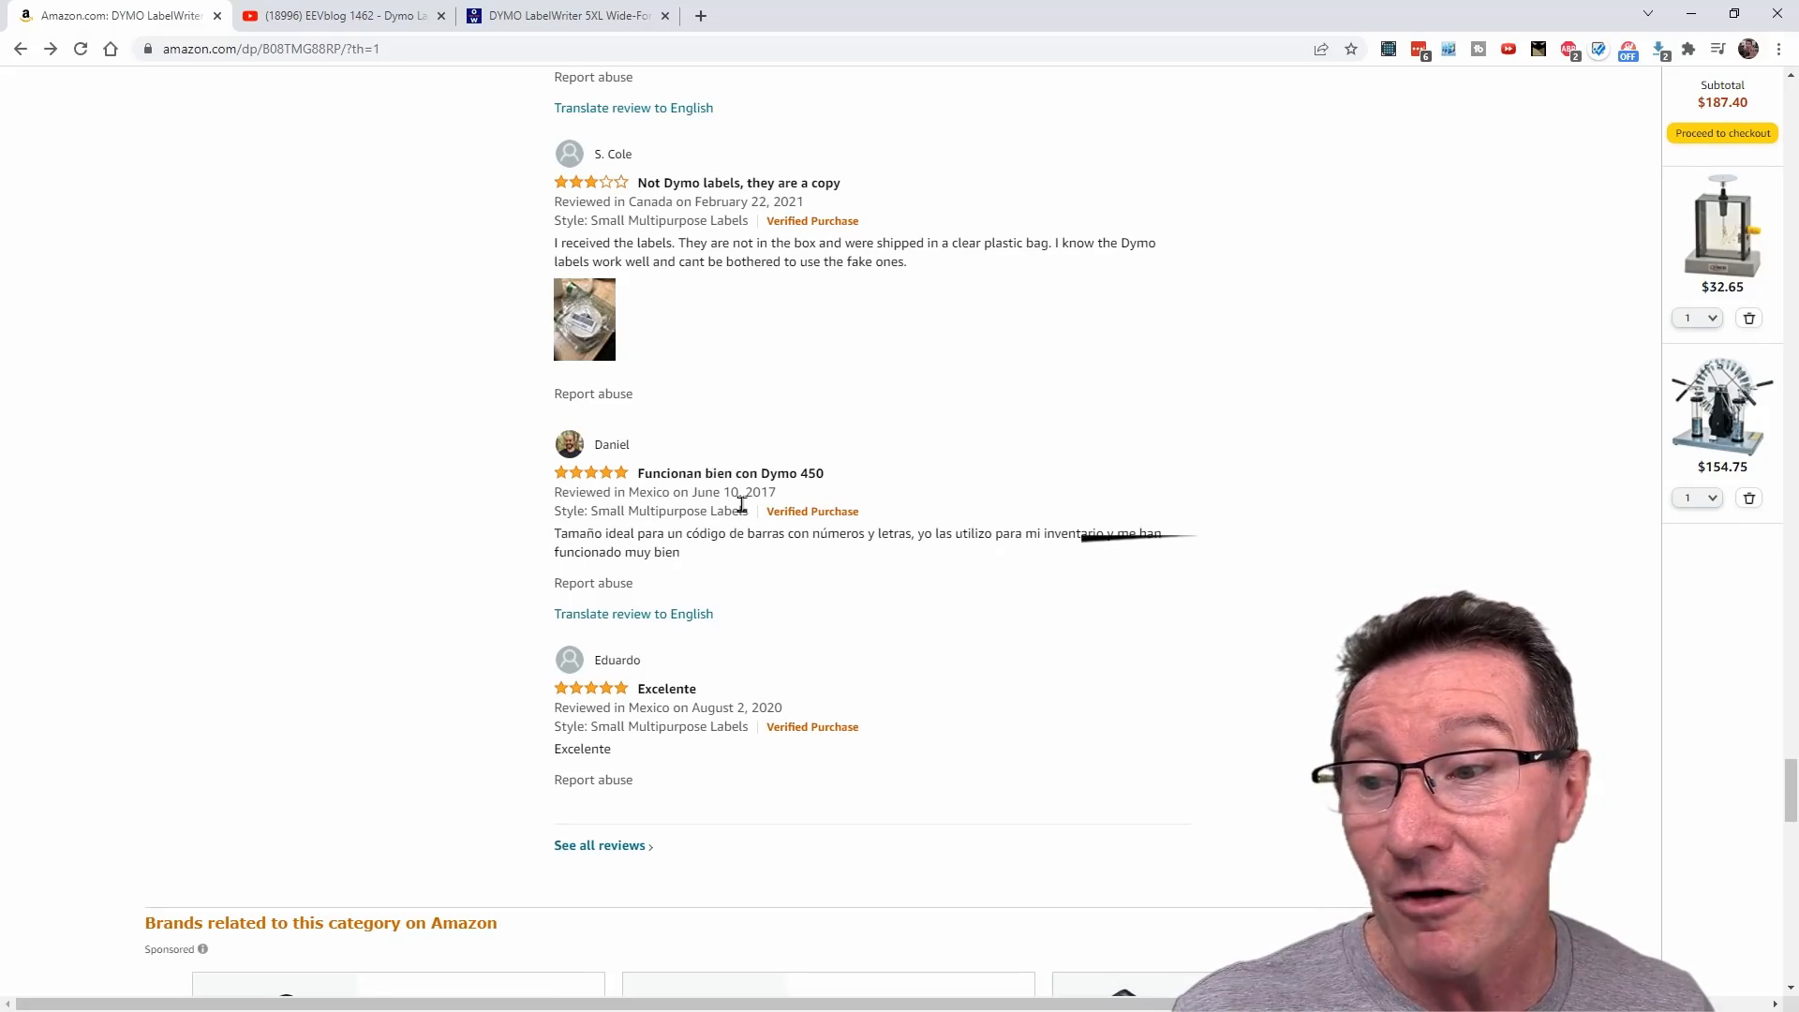
left_click_drag(679, 472, 825, 472)
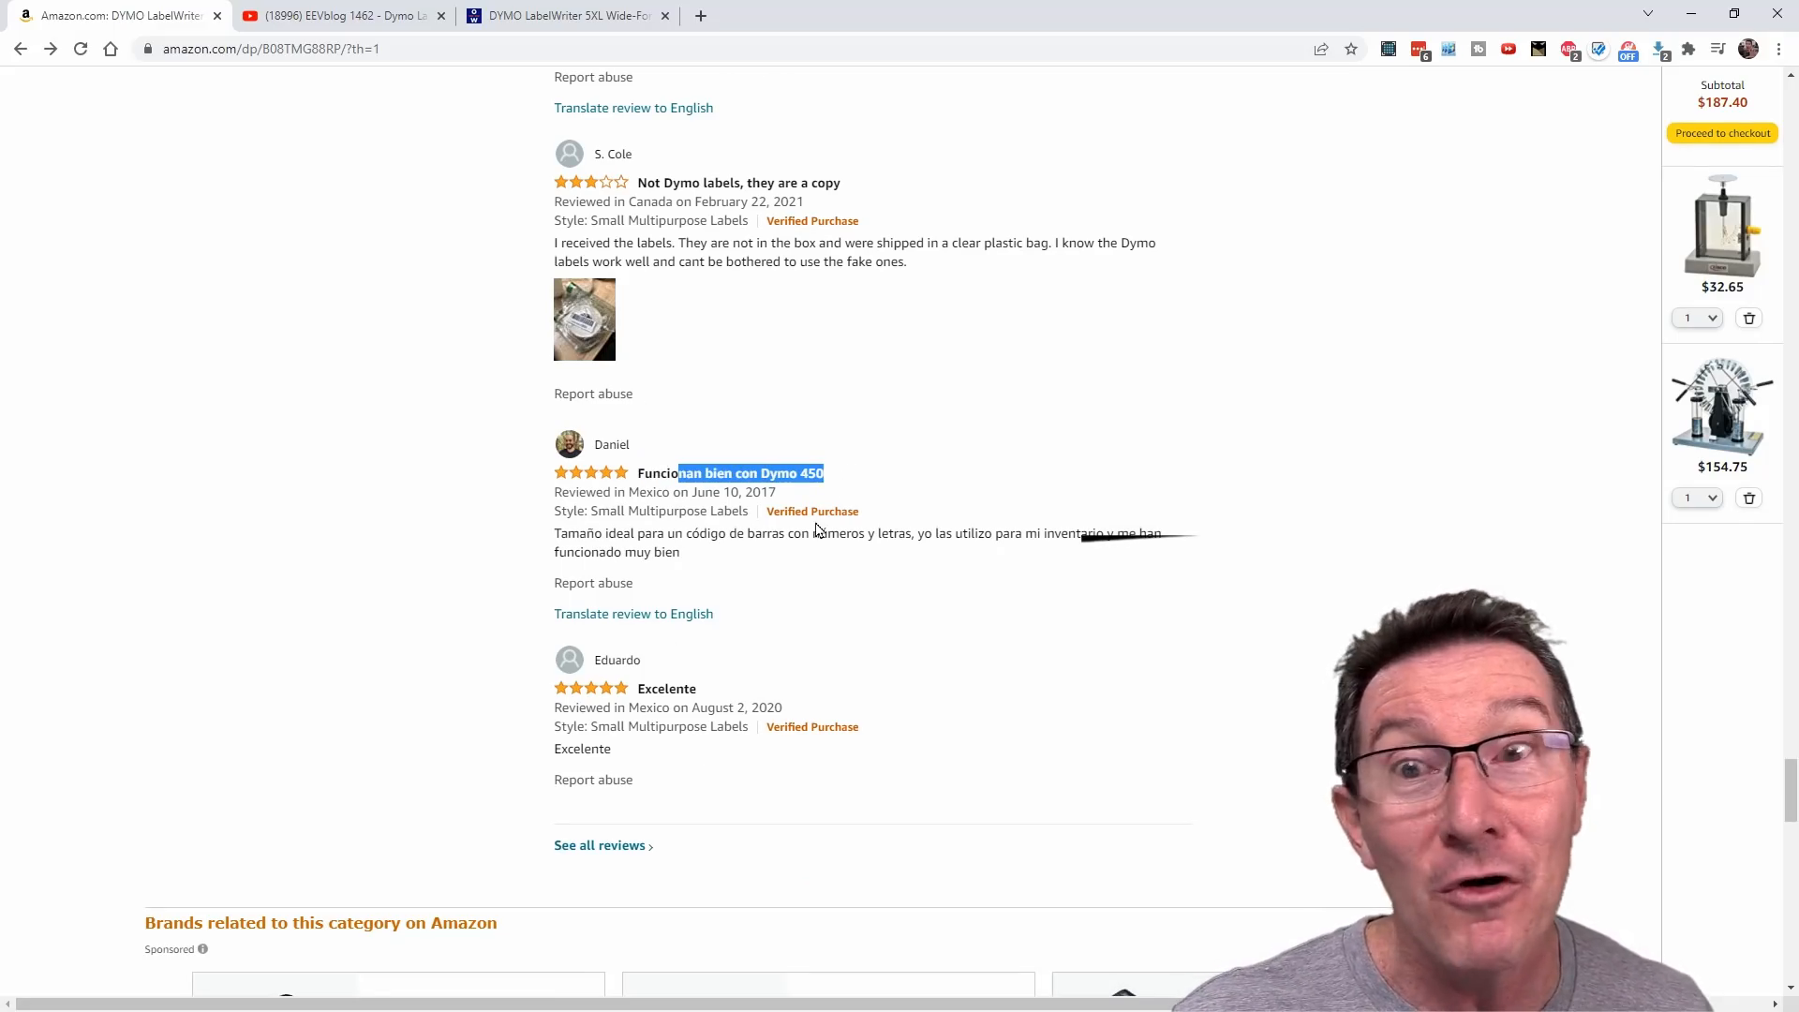
scroll("down", 3)
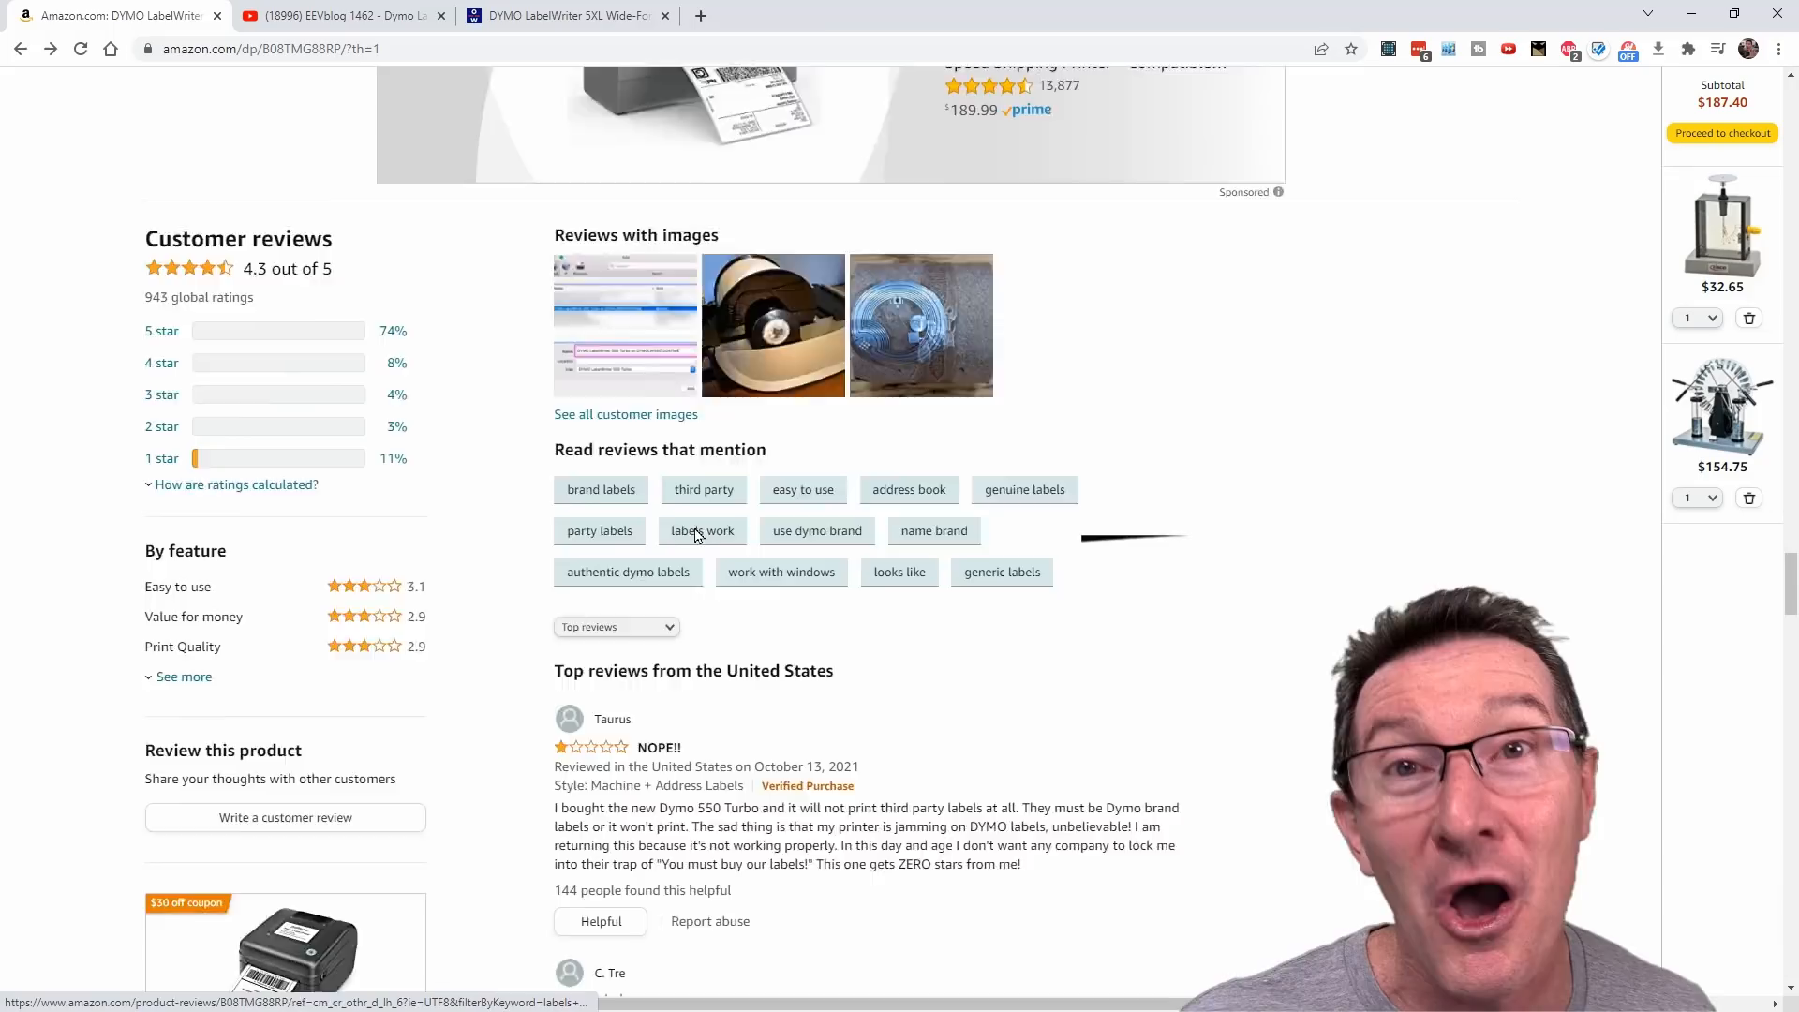
Step: Show the 550 Turbo rating breakdown of 74% five-star and 11% one-star at the page top
scroll("down", 3)
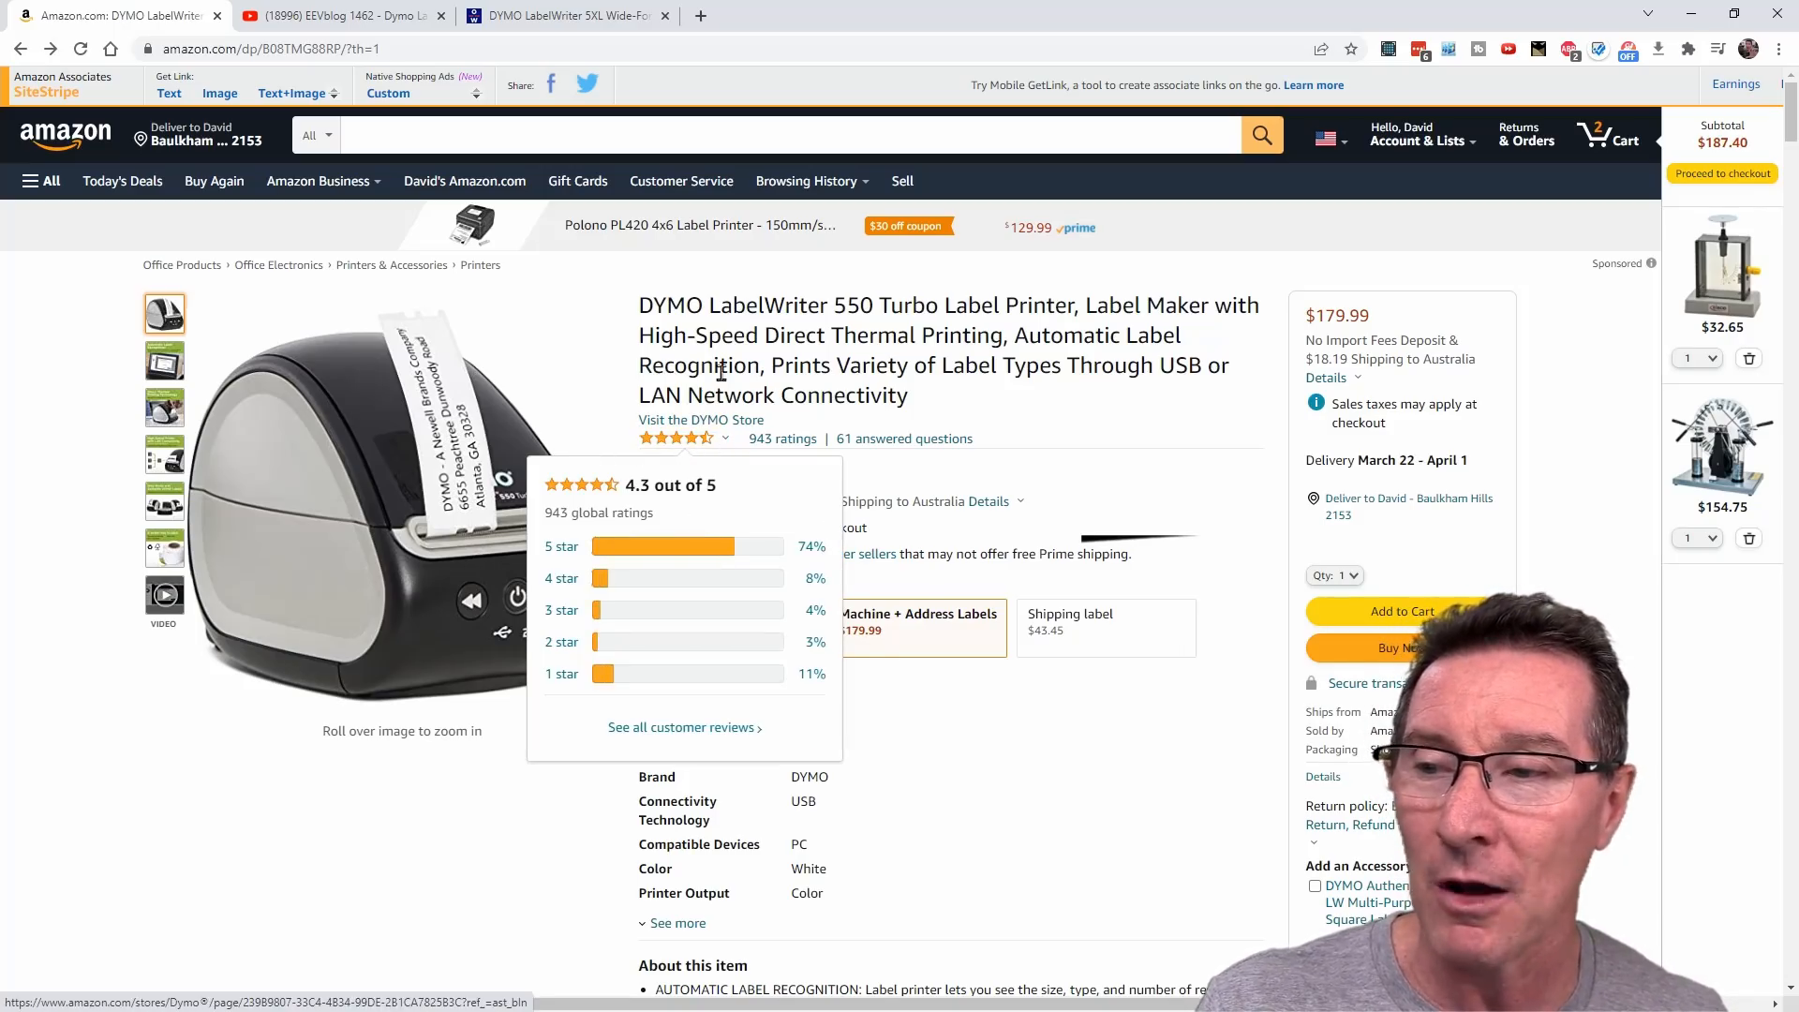
mouse_move(688, 446)
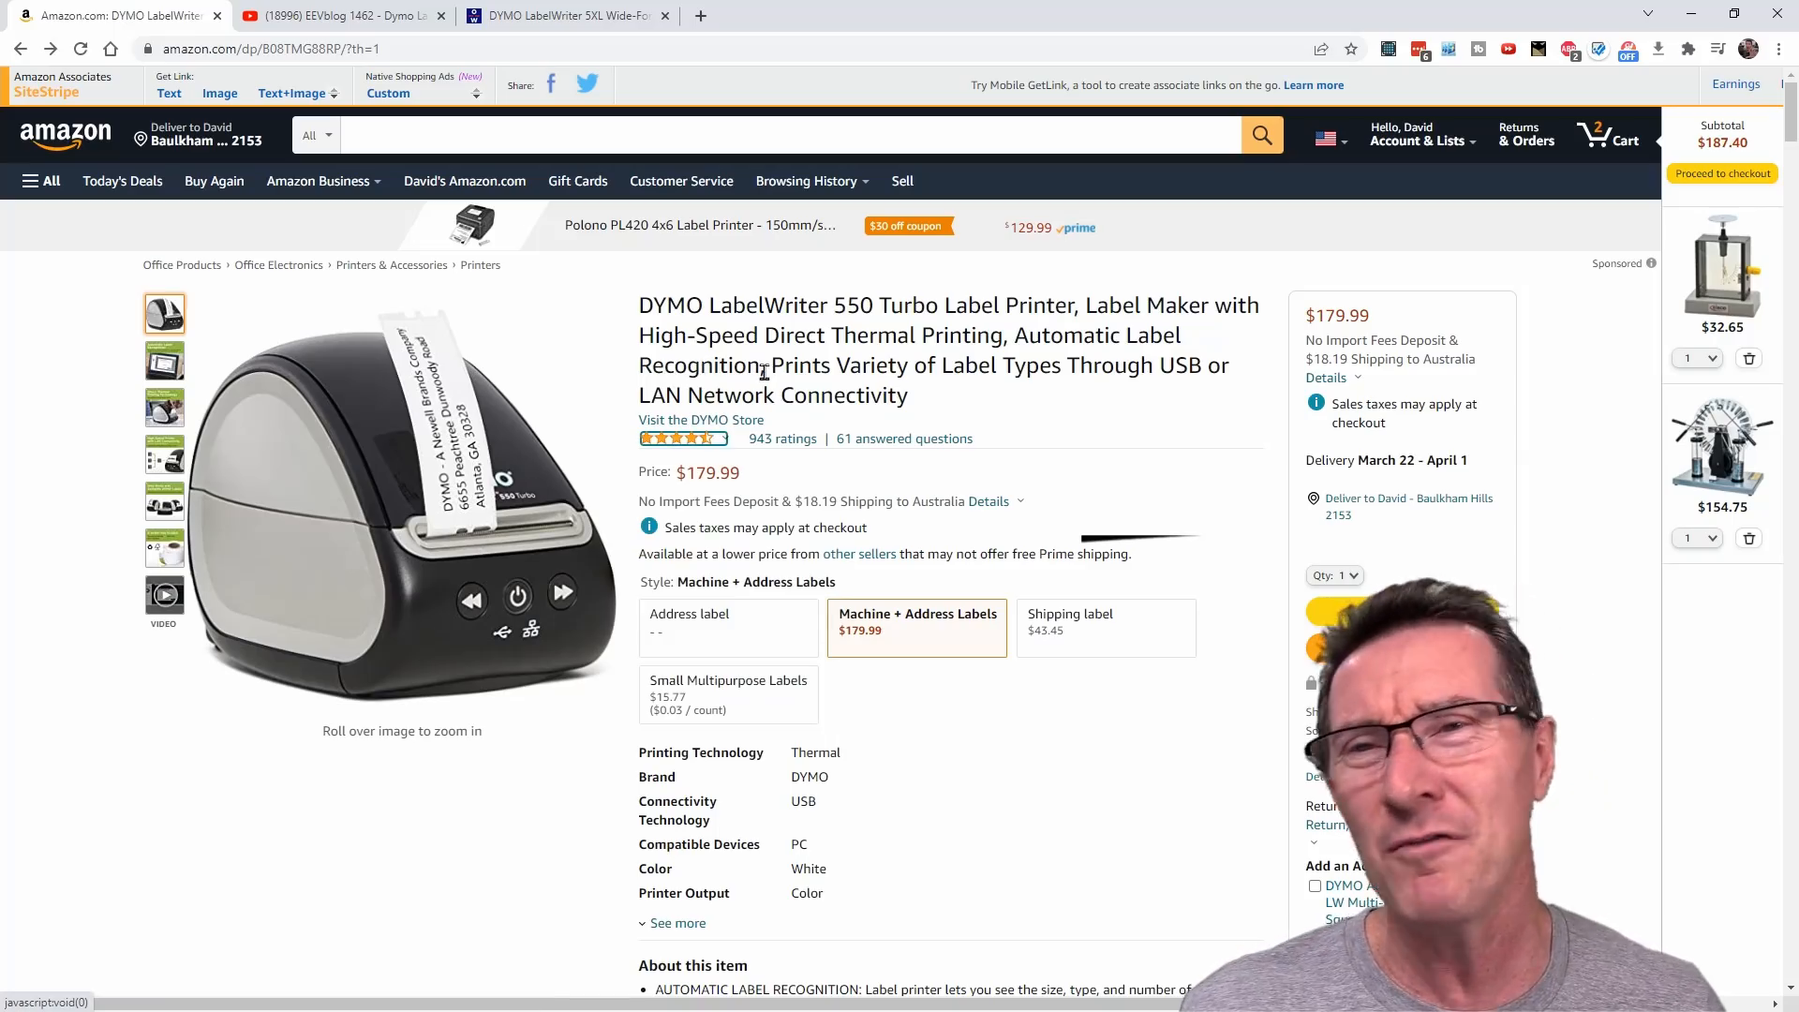
left_click(682, 438)
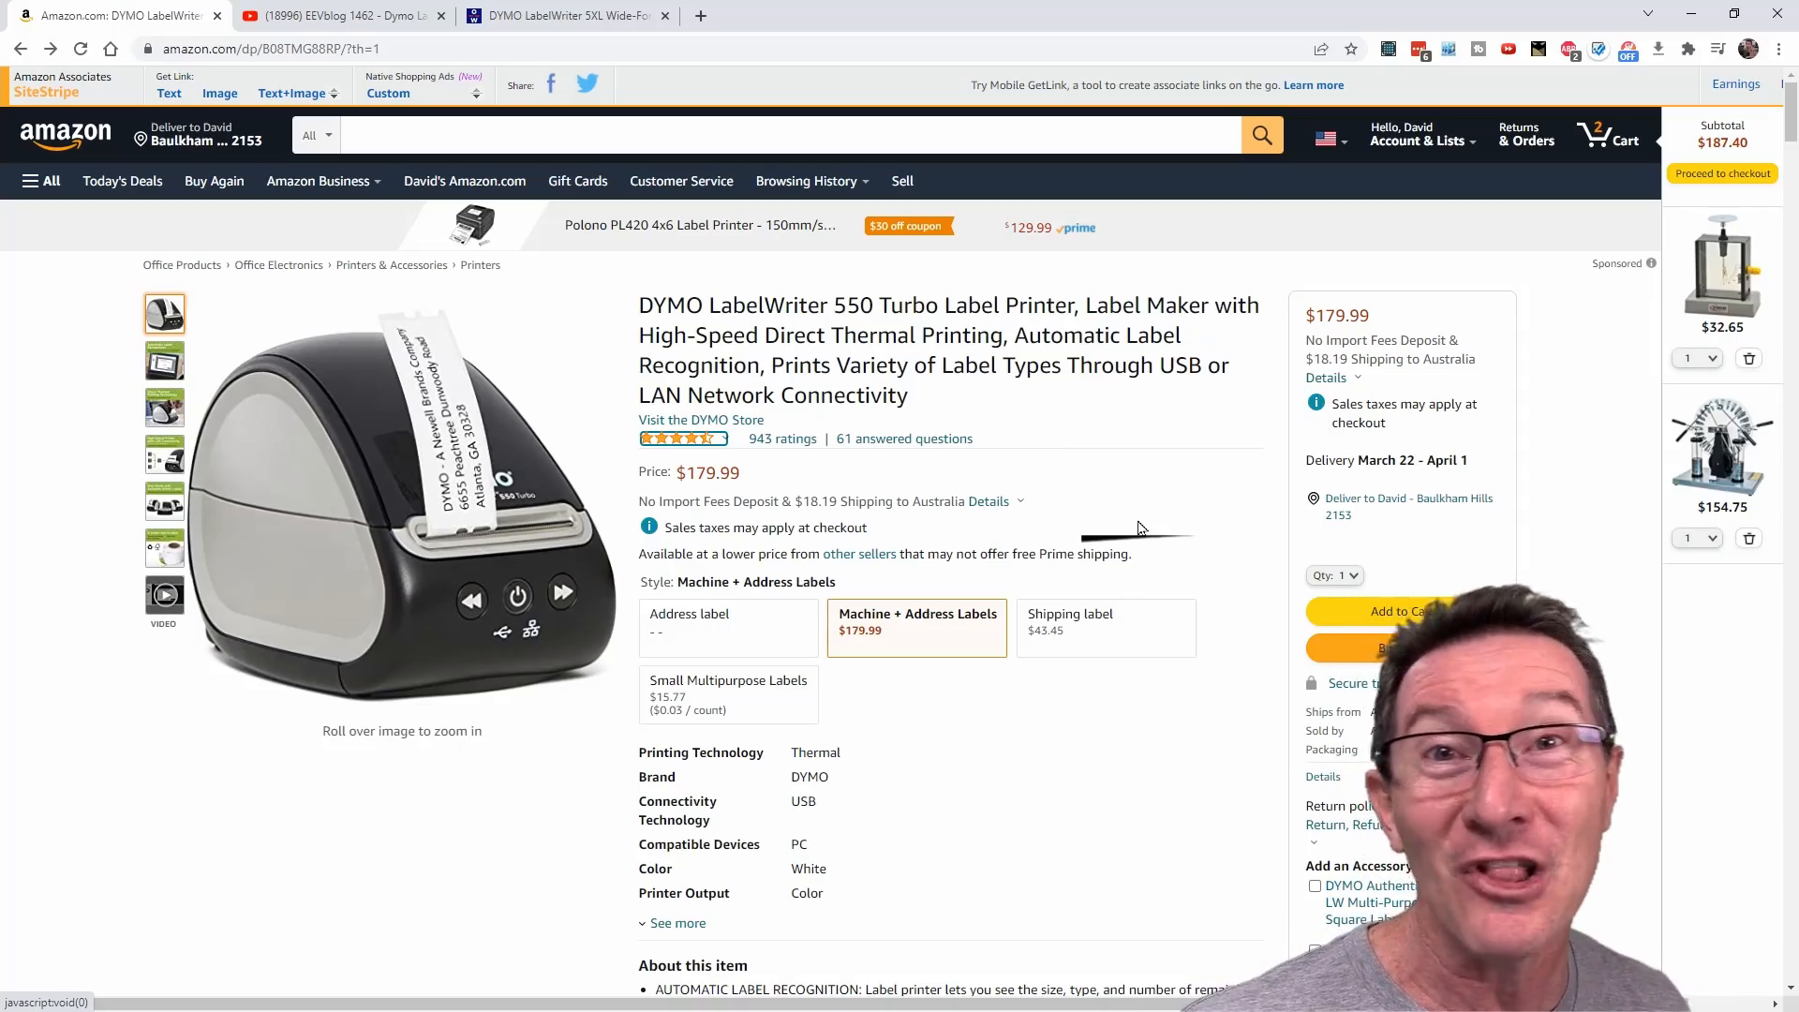
mouse_move(933, 523)
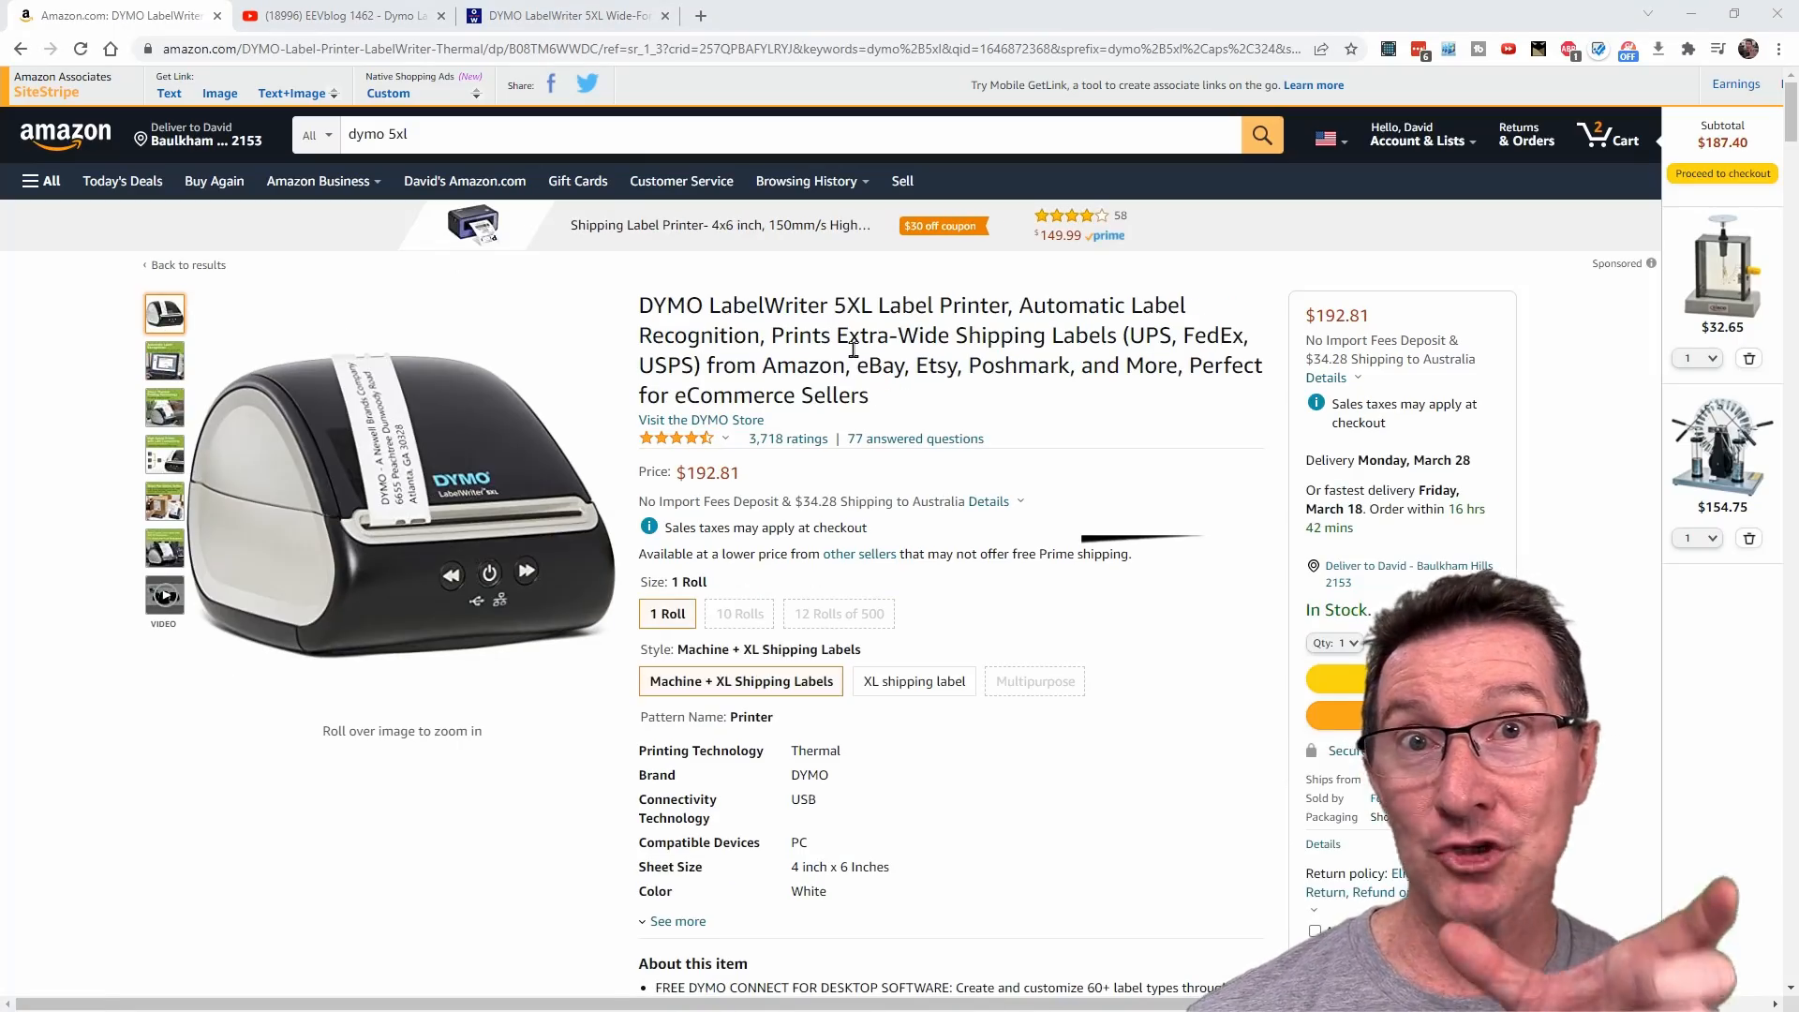
mouse_move(517, 459)
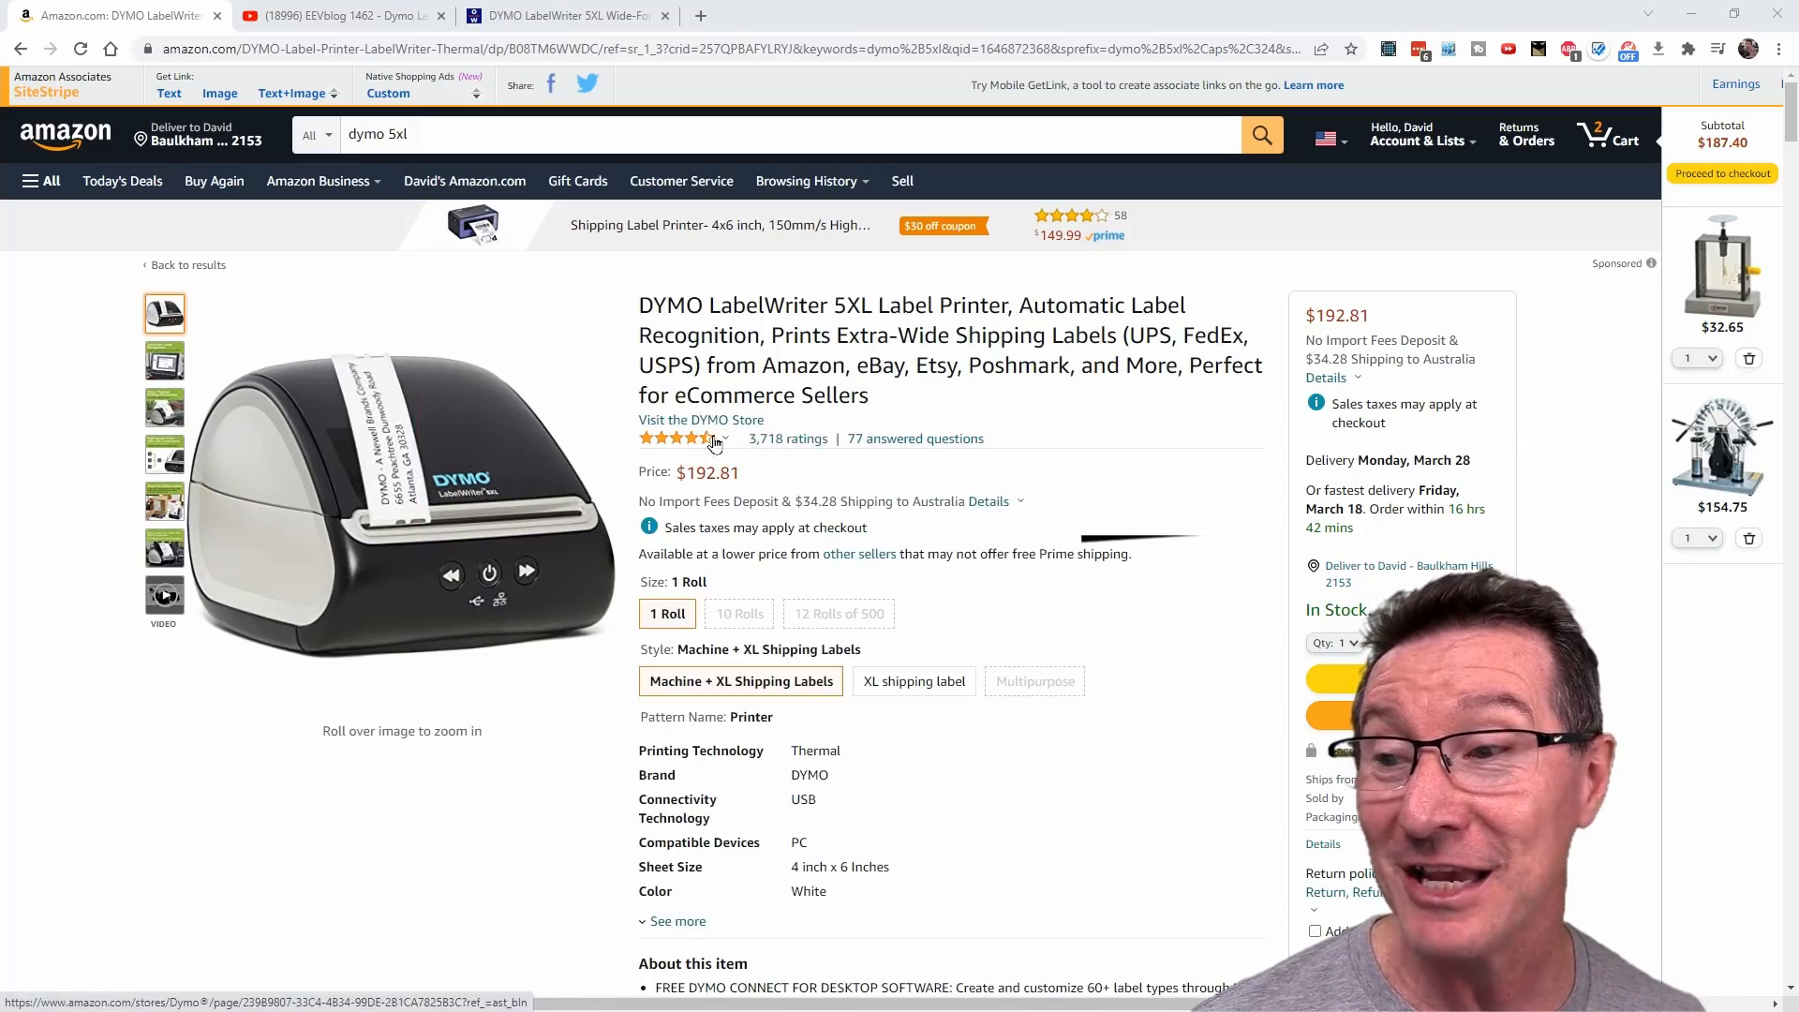
Step: View the DYMO LabelWriter 5XL listing's star rating, $192.81 with 3,718 ratings
left_click(677, 439)
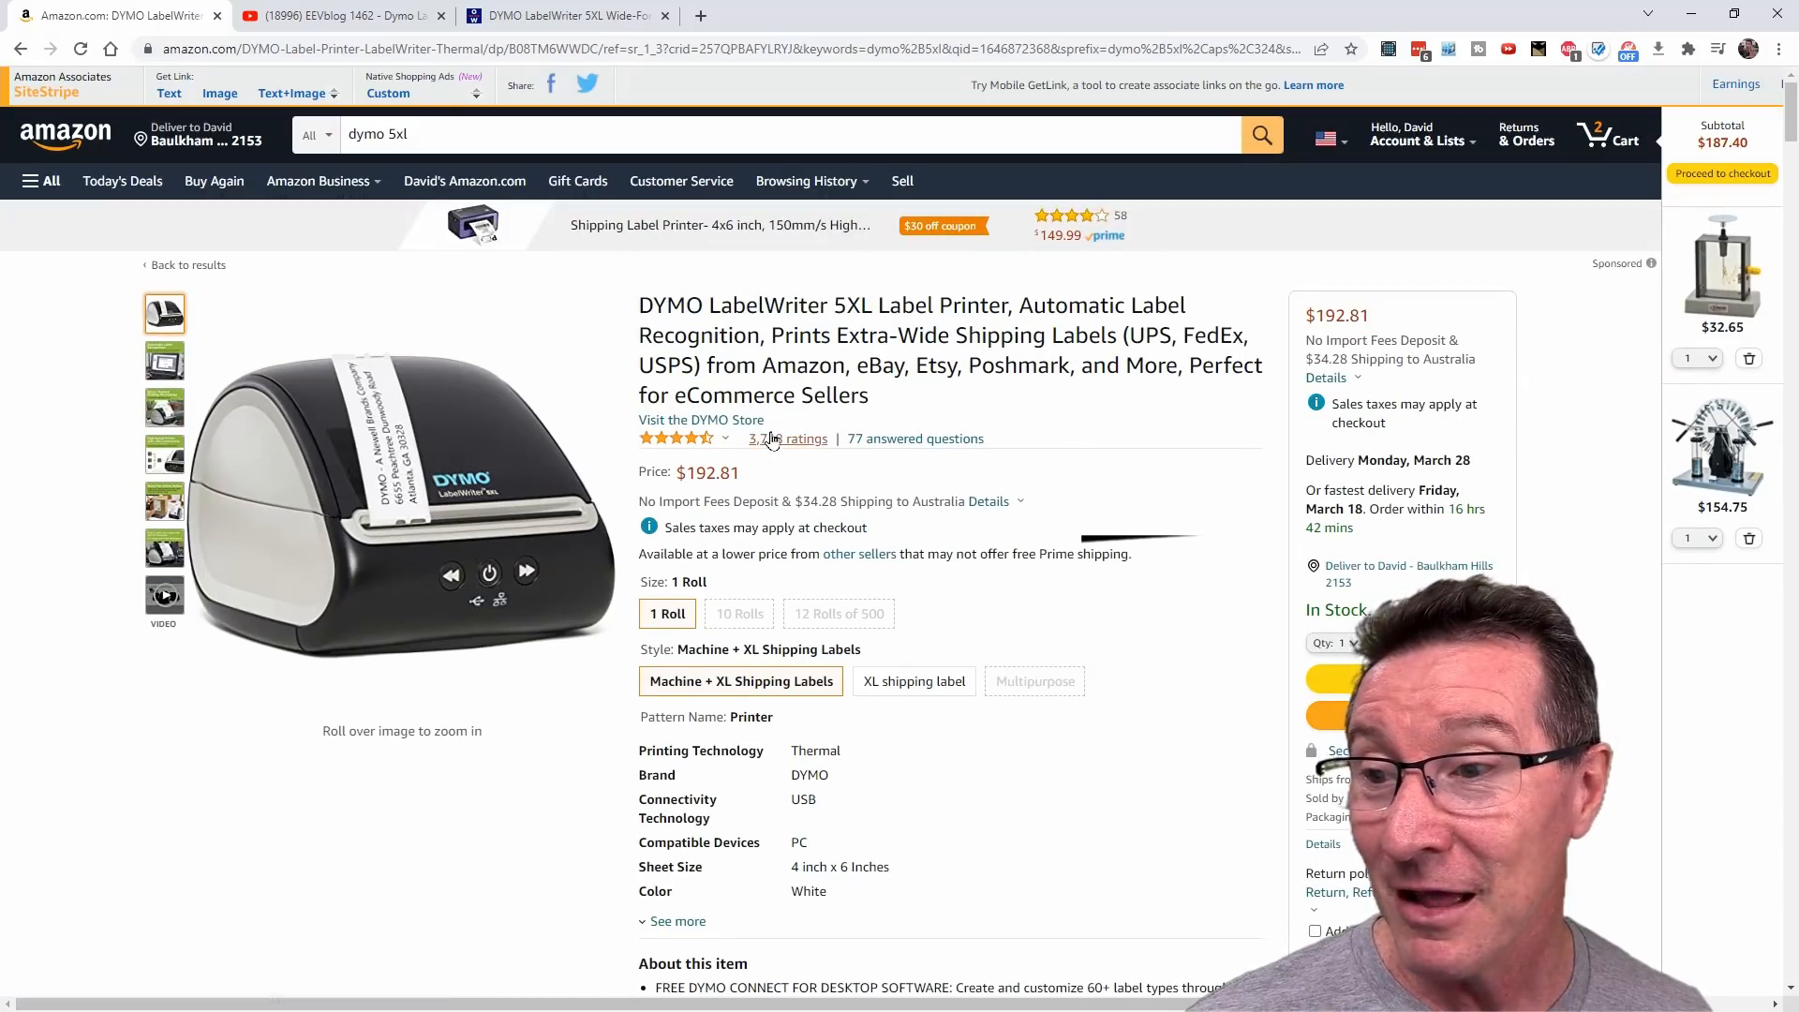
Step: Mark the 5XL's one-star RFID chip complaint review as helpful
scroll("down", 3)
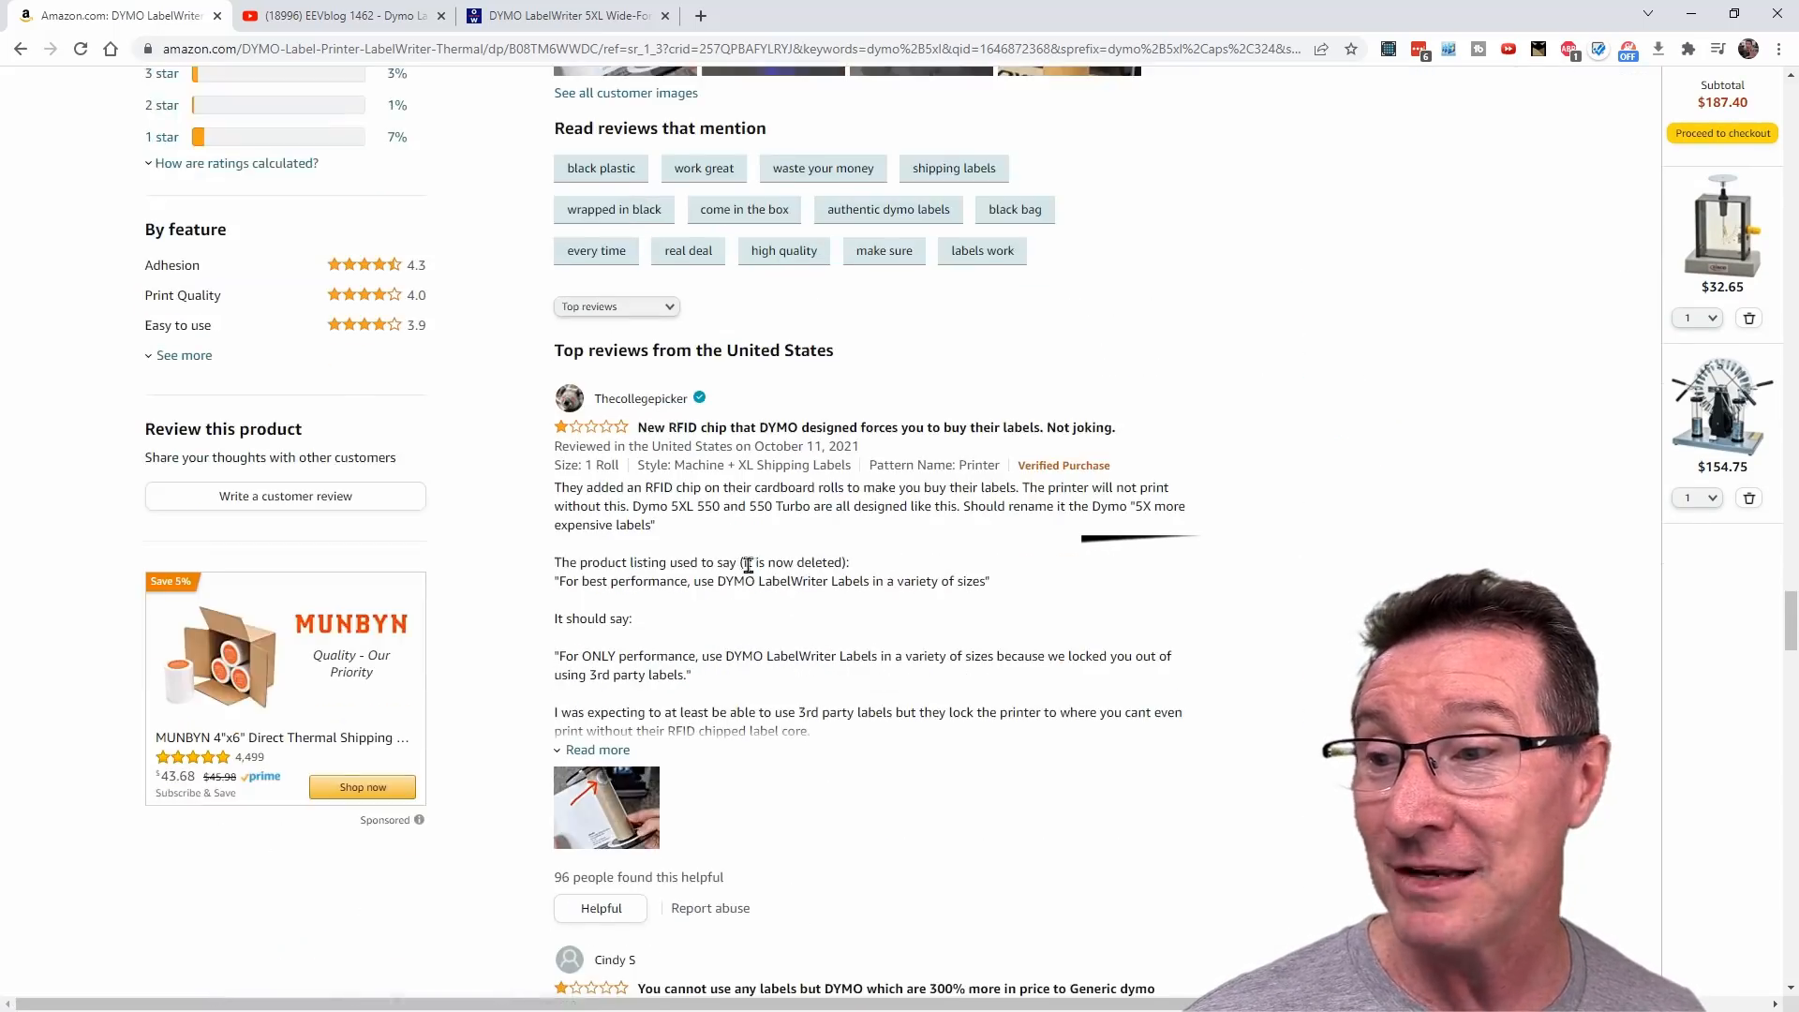
scroll("down", 3)
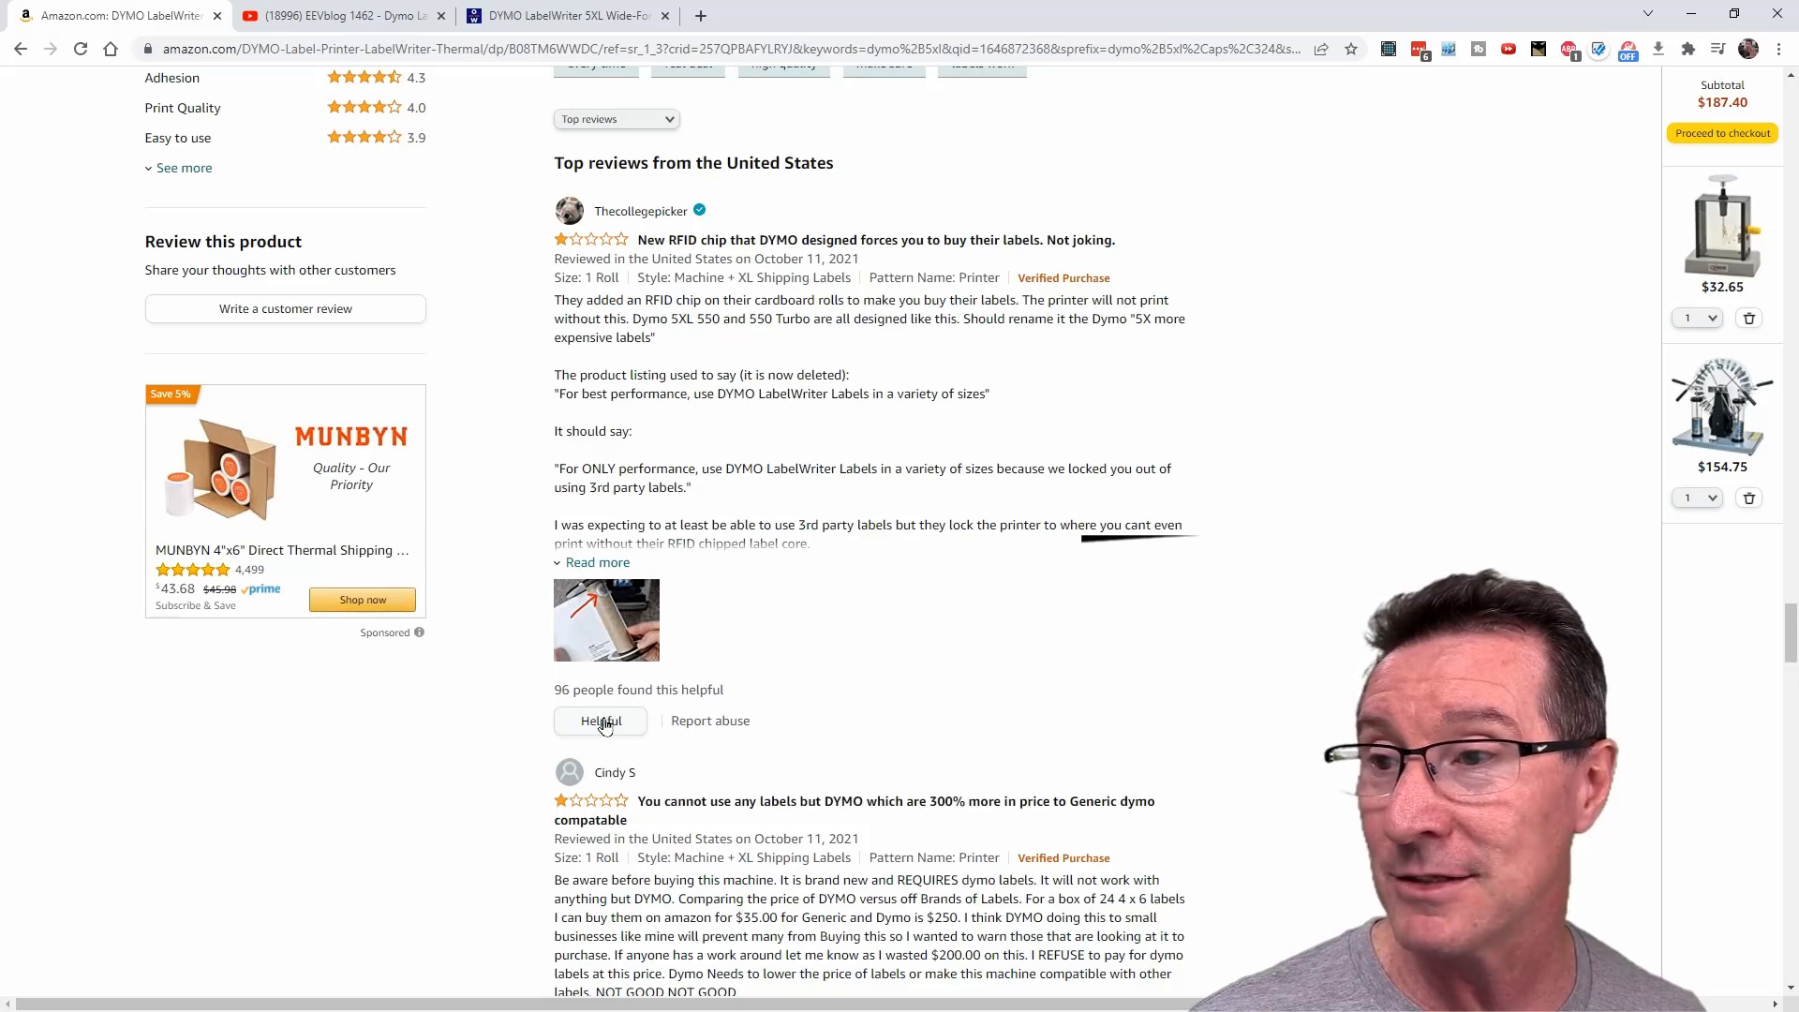
left_click(599, 719)
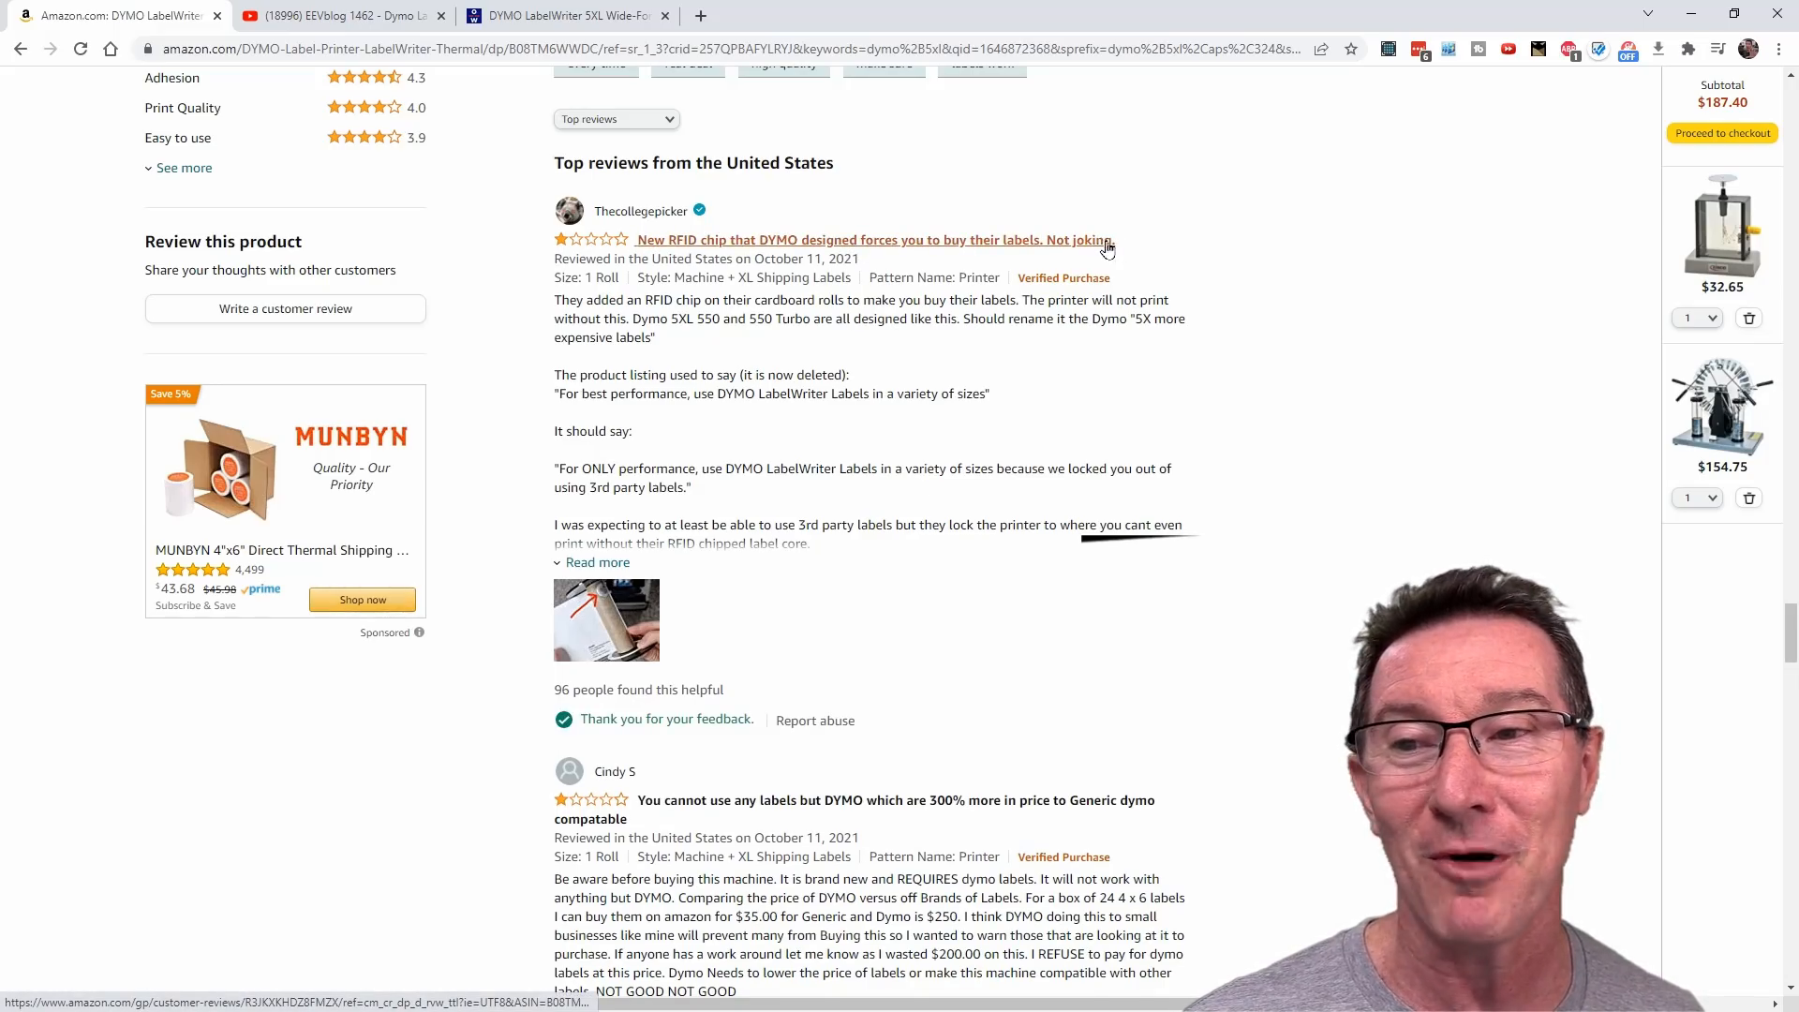
scroll("down", 3)
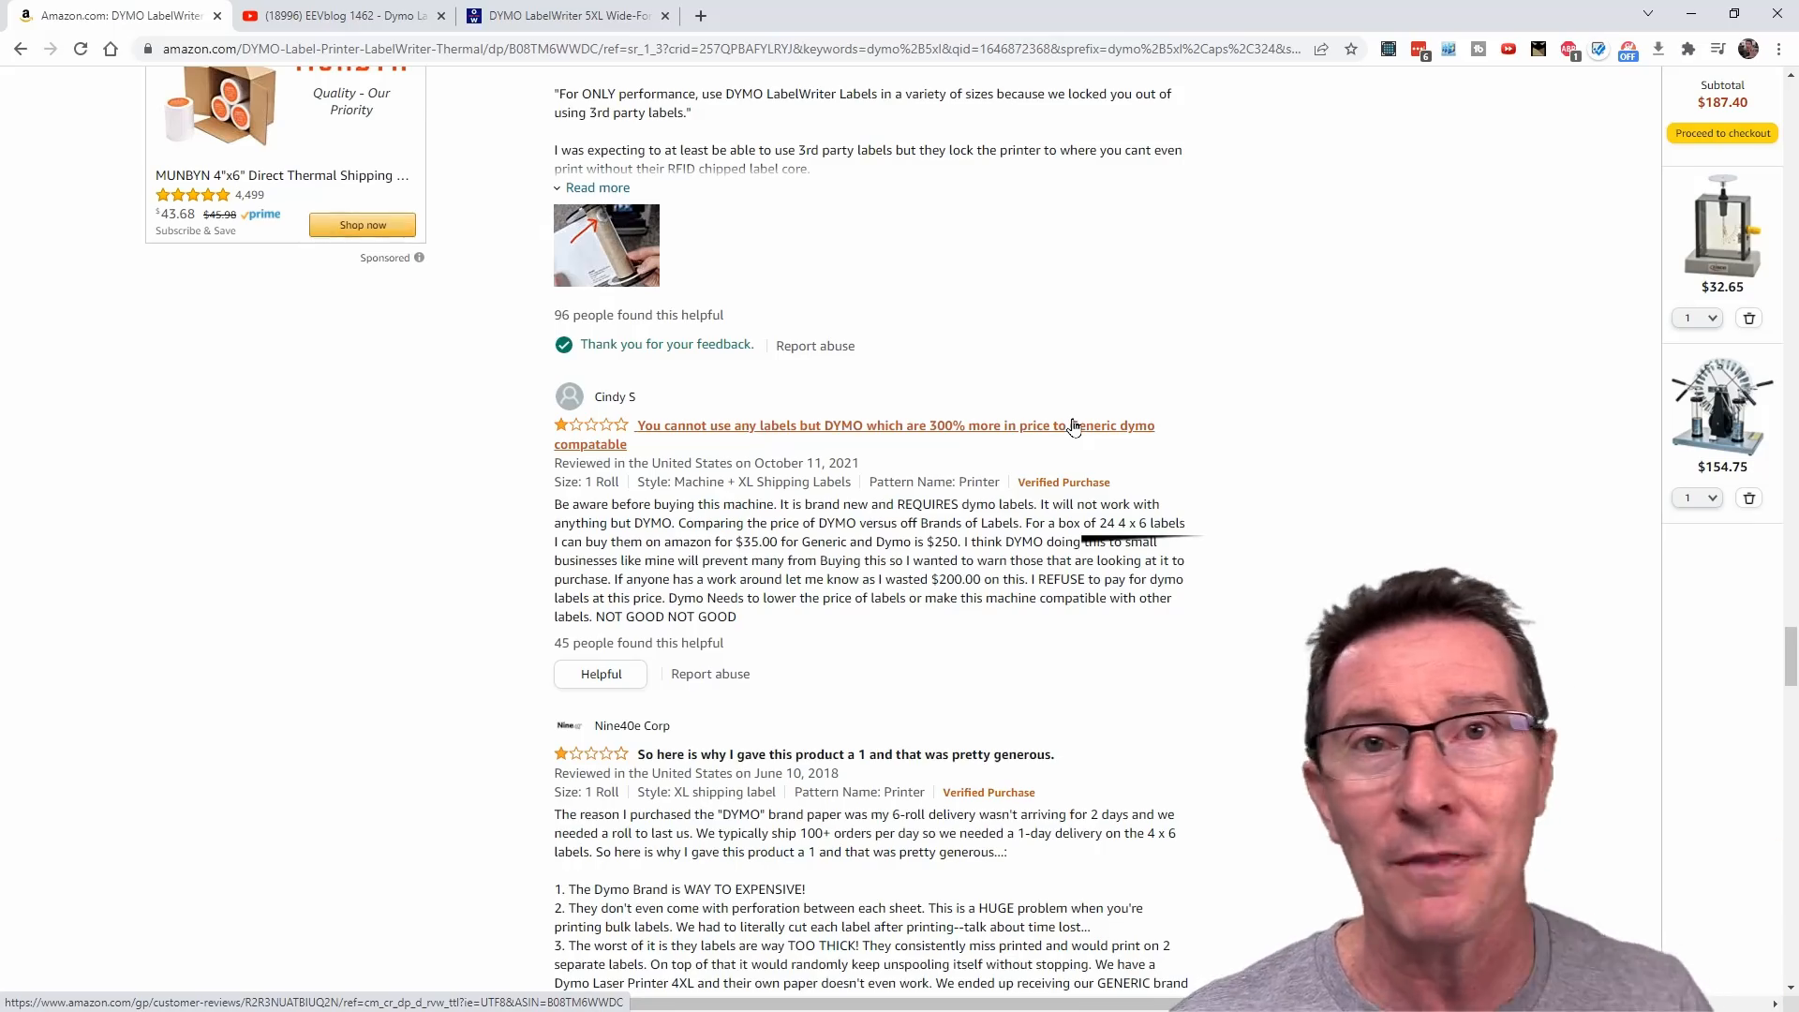
mouse_move(950, 382)
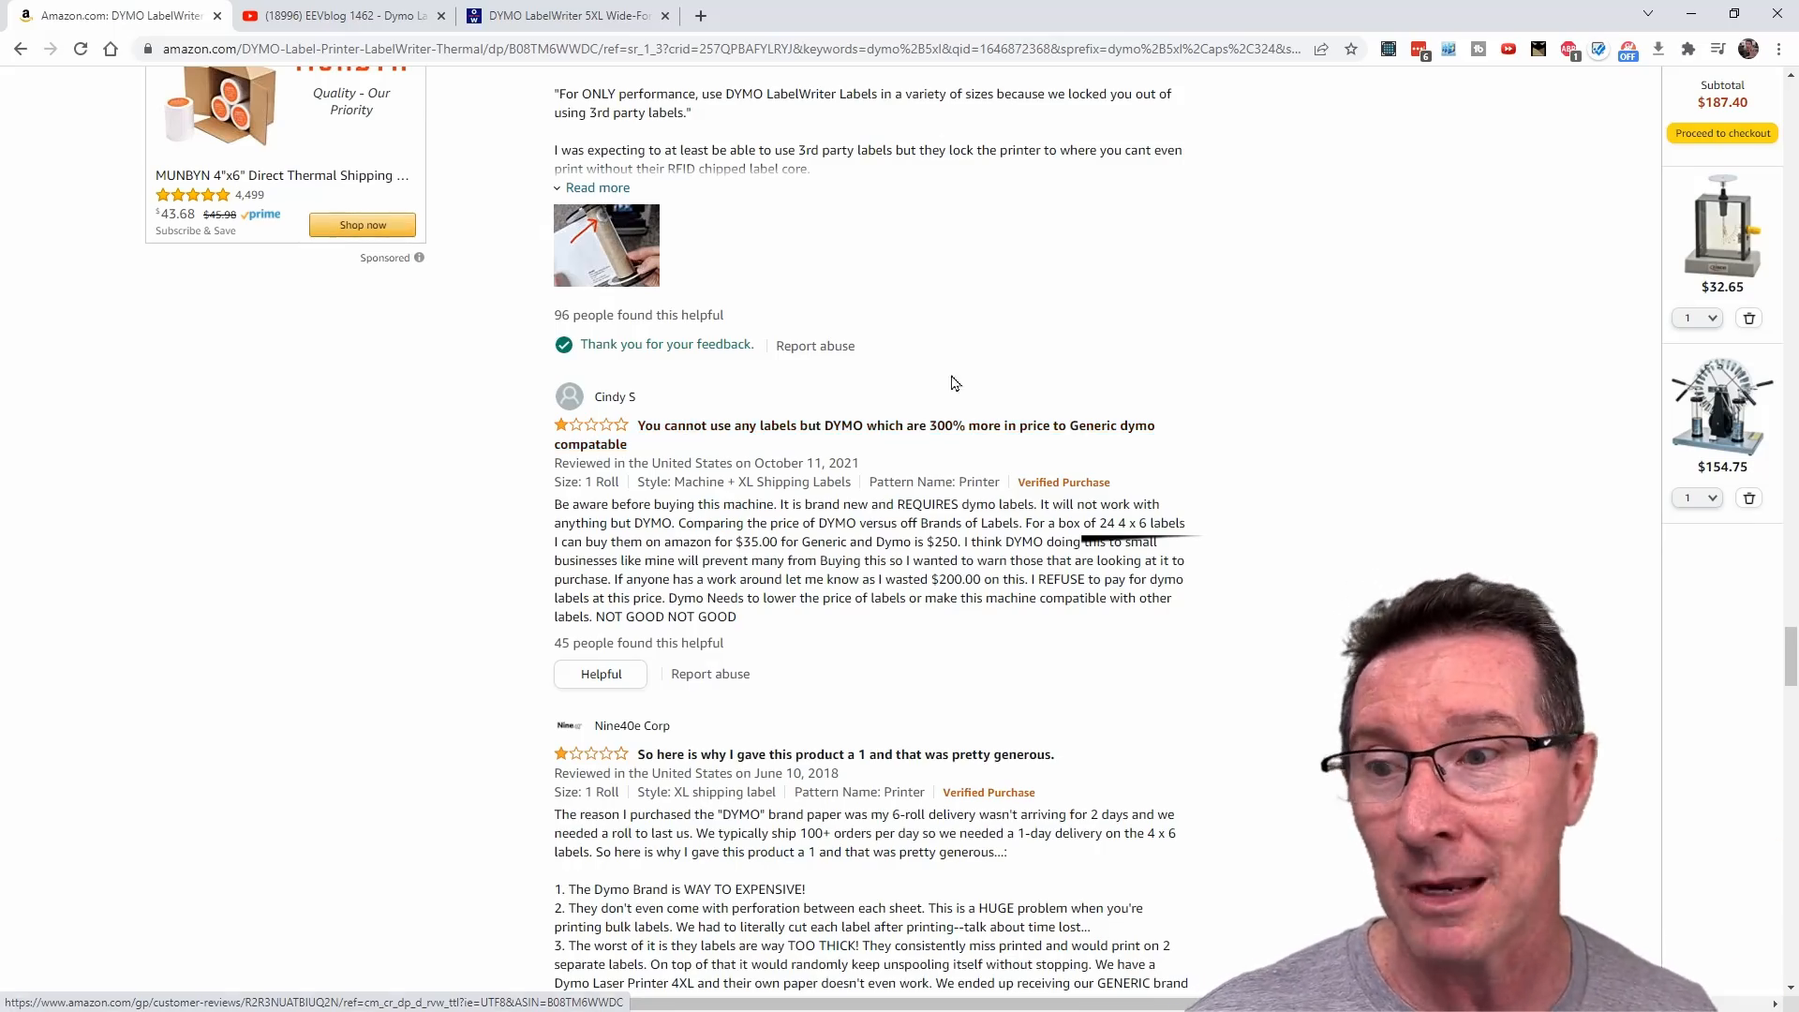
Step: Read the remaining 5XL label-lock reviews and return to the 550 Turbo listing
scroll("down", 3)
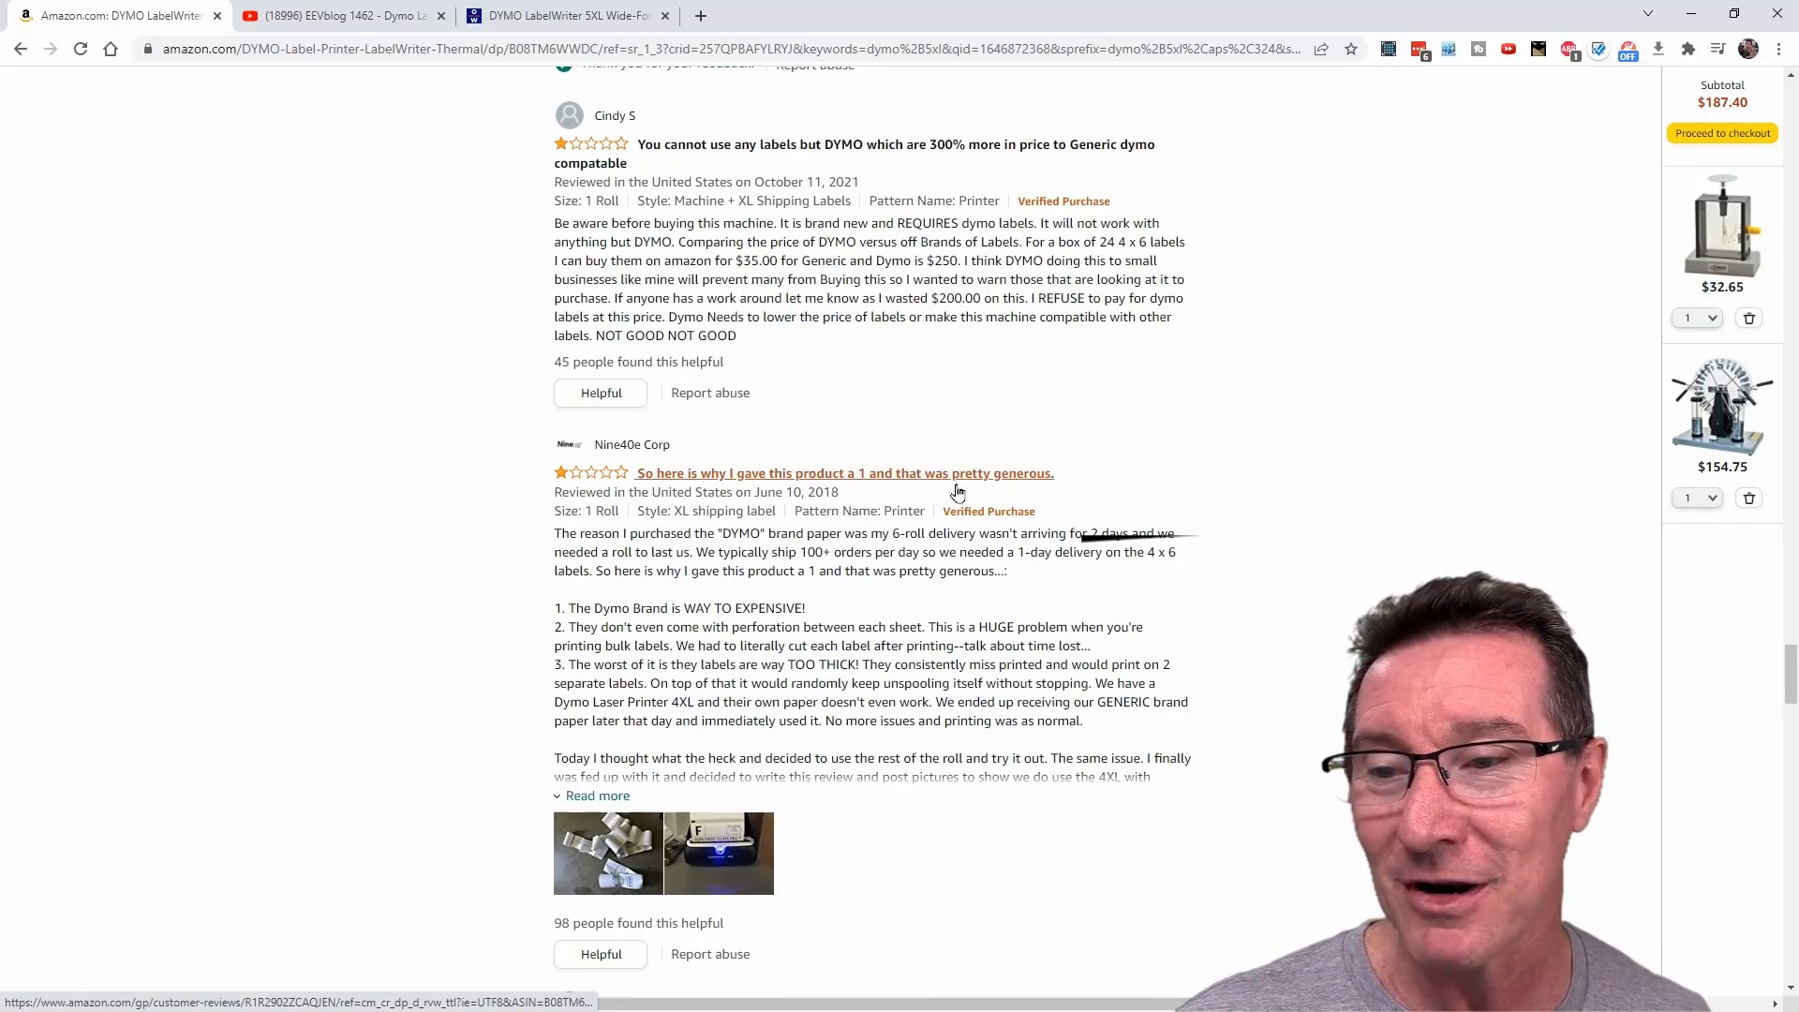
scroll("down", 3)
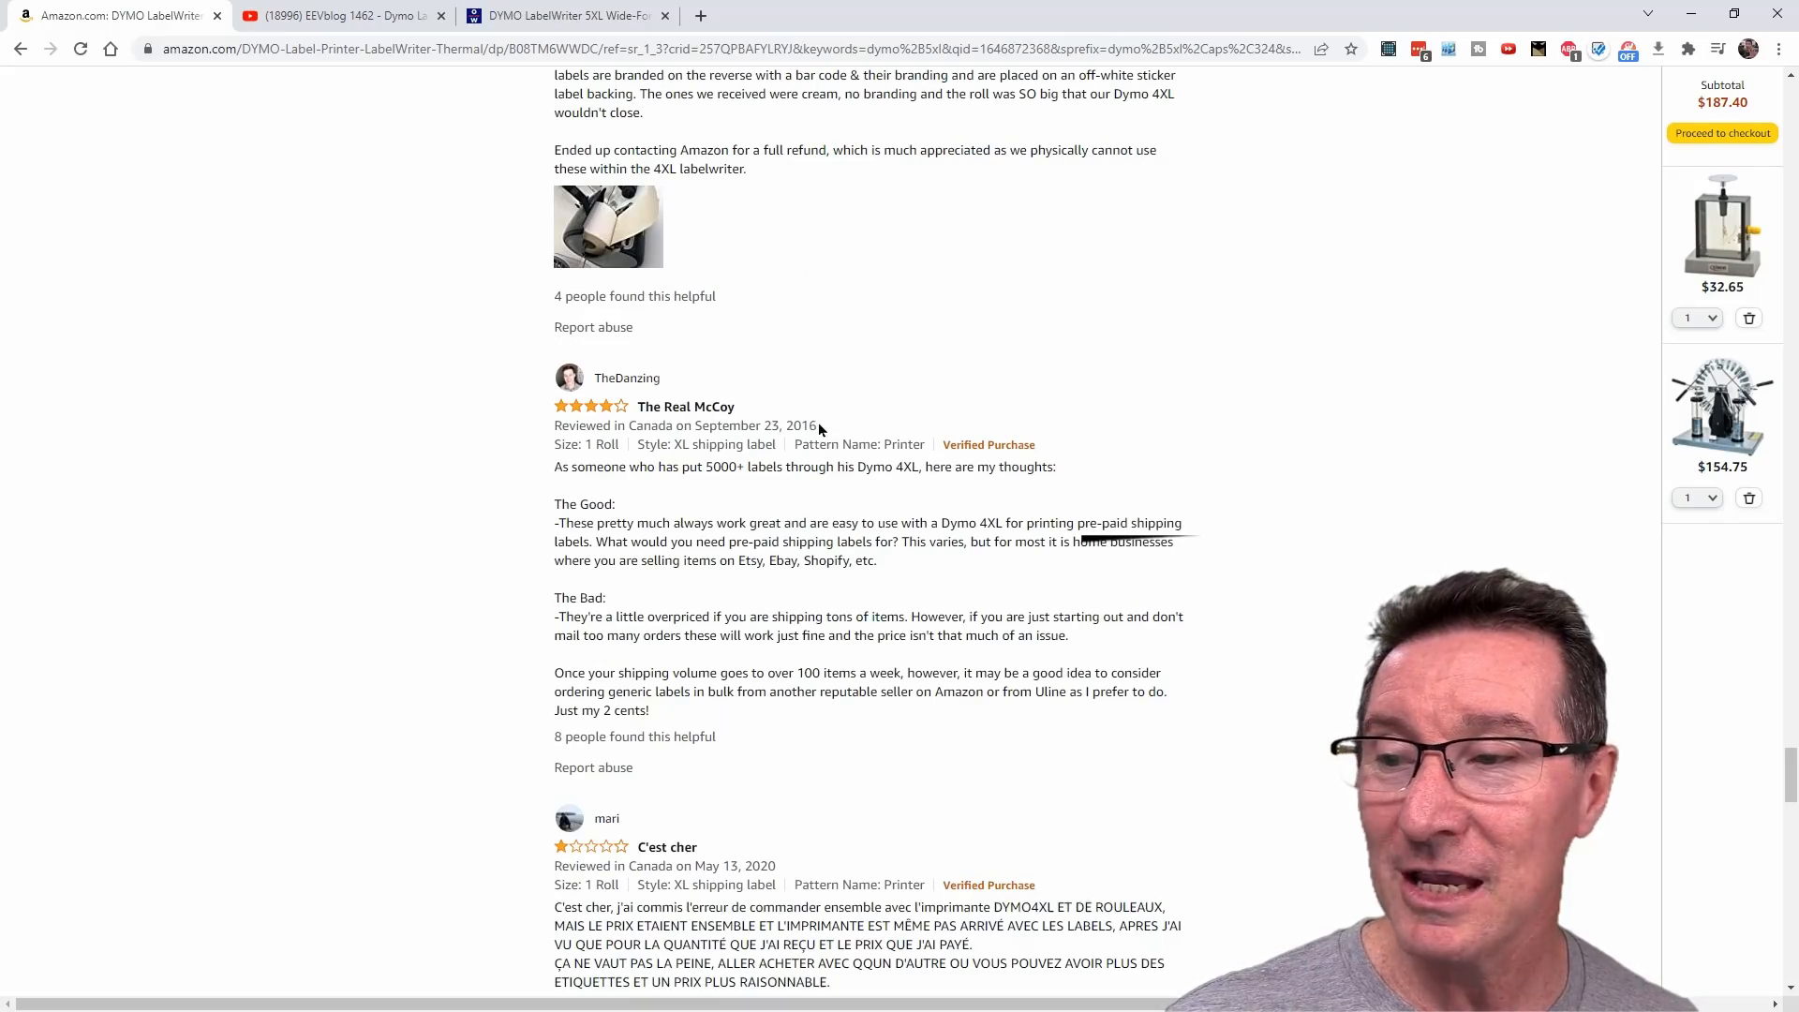
left_click_drag(718, 425, 819, 425)
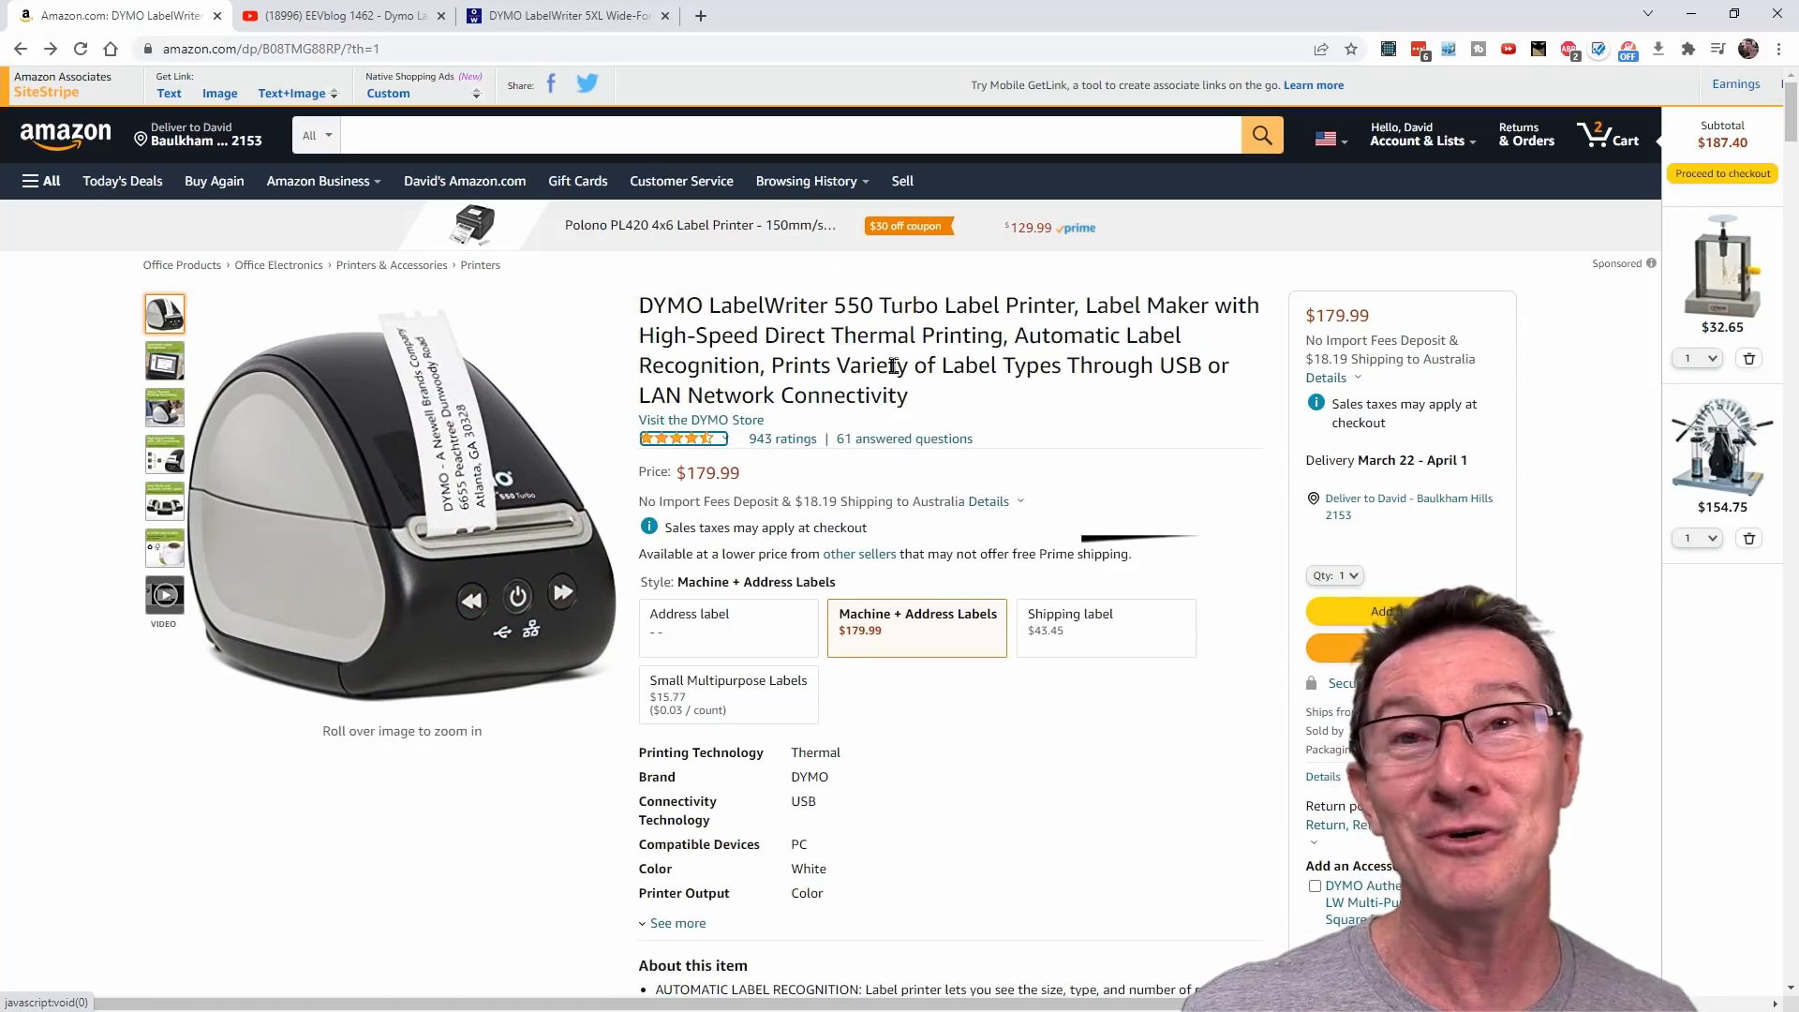
scroll("down", 3)
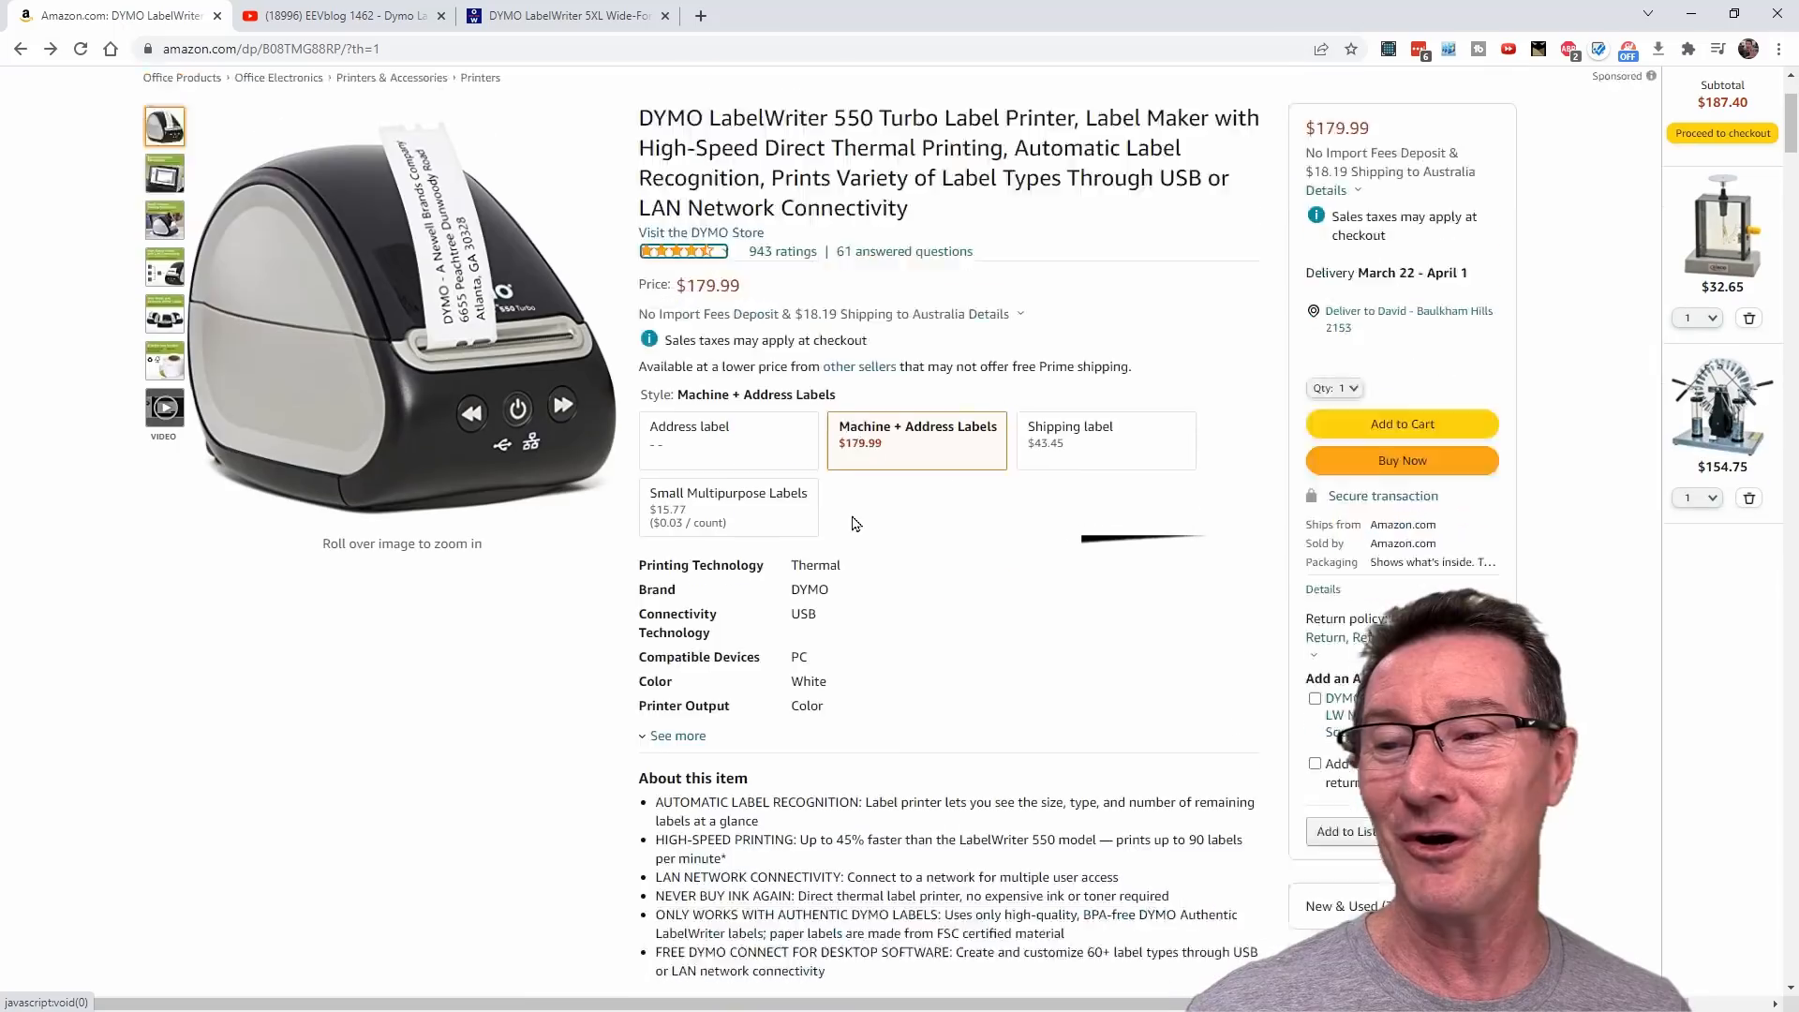